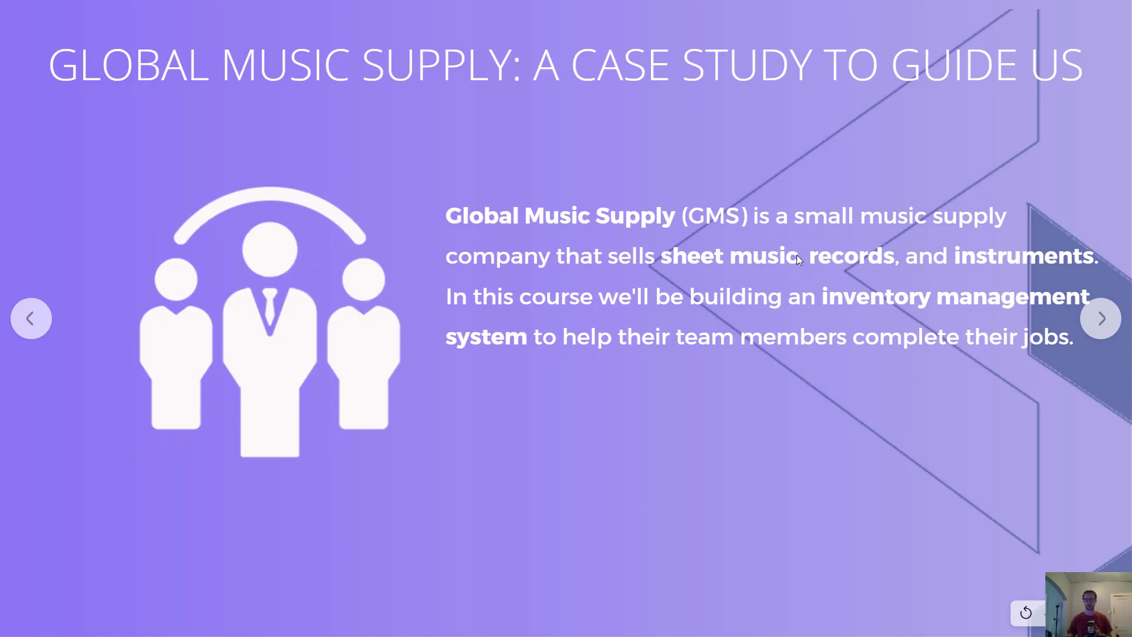
{"action": "mouse_move", "coordinate": [767, 169]}
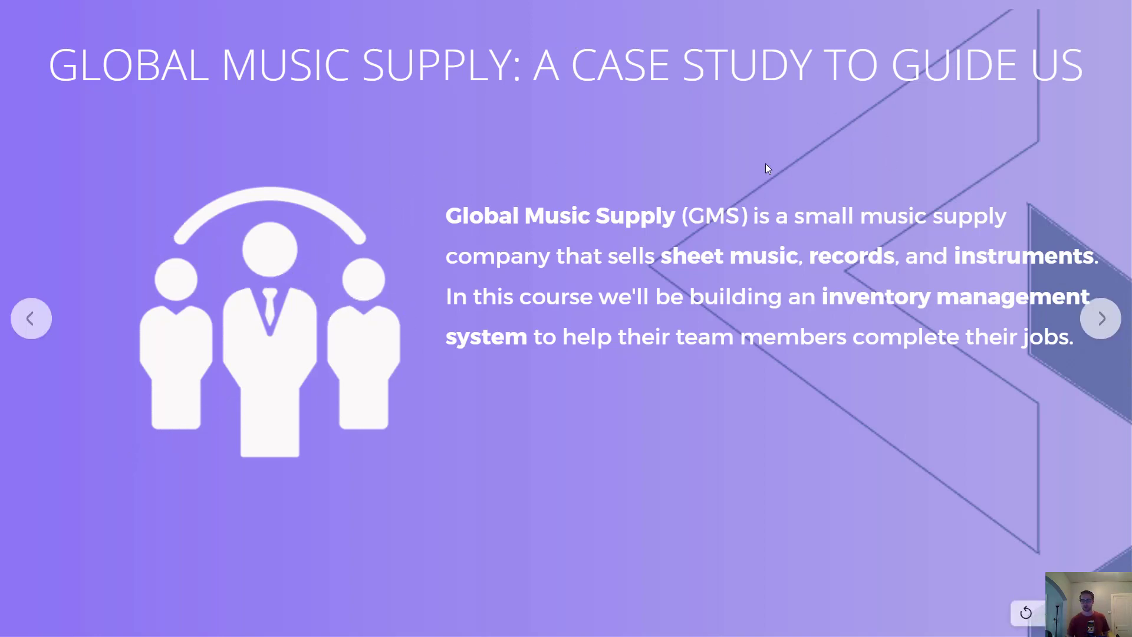
{"action": "mouse_move", "coordinate": [1100, 317]}
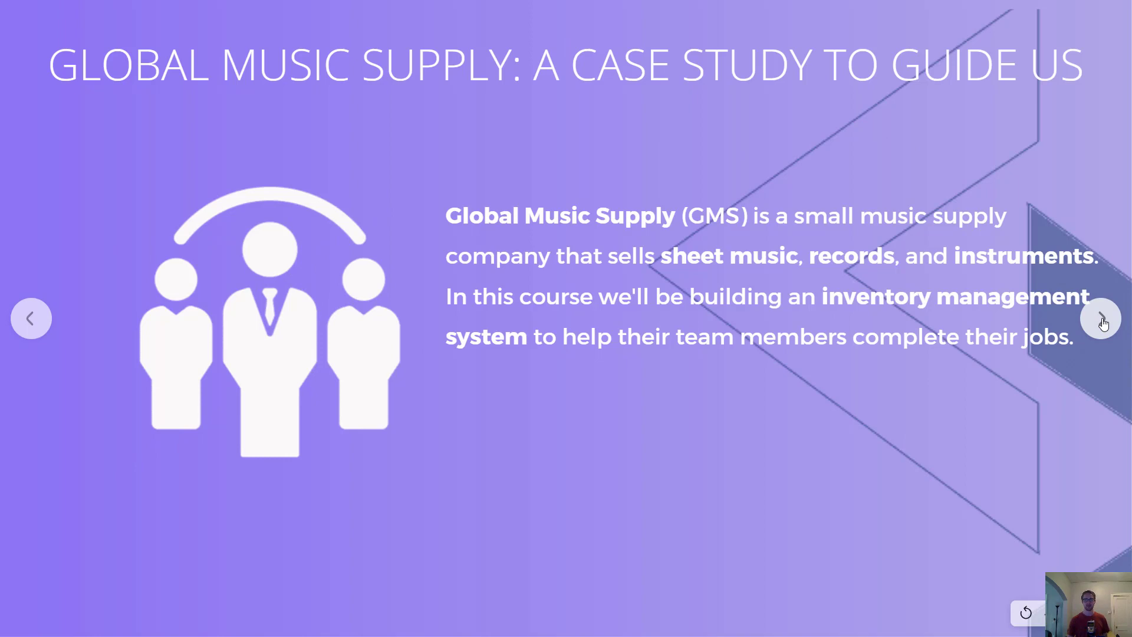
Step: Go from the DOWNLOAD menu to the Scriptcase Install page listing all platform installers
{"action": "left_click", "coordinate": [1101, 317]}
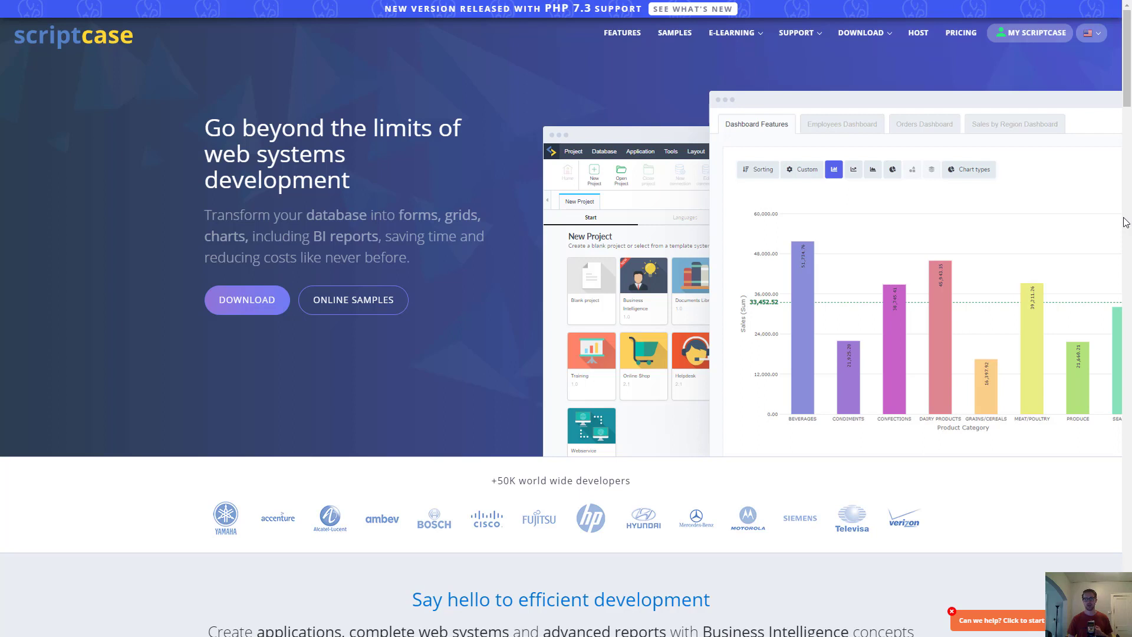
{"action": "mouse_move", "coordinate": [661, 256]}
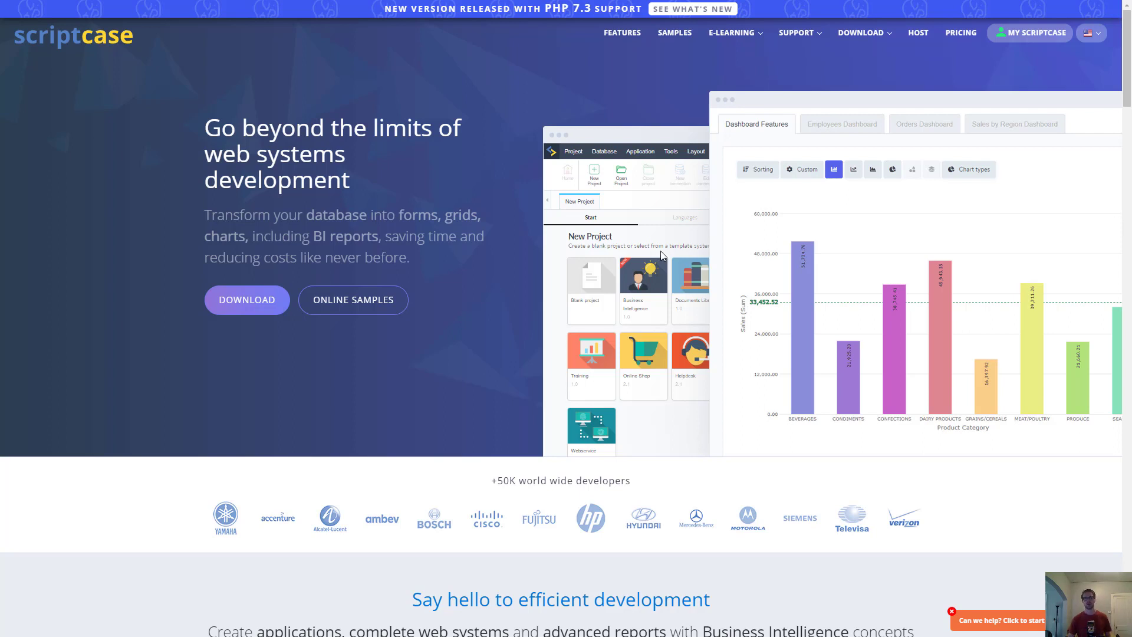
{"action": "mouse_move", "coordinate": [715, 225]}
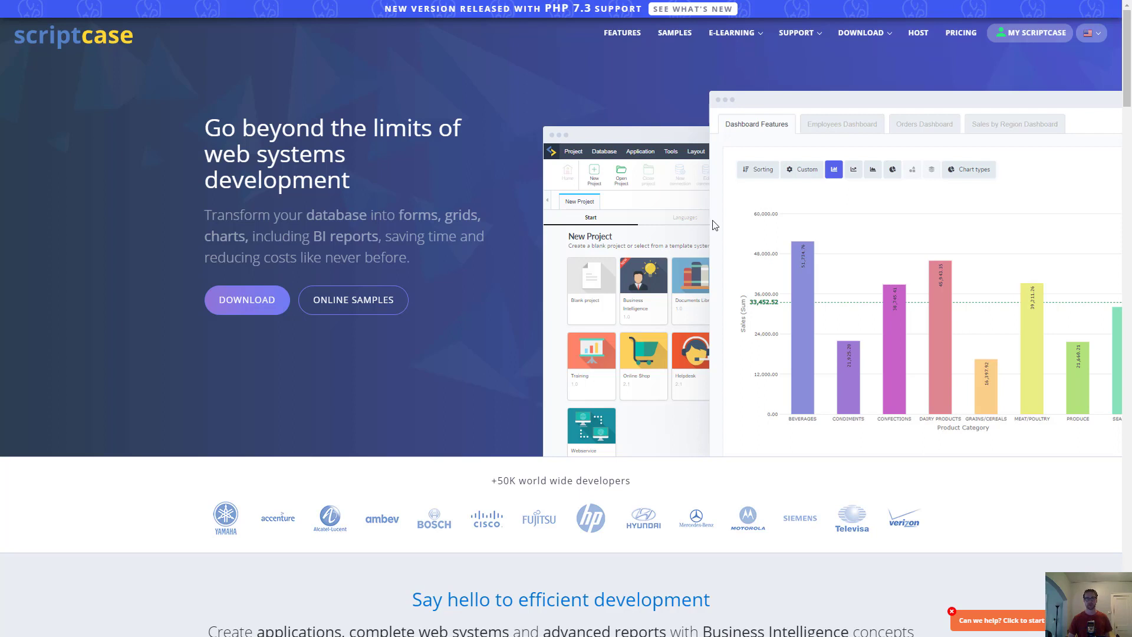
{"action": "mouse_move", "coordinate": [794, 140]}
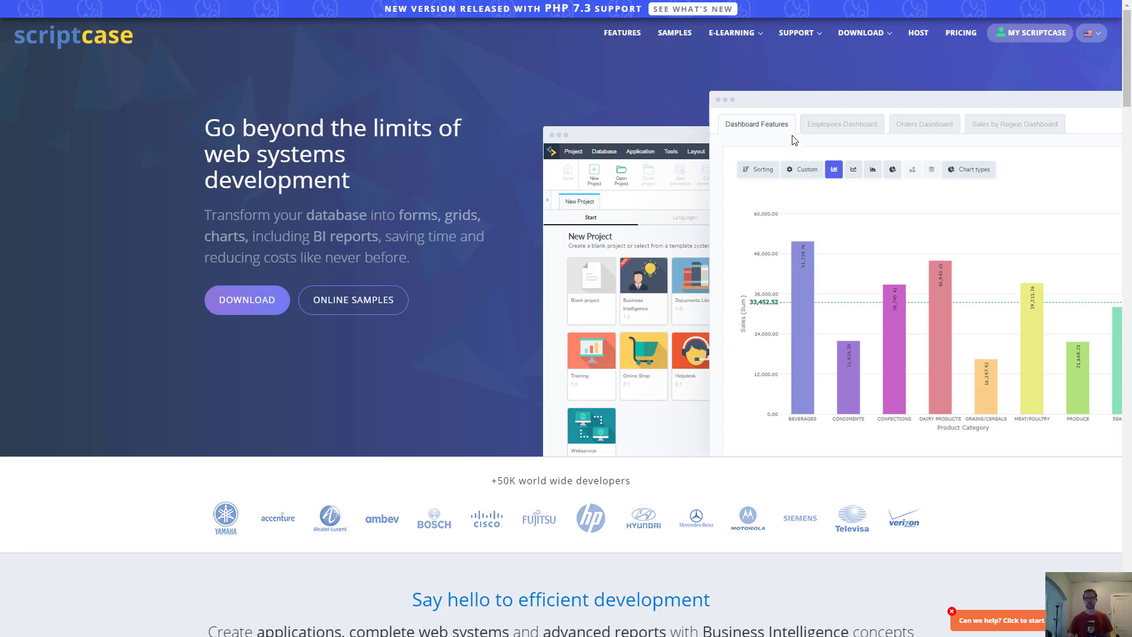
{"action": "left_click", "coordinate": [861, 33]}
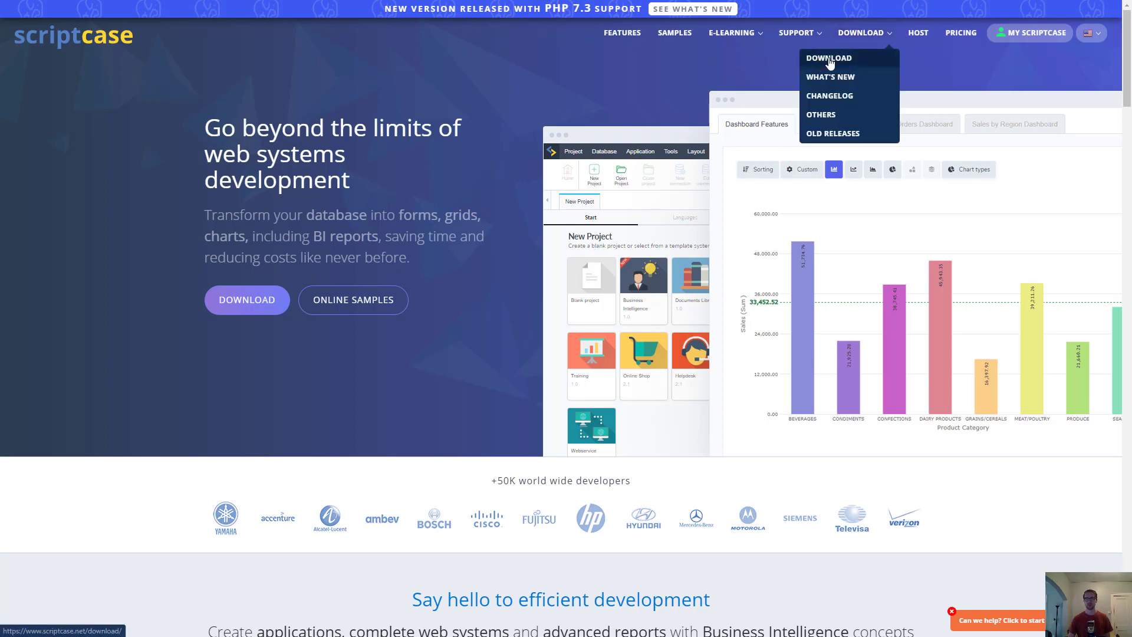
{"action": "left_click", "coordinate": [828, 58]}
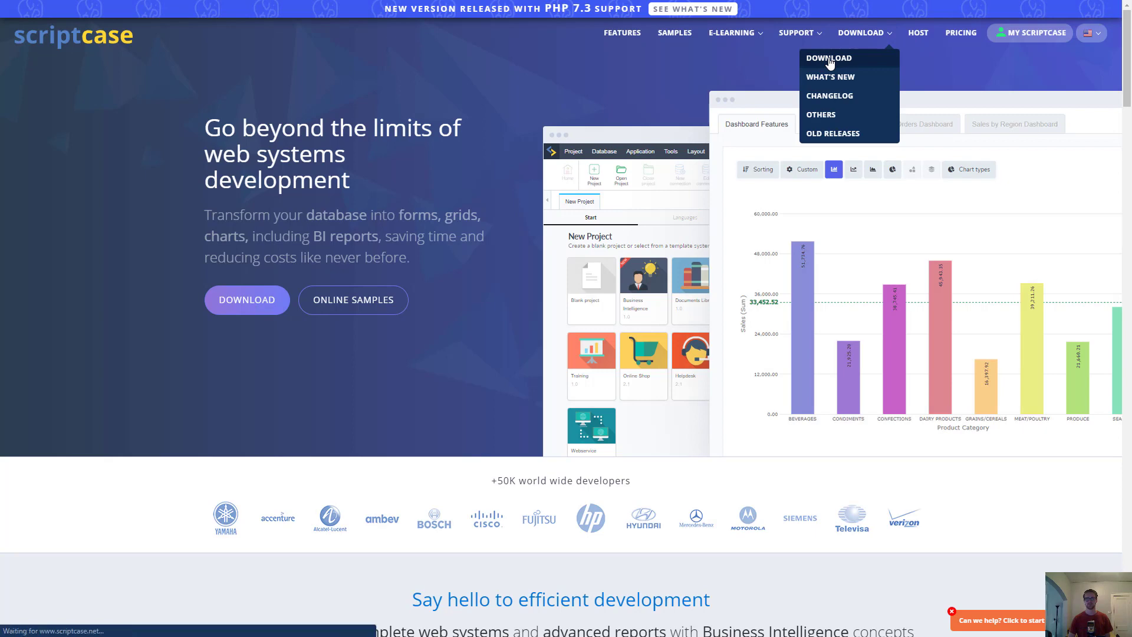
{"action": "left_click", "coordinate": [829, 58]}
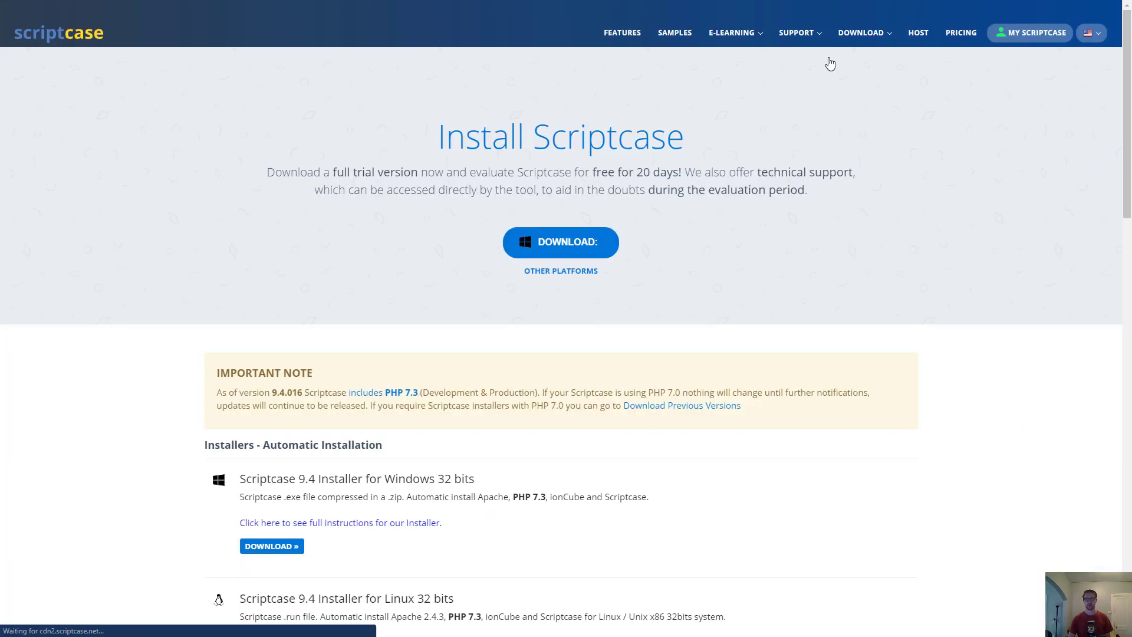
Step: Scroll through the Windows, Linux and macOS installers list and back to the top
{"action": "scroll", "scroll_direction": "down", "scroll_amount": 3}
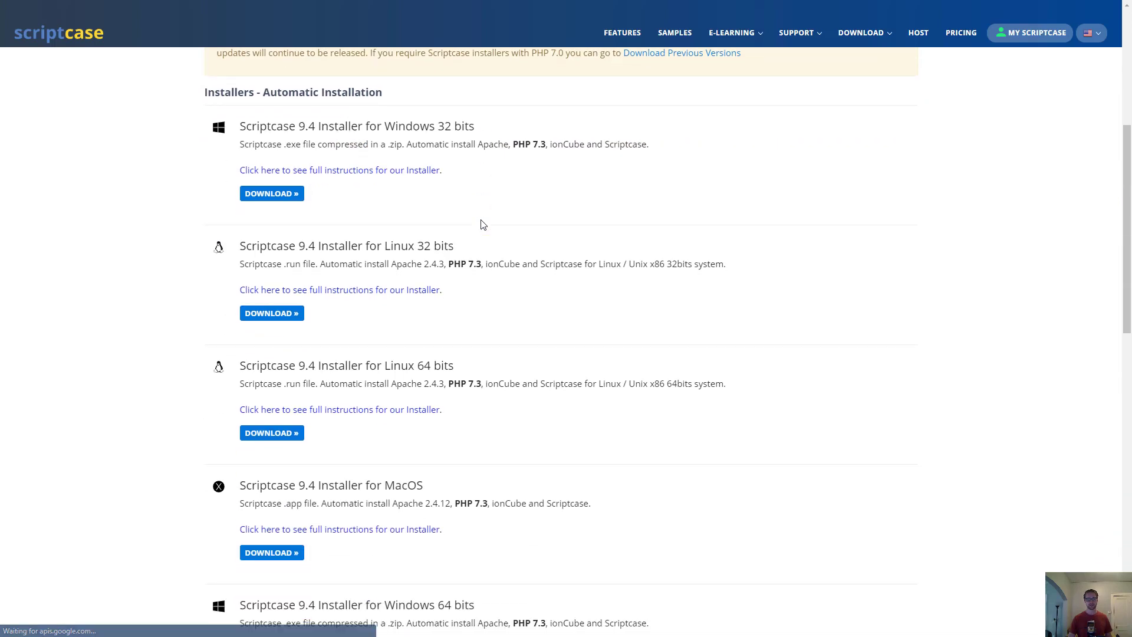
{"action": "scroll", "scroll_direction": "up", "scroll_amount": 3}
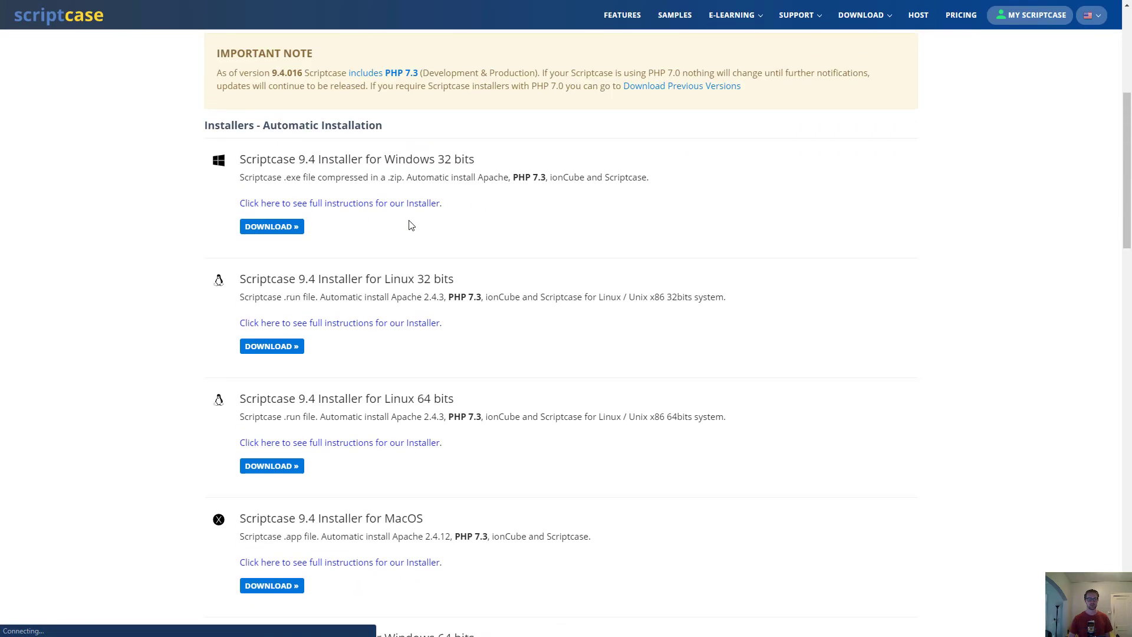
{"action": "scroll", "scroll_direction": "down", "scroll_amount": 3}
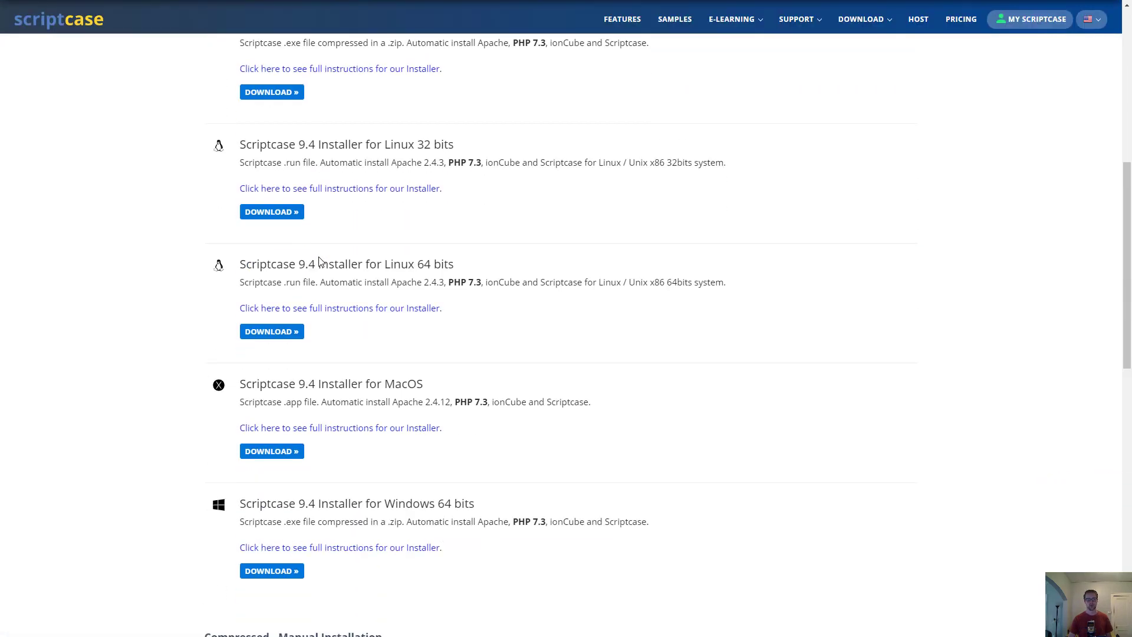
{"action": "scroll", "scroll_direction": "up", "scroll_amount": 3}
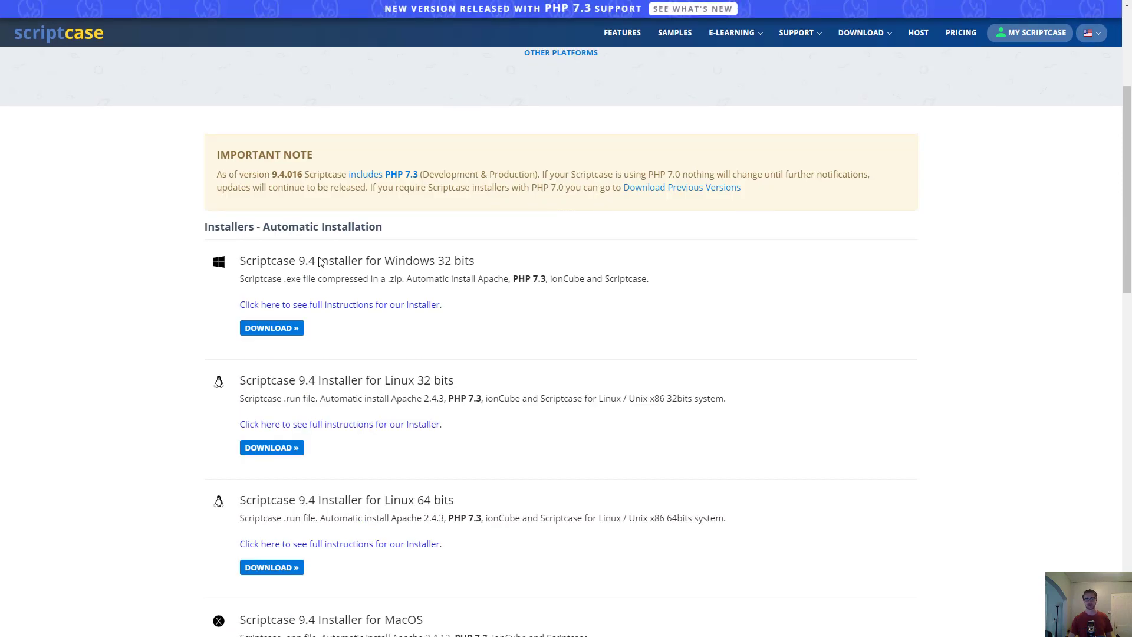
{"action": "scroll", "scroll_direction": "down", "scroll_amount": 3}
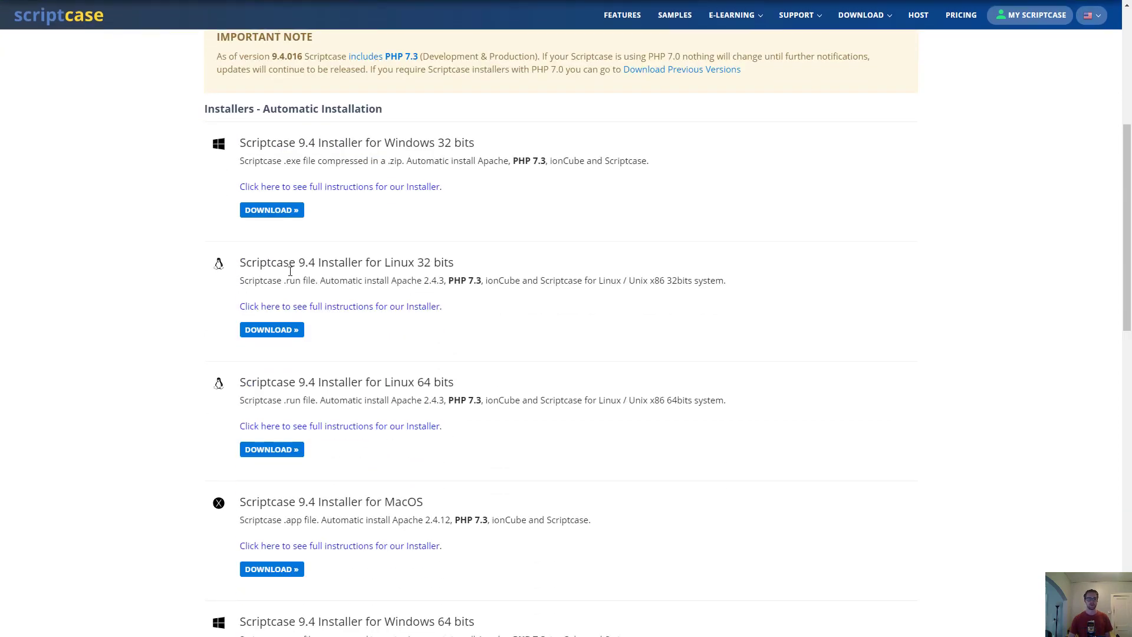
{"action": "mouse_move", "coordinate": [334, 384]}
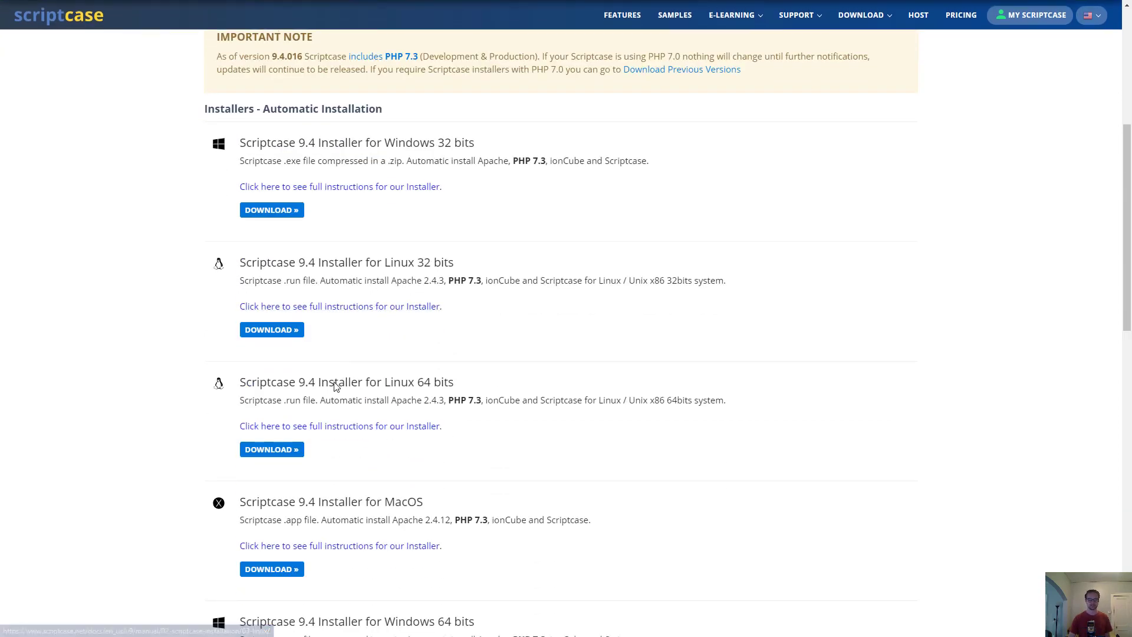
{"action": "mouse_move", "coordinate": [340, 426]}
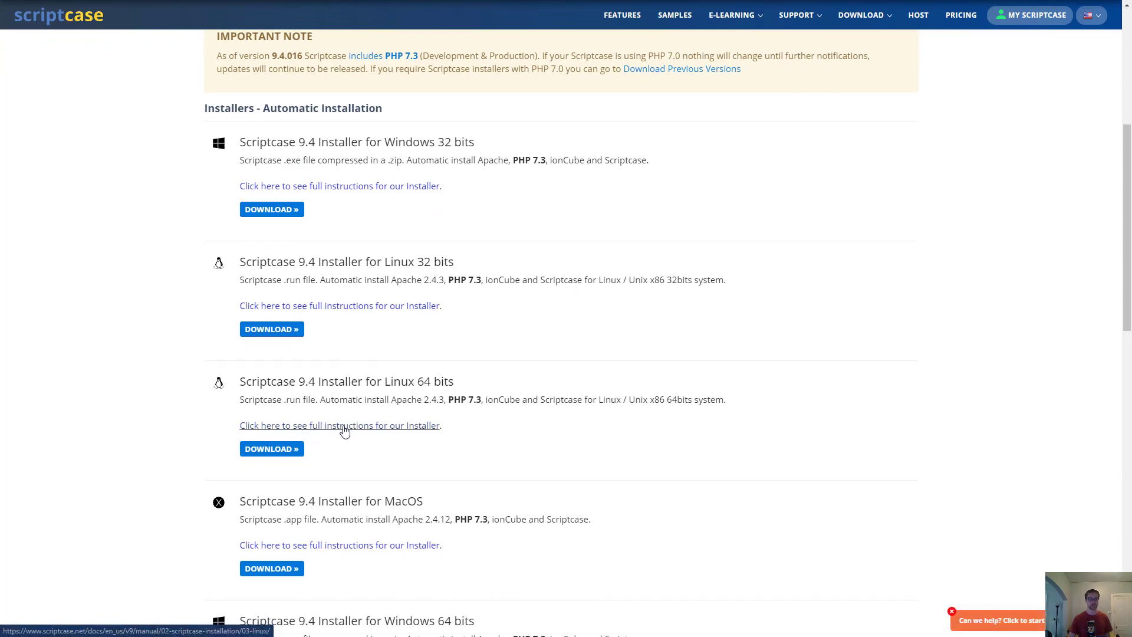
{"action": "scroll", "scroll_direction": "down", "scroll_amount": 3}
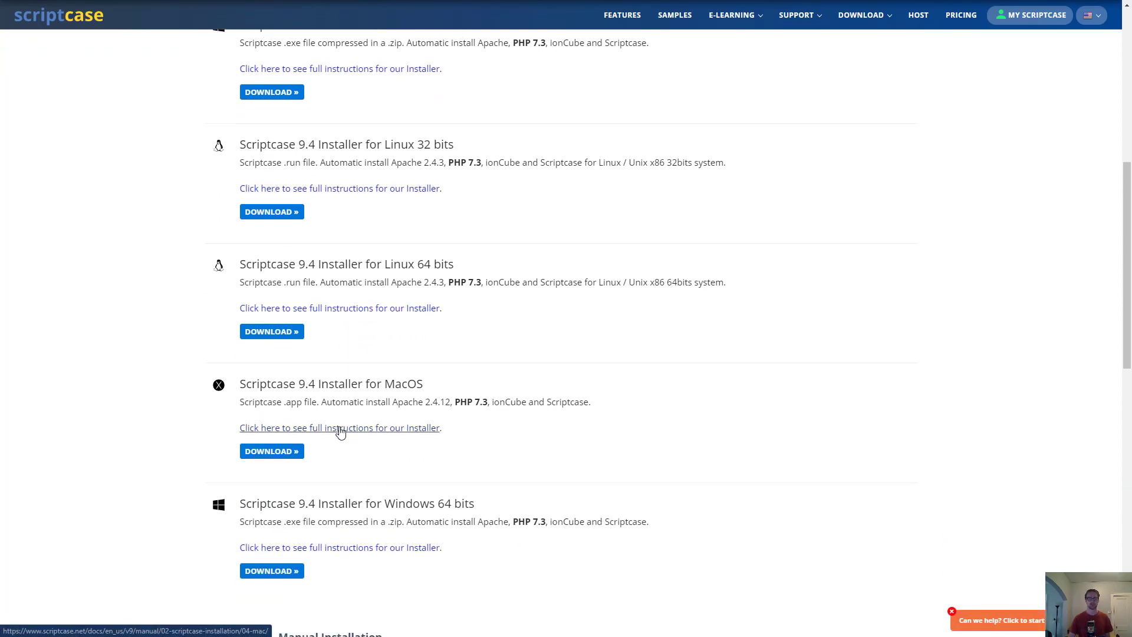
{"action": "scroll", "scroll_direction": "up", "scroll_amount": 3}
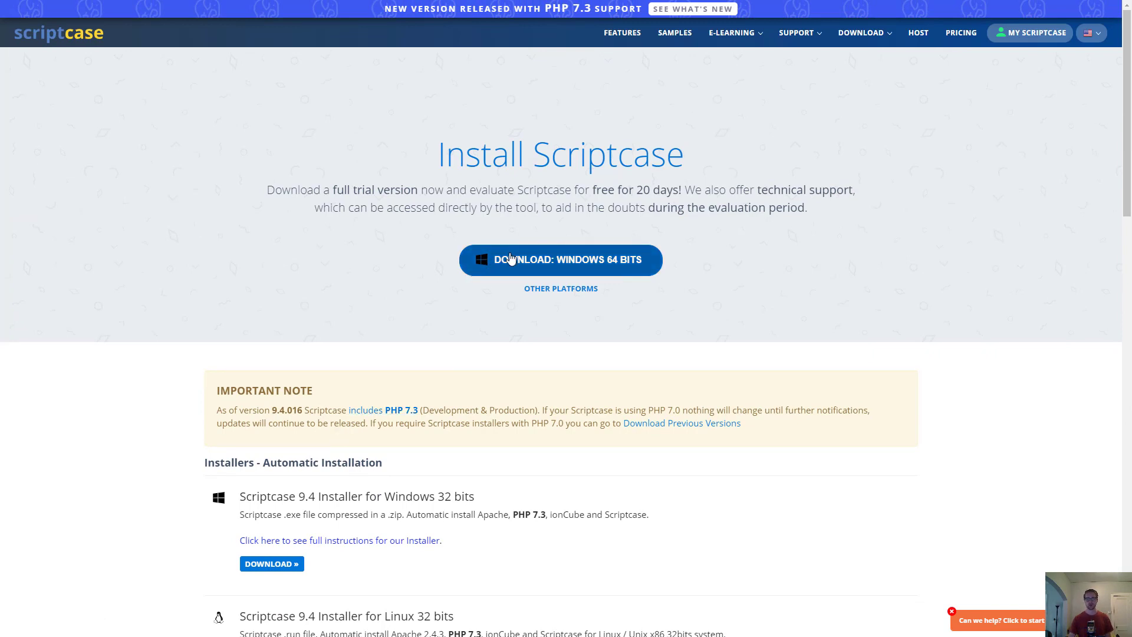
{"action": "mouse_move", "coordinate": [524, 268]}
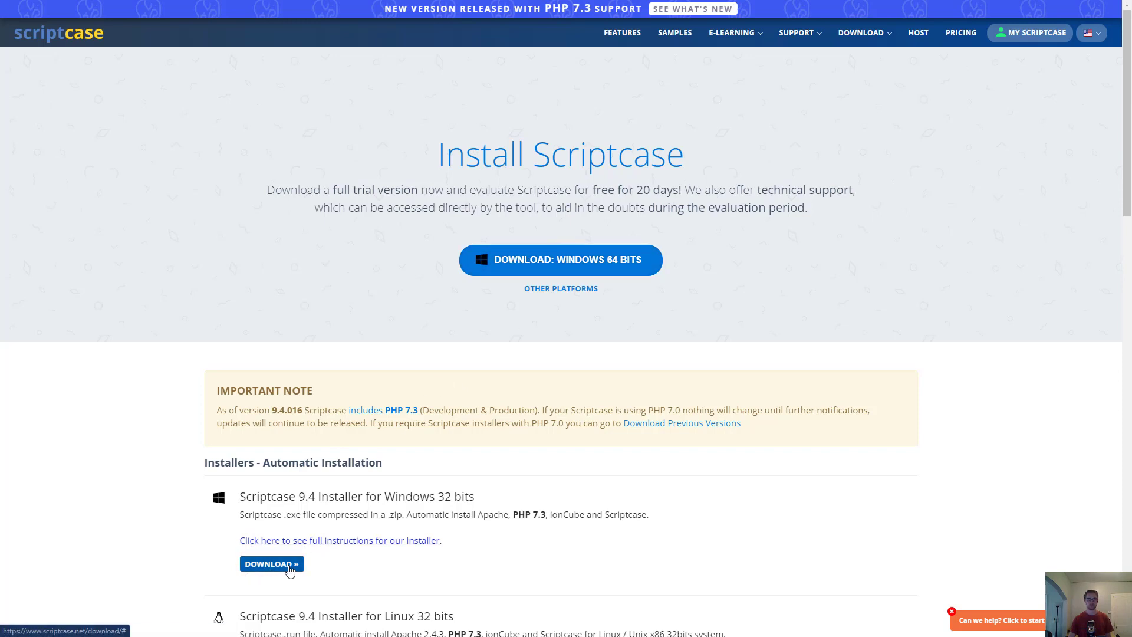
{"action": "mouse_move", "coordinate": [560, 259]}
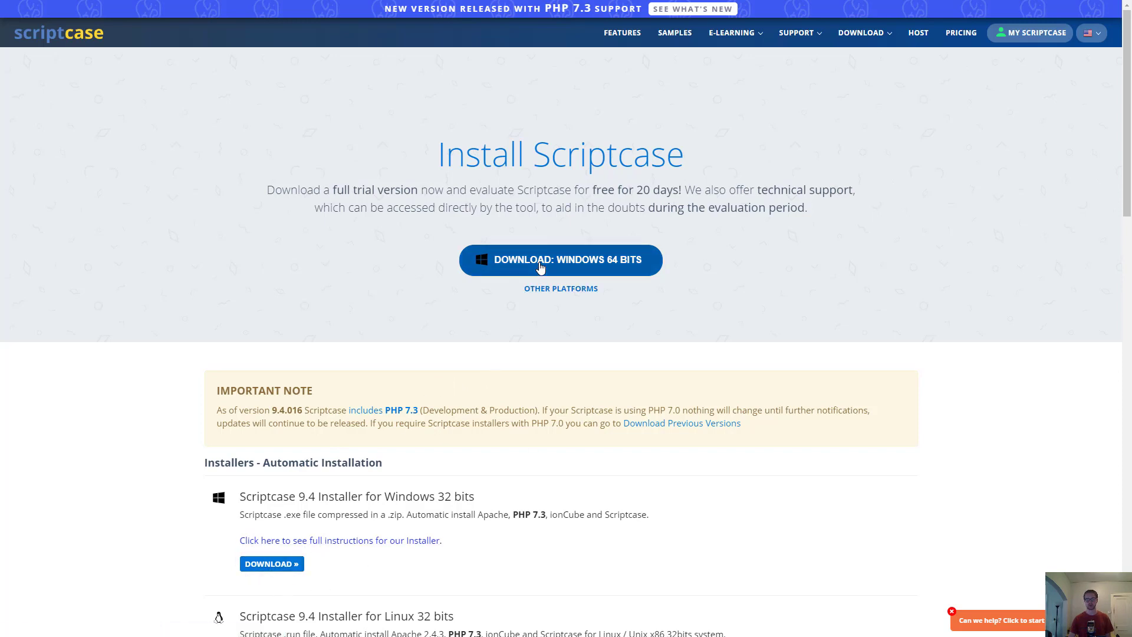
Step: Start the Windows 64-bit installer download, bringing up the download options popup
{"action": "left_click", "coordinate": [560, 260]}
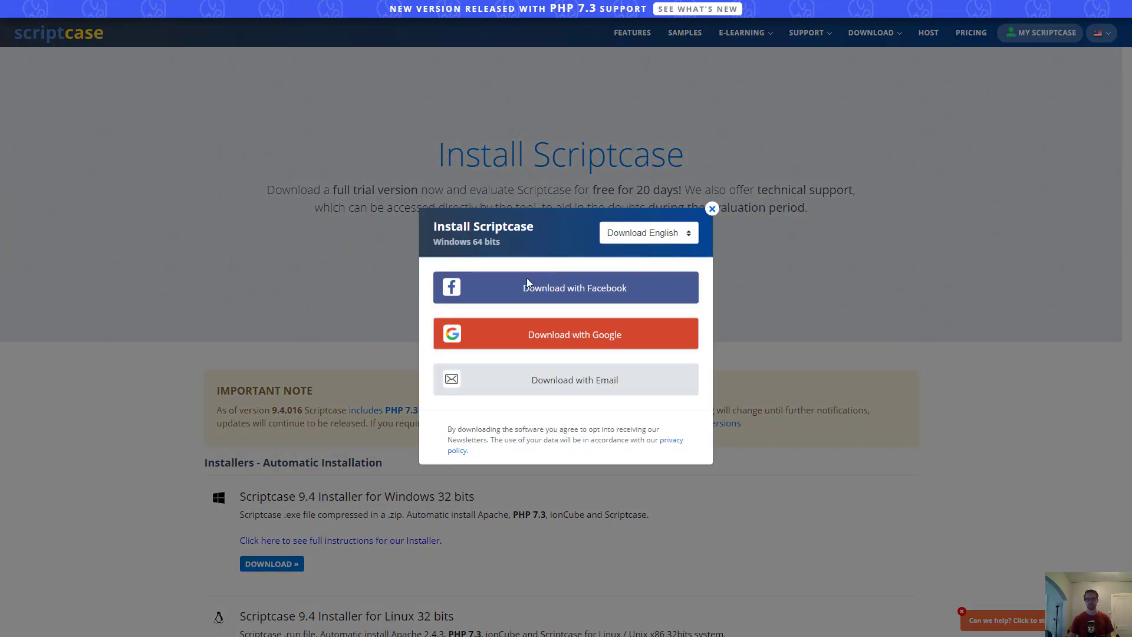
{"action": "mouse_move", "coordinate": [528, 355]}
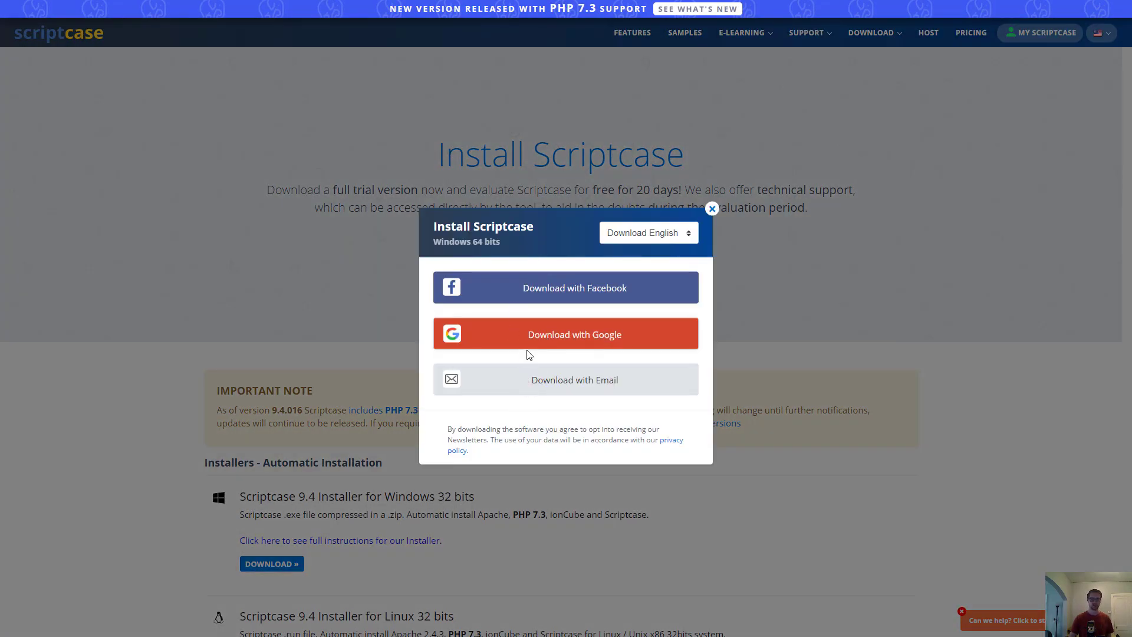
{"action": "mouse_move", "coordinate": [584, 345]}
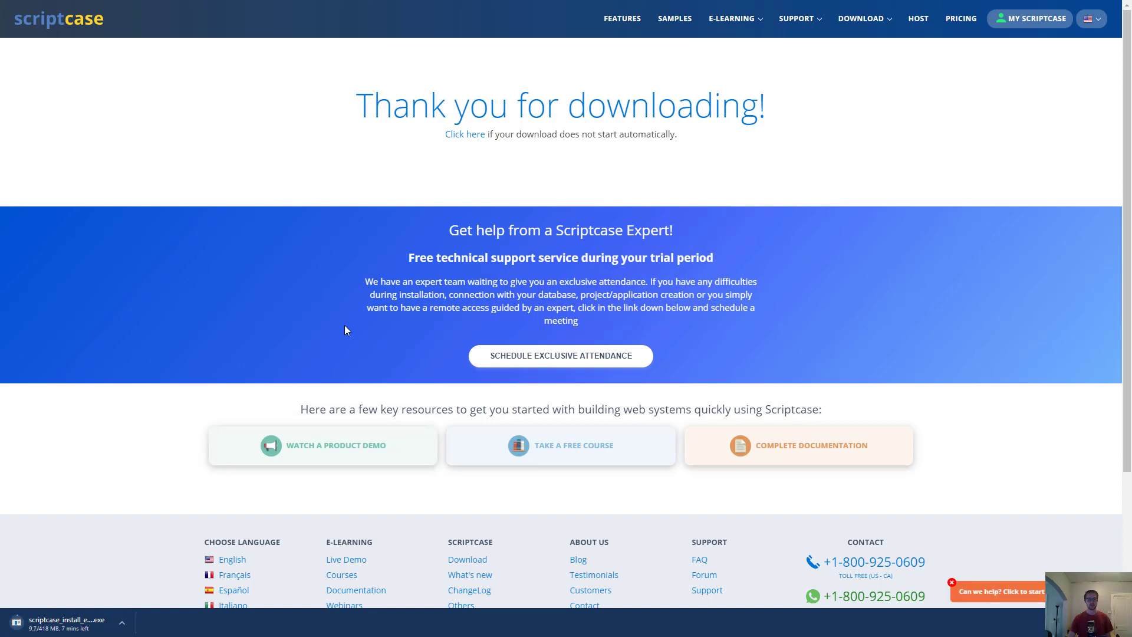
{"action": "mouse_move", "coordinate": [240, 456]}
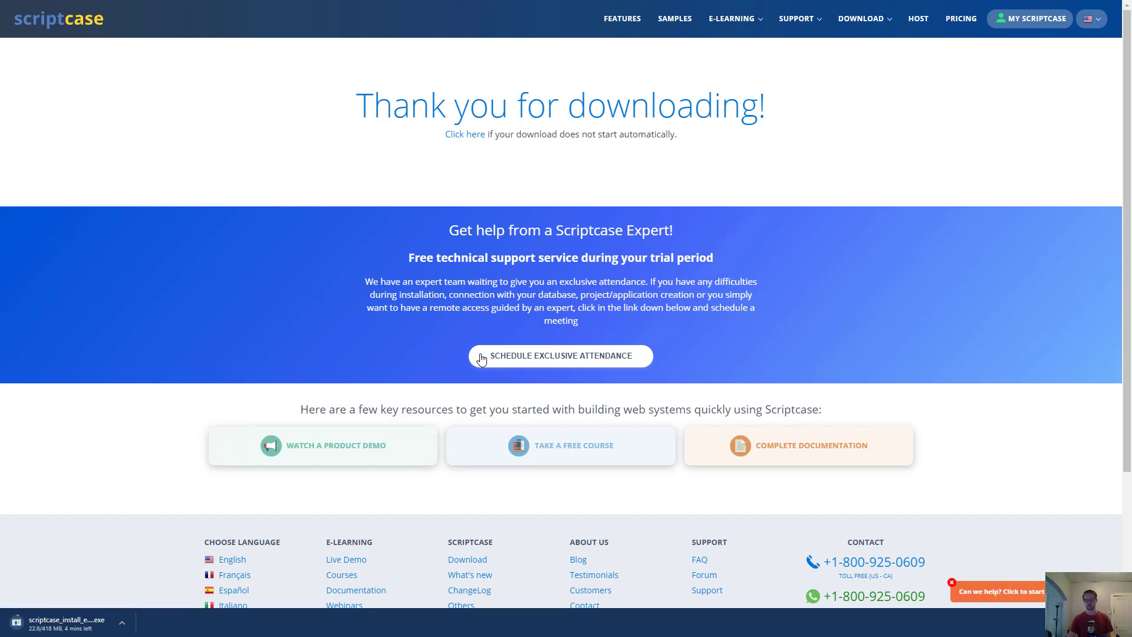
{"action": "mouse_move", "coordinate": [333, 459]}
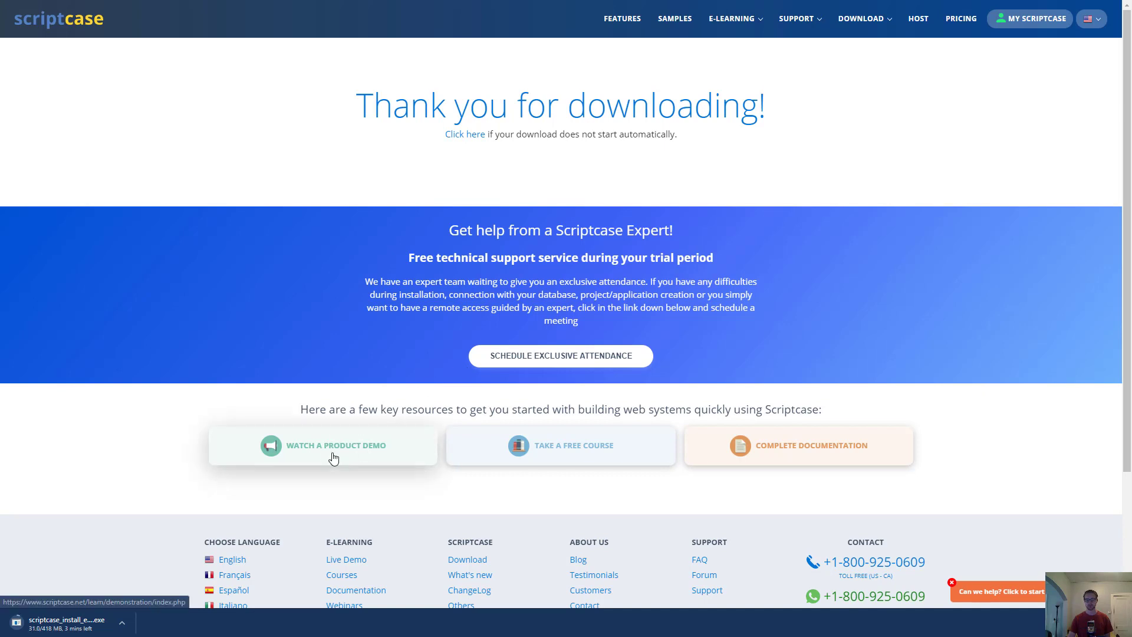
{"action": "mouse_move", "coordinate": [709, 448]}
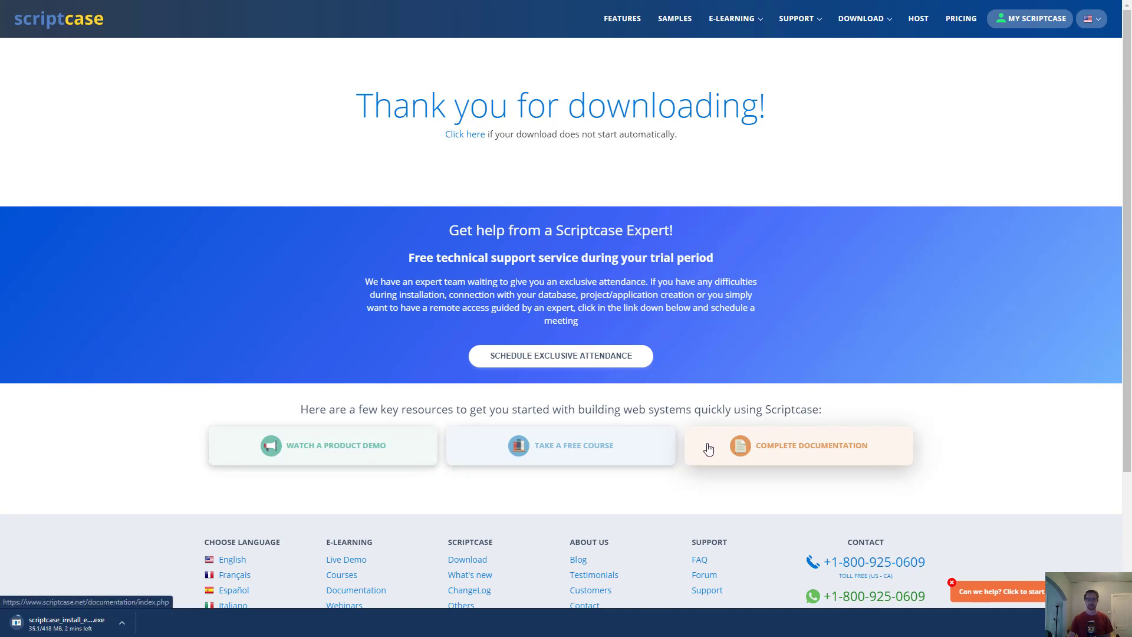
{"action": "mouse_move", "coordinate": [666, 397]}
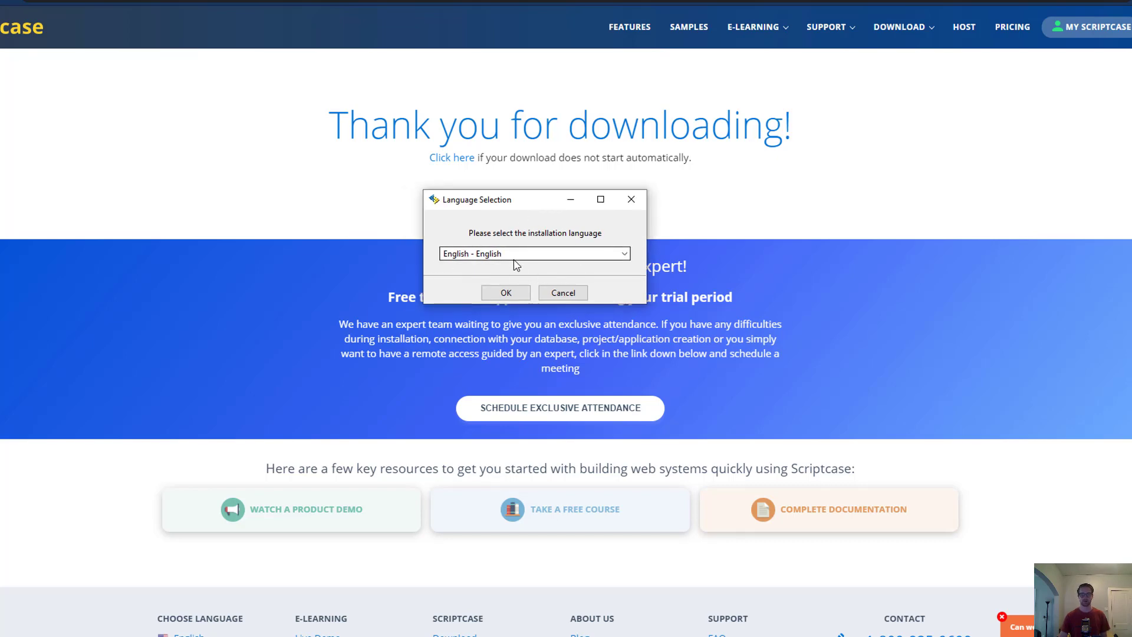
Step: Run the downloaded installer with English as the installation language
{"action": "left_click", "coordinate": [622, 254]}
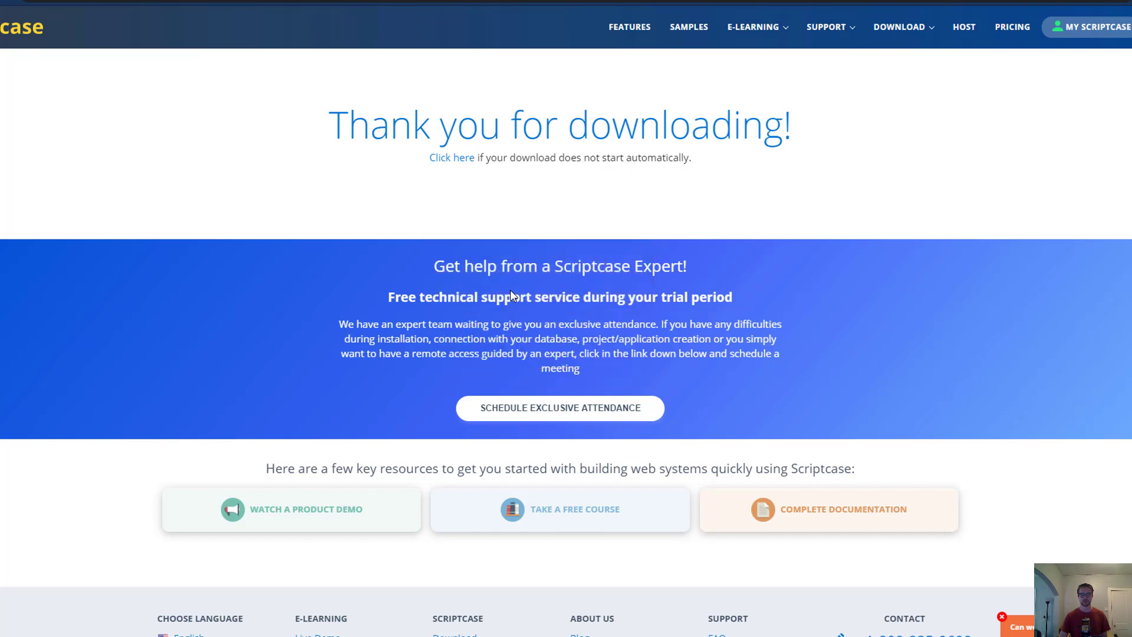
{"action": "mouse_move", "coordinate": [511, 292]}
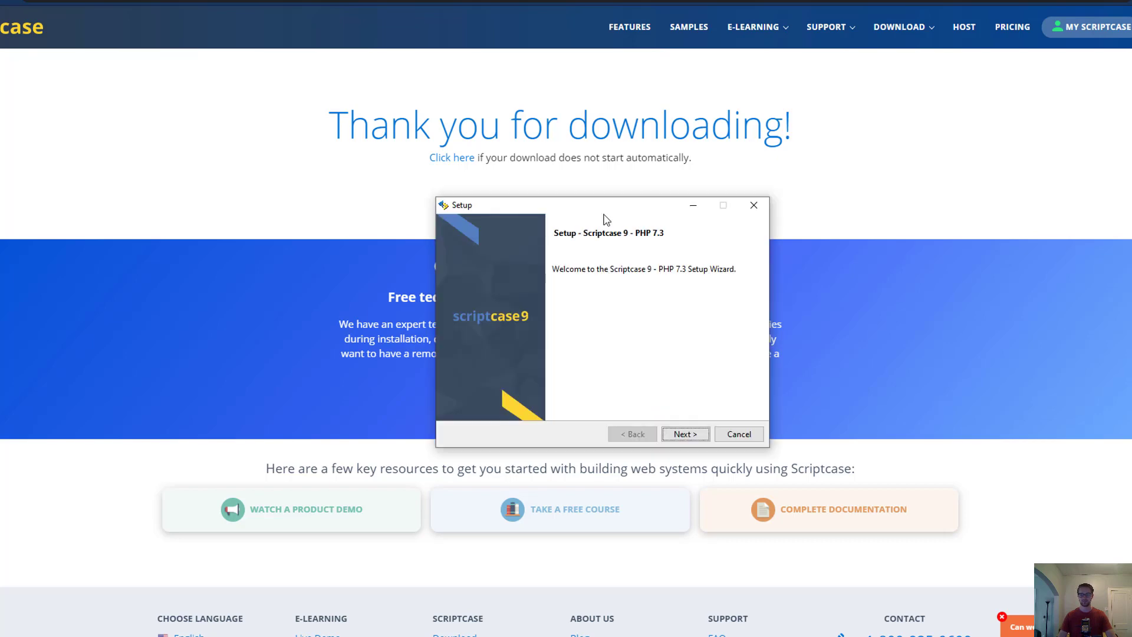
{"action": "mouse_move", "coordinate": [637, 340]}
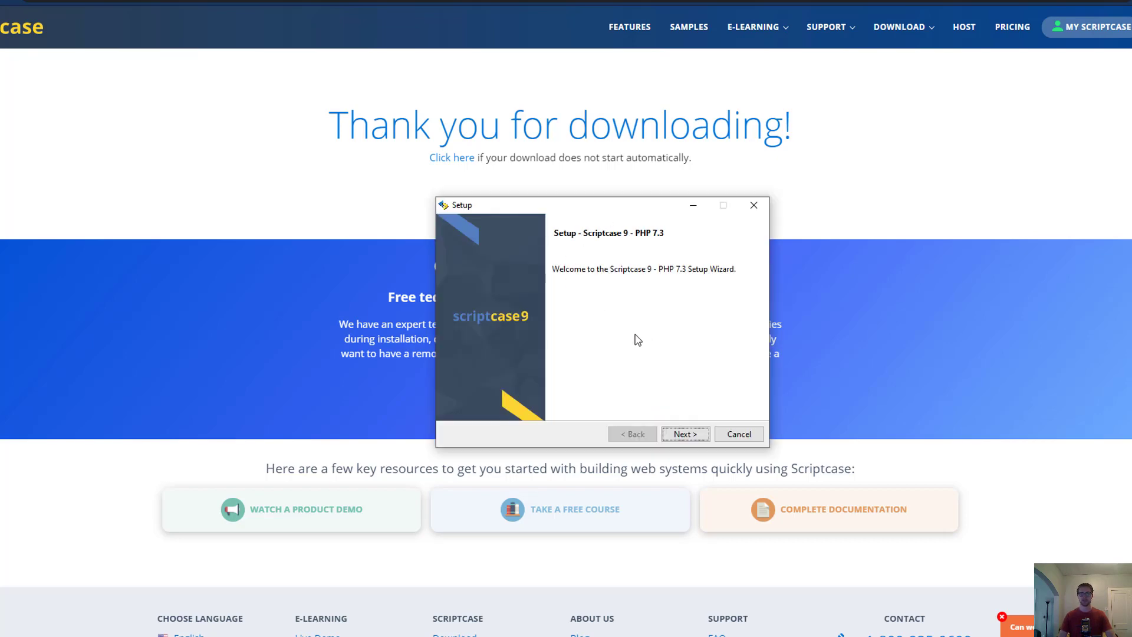
{"action": "mouse_move", "coordinate": [682, 238]}
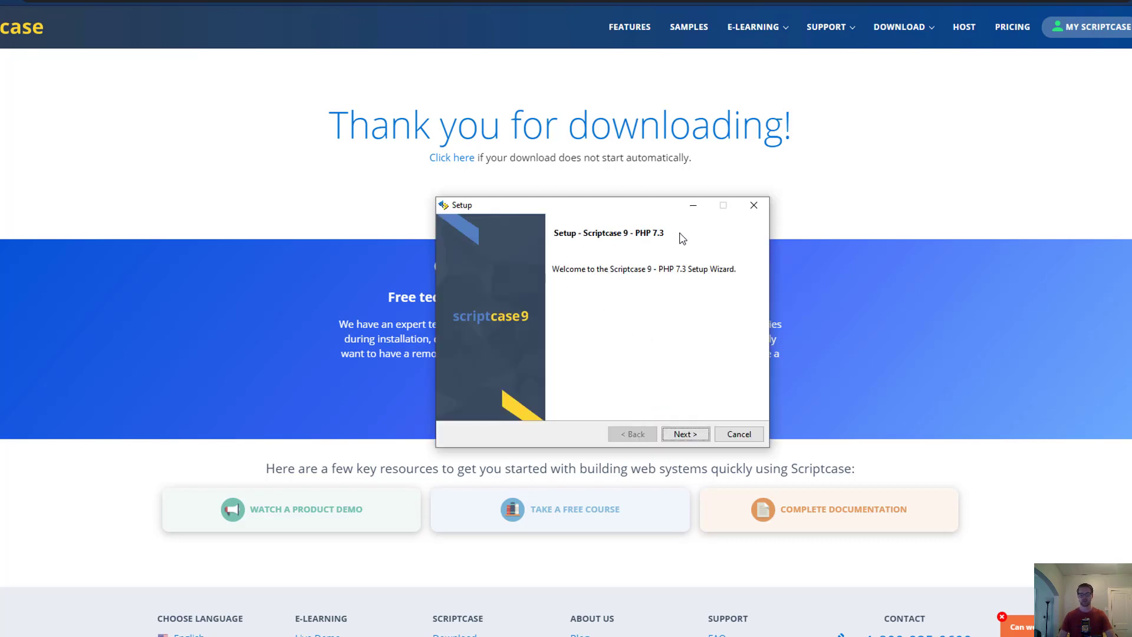
{"action": "mouse_move", "coordinate": [661, 310]}
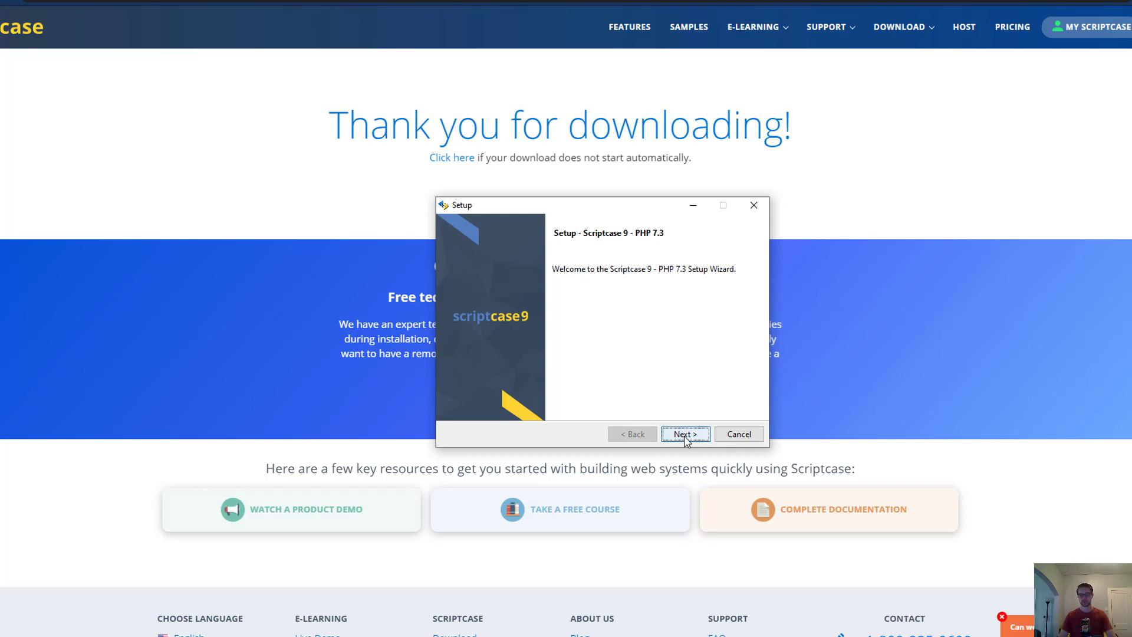
Step: Accept the license agreement and keep the default install folder, reaching Apache Configuration
{"action": "left_click", "coordinate": [682, 434]}
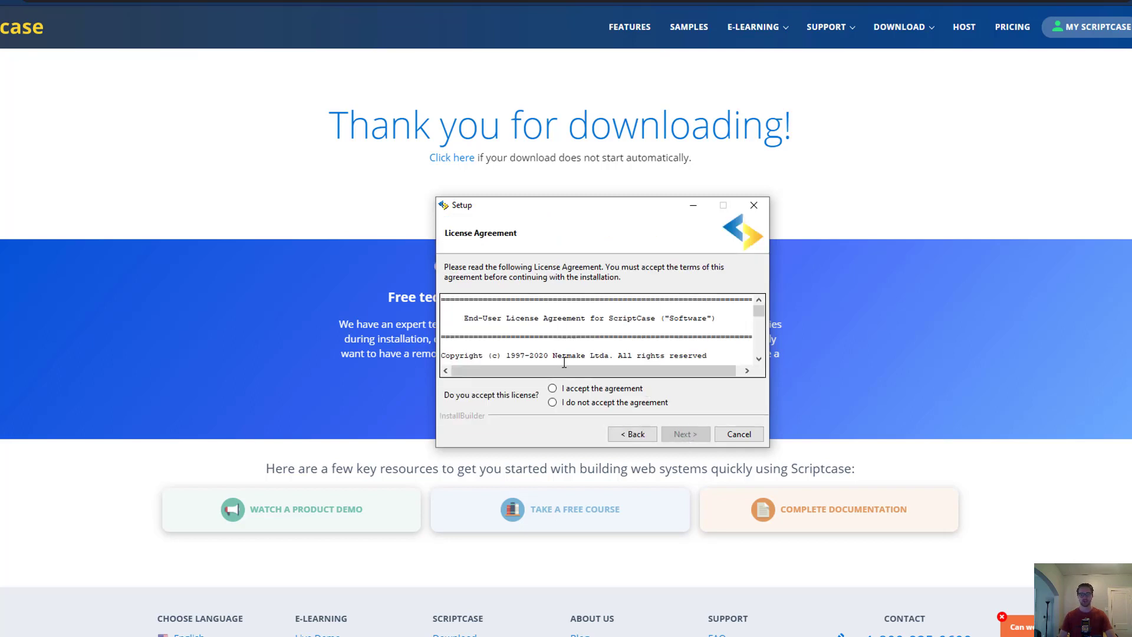
{"action": "left_click", "coordinate": [552, 388]}
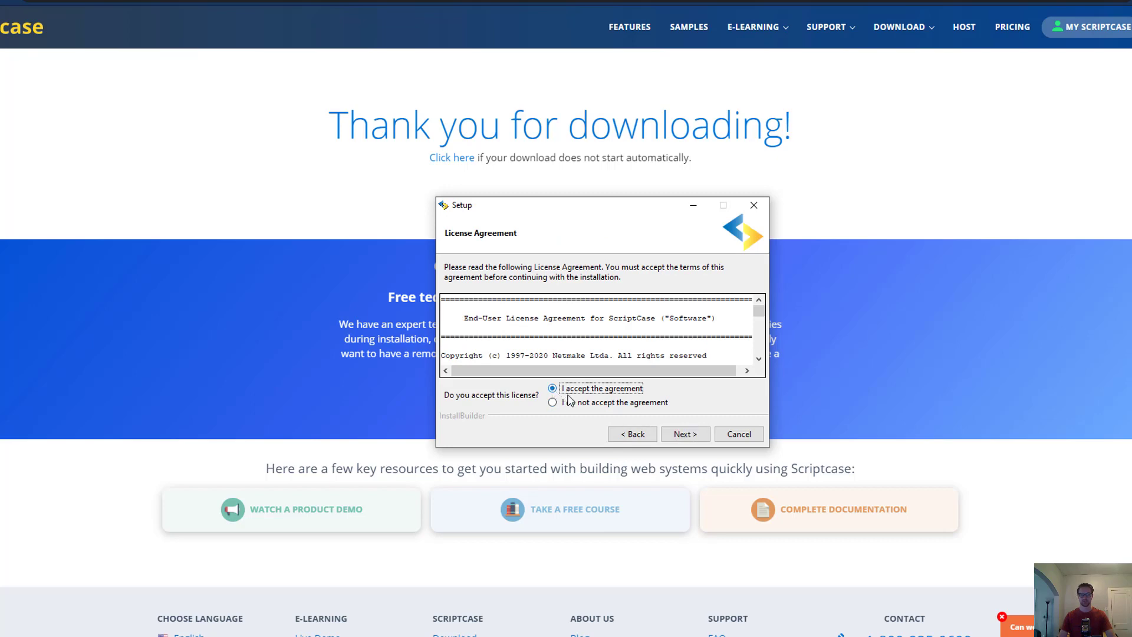
{"action": "left_click", "coordinate": [684, 434]}
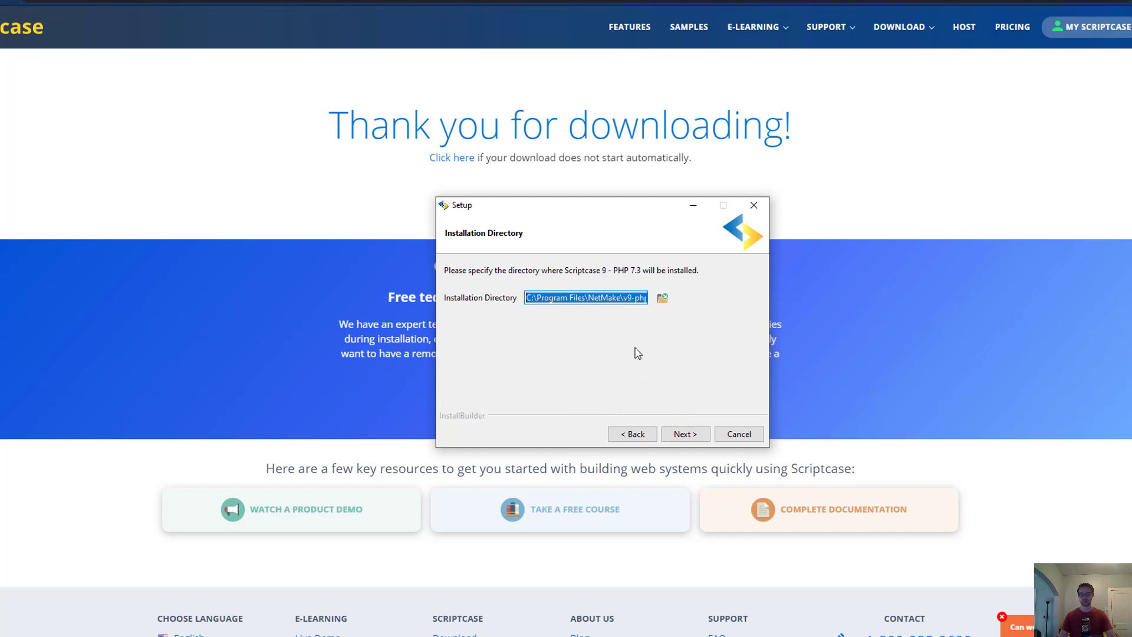
{"action": "left_click", "coordinate": [683, 434]}
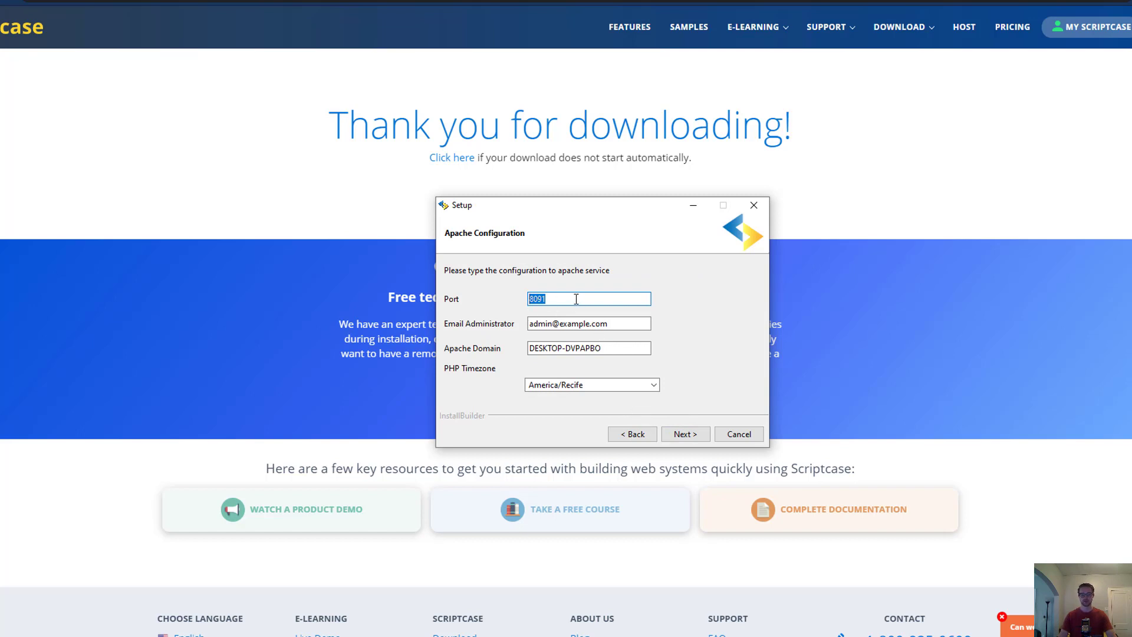
Step: Review port 8091, administrator email, domain and keep America/Recife as the PHP timezone
{"action": "left_click", "coordinate": [587, 323]}
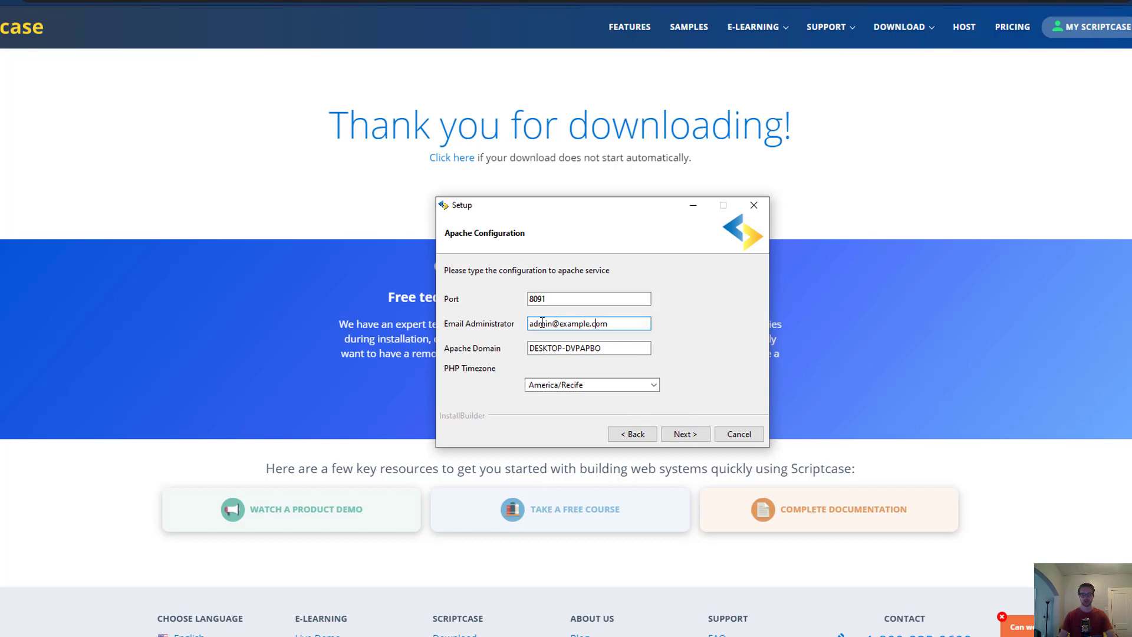
{"action": "left_click", "coordinate": [583, 347]}
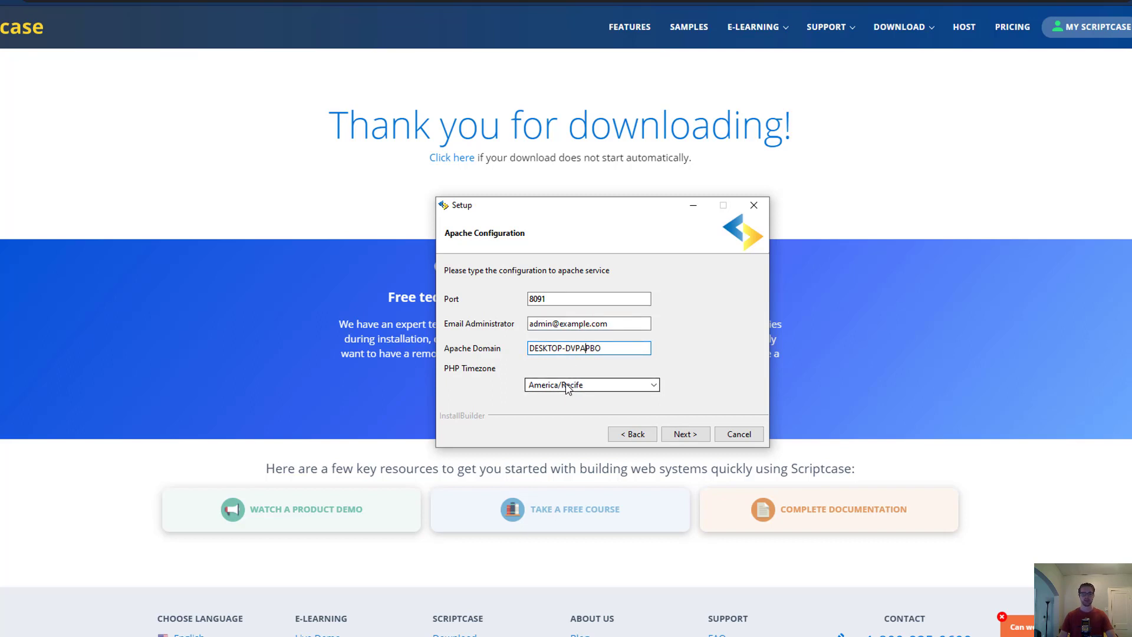
{"action": "left_click", "coordinate": [652, 384]}
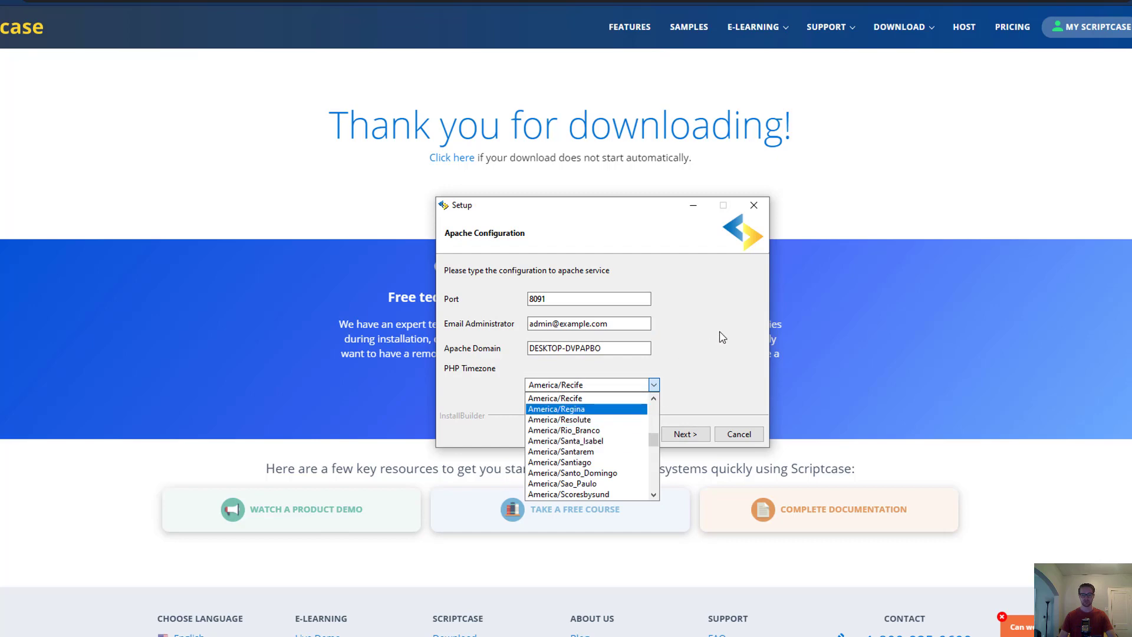
{"action": "left_click", "coordinate": [554, 397]}
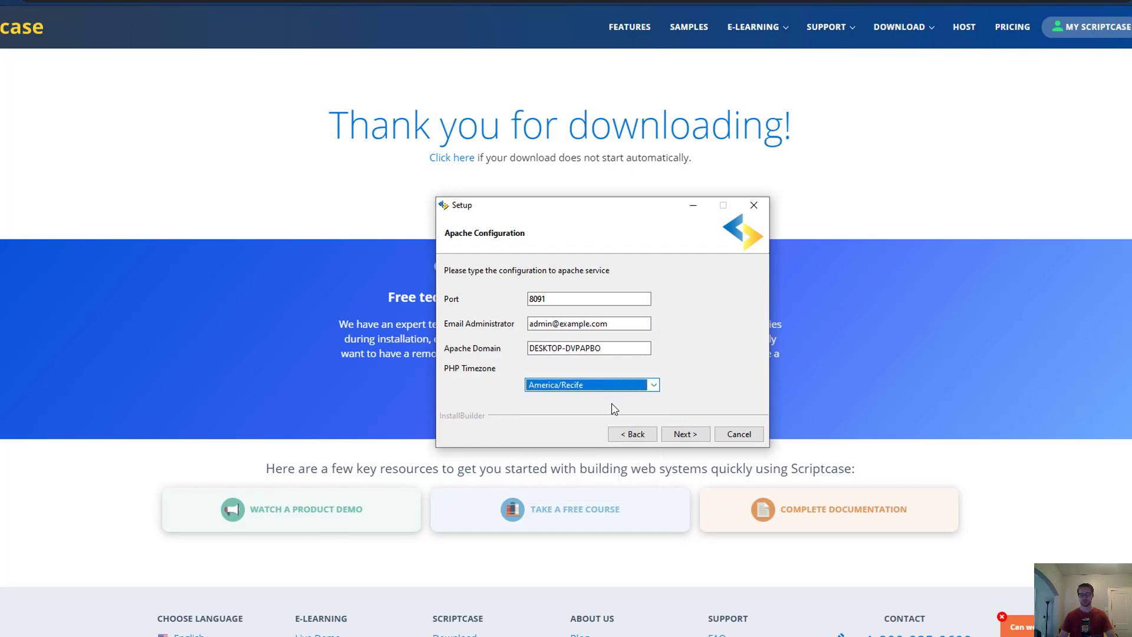
{"action": "mouse_move", "coordinate": [669, 368]}
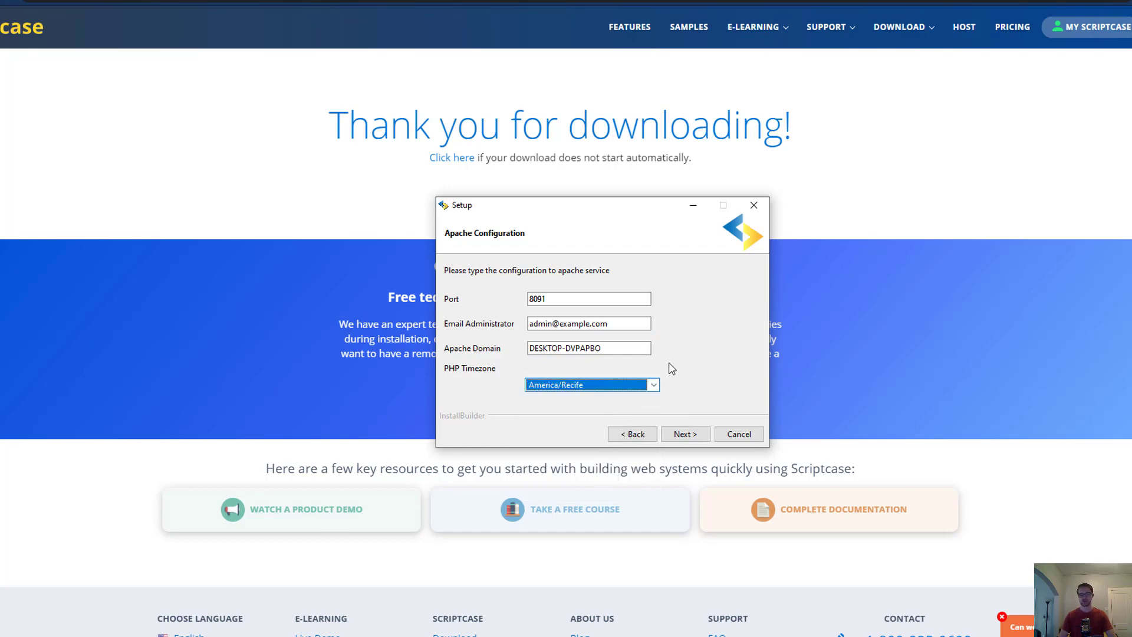
{"action": "left_click", "coordinate": [589, 299]}
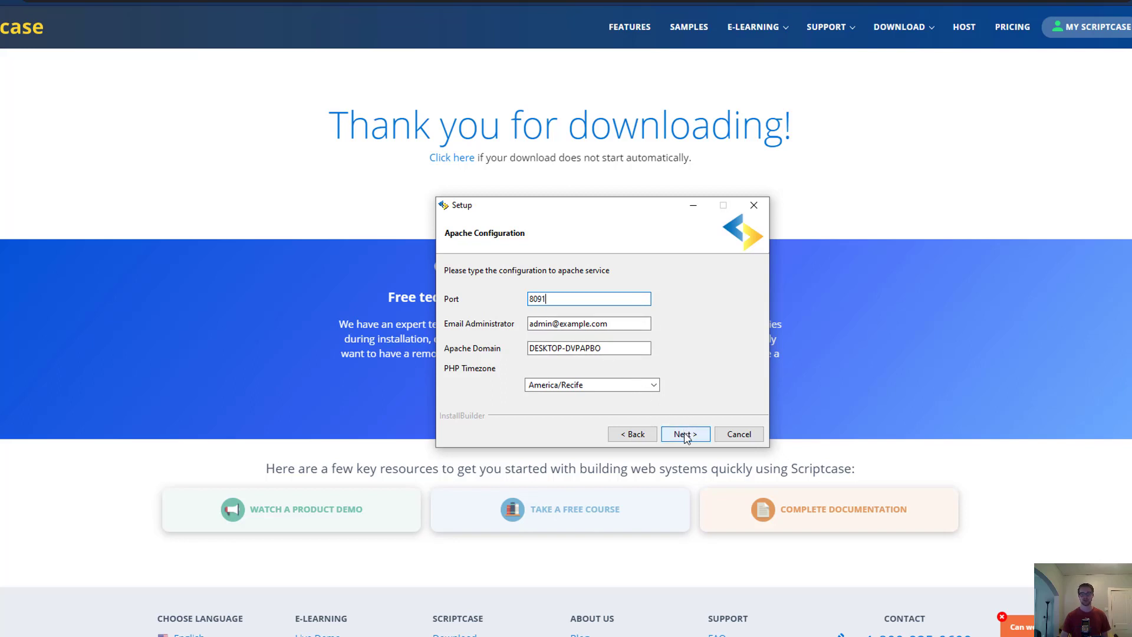
Step: Install Scriptcase 9 with the Apache settings and finish without viewing the readme file
{"action": "left_click", "coordinate": [683, 433]}
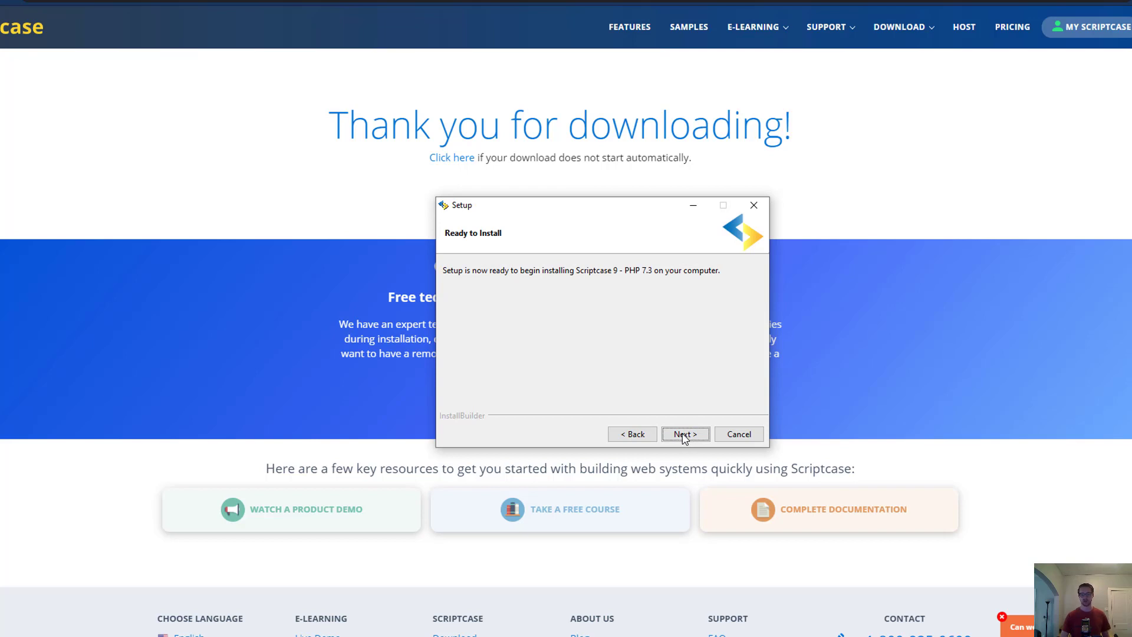
{"action": "left_click", "coordinate": [683, 434]}
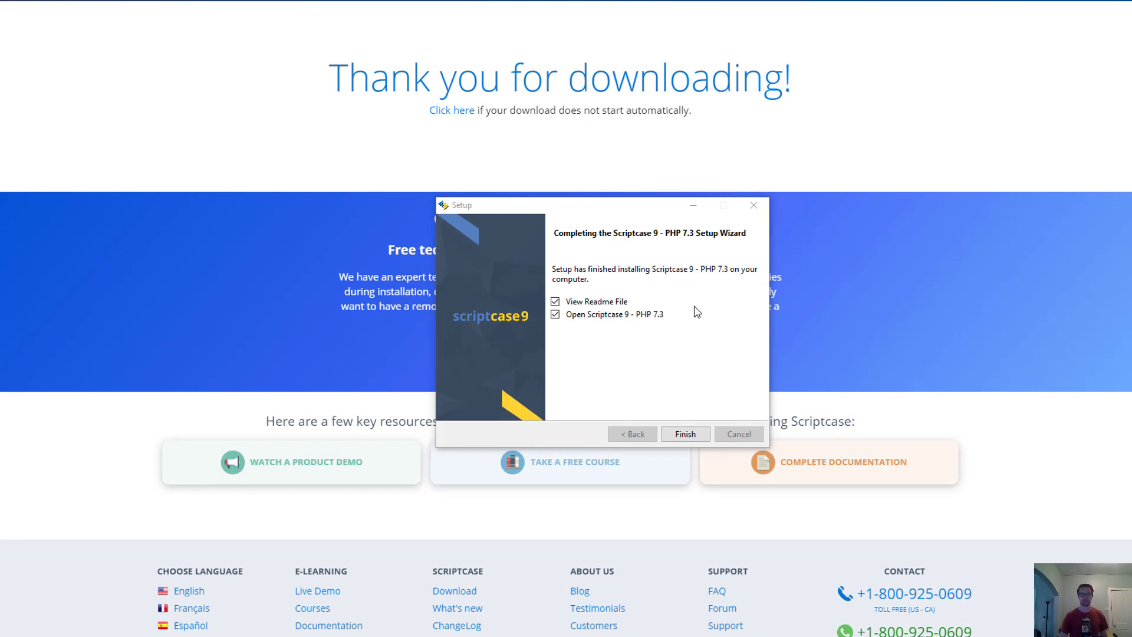
{"action": "mouse_move", "coordinate": [634, 292]}
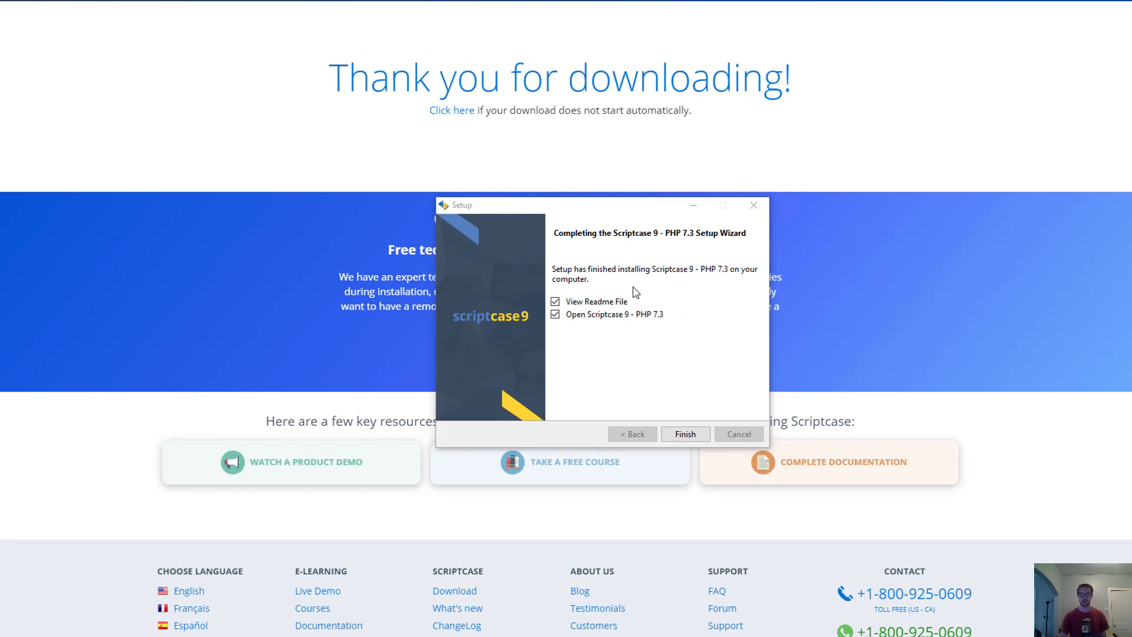
{"action": "mouse_move", "coordinate": [602, 310]}
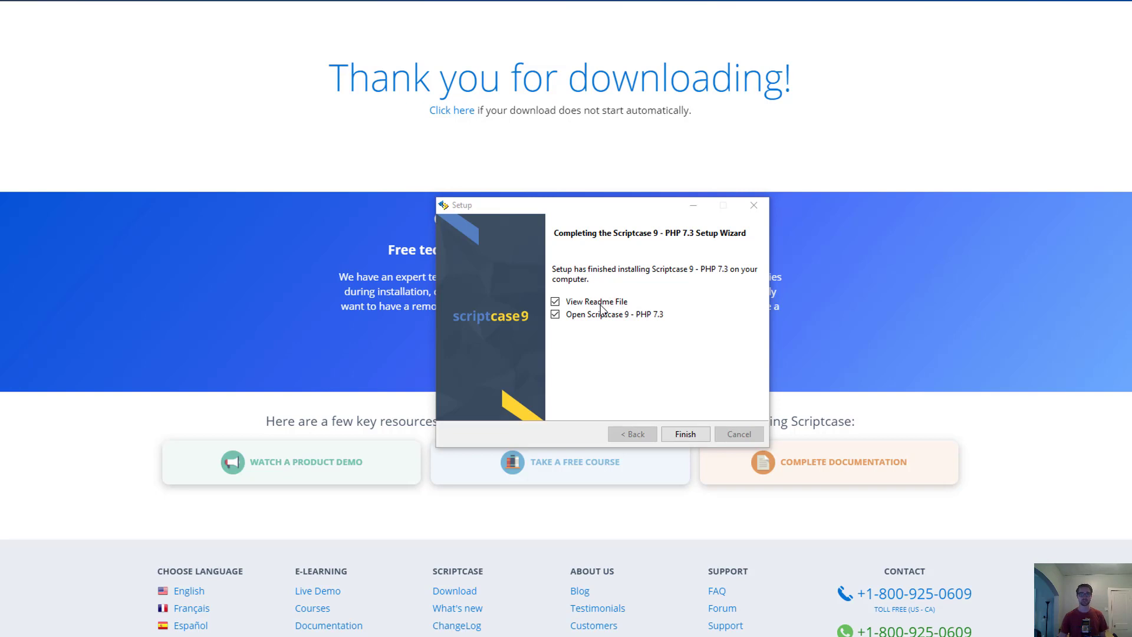
{"action": "left_click", "coordinate": [555, 301]}
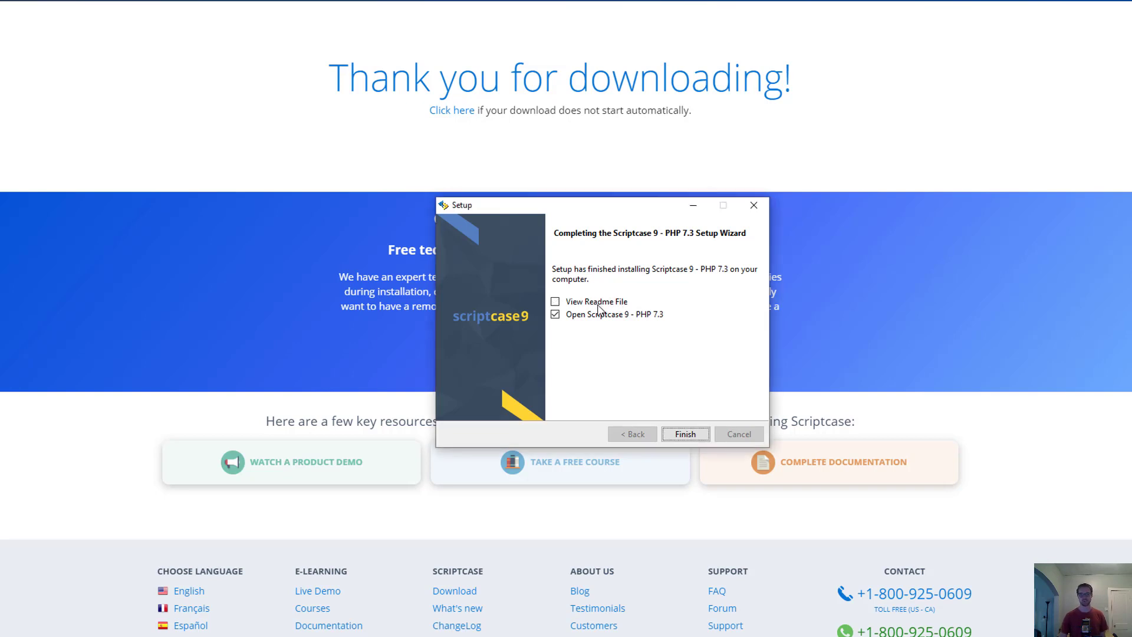
{"action": "mouse_move", "coordinate": [616, 322]}
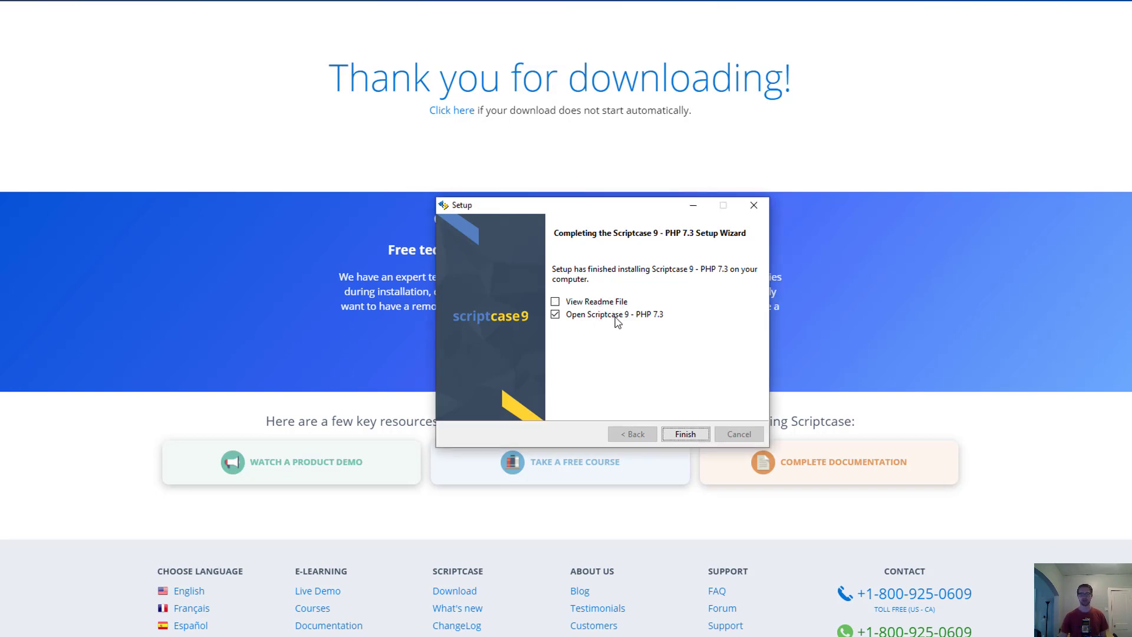
{"action": "mouse_move", "coordinate": [627, 342]}
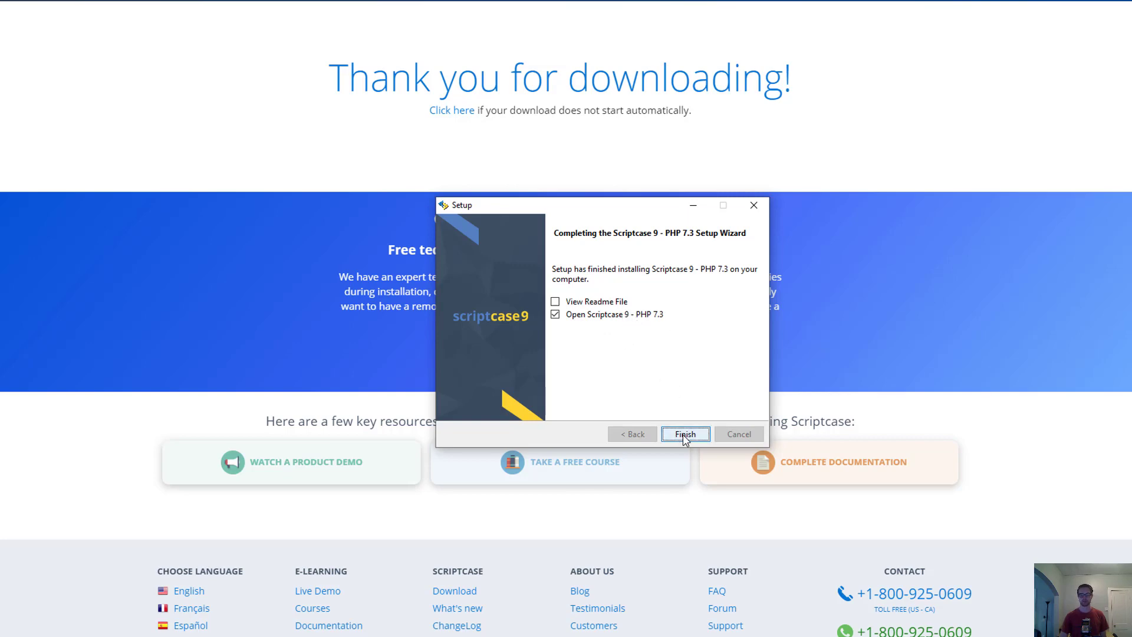
{"action": "left_click", "coordinate": [684, 433]}
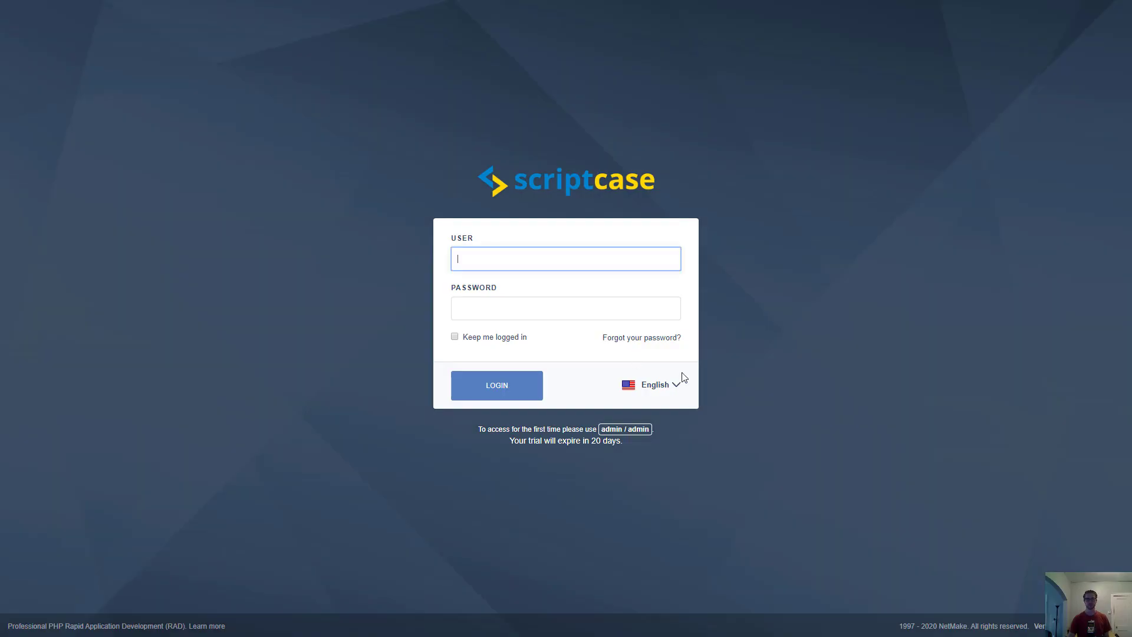
{"action": "mouse_move", "coordinate": [351, 321]}
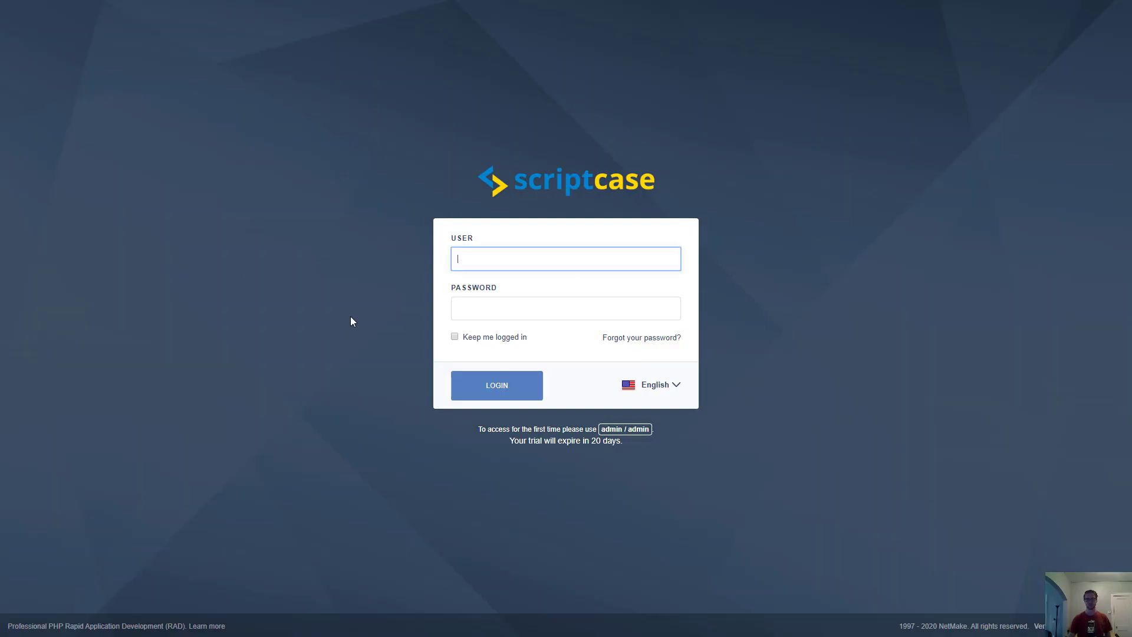
{"action": "mouse_move", "coordinate": [627, 460]}
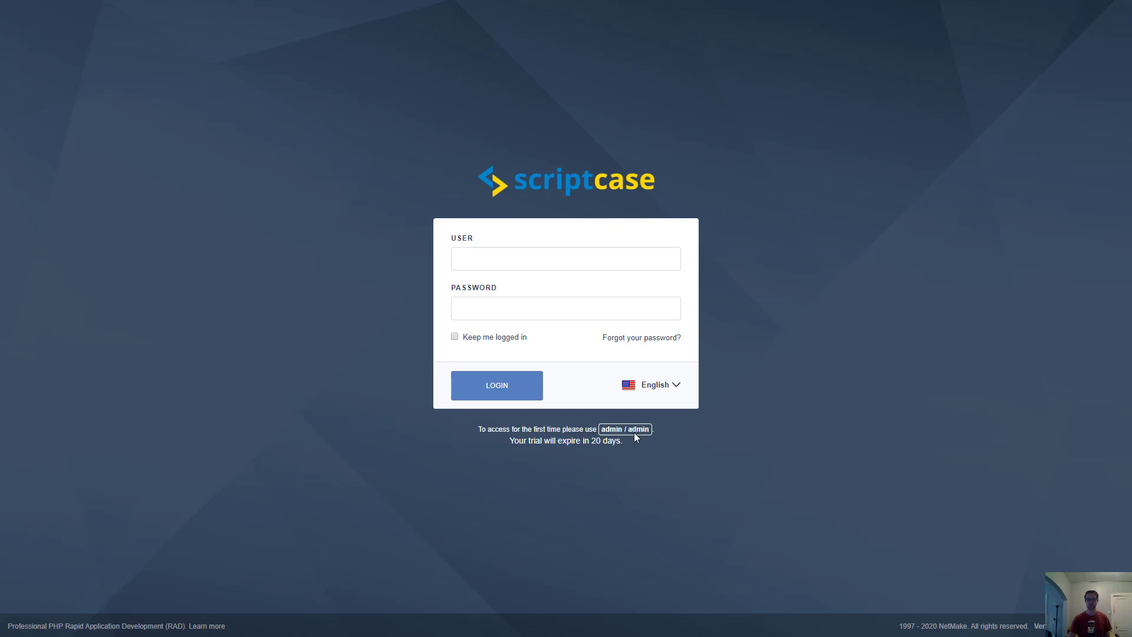
{"action": "mouse_move", "coordinate": [625, 440]}
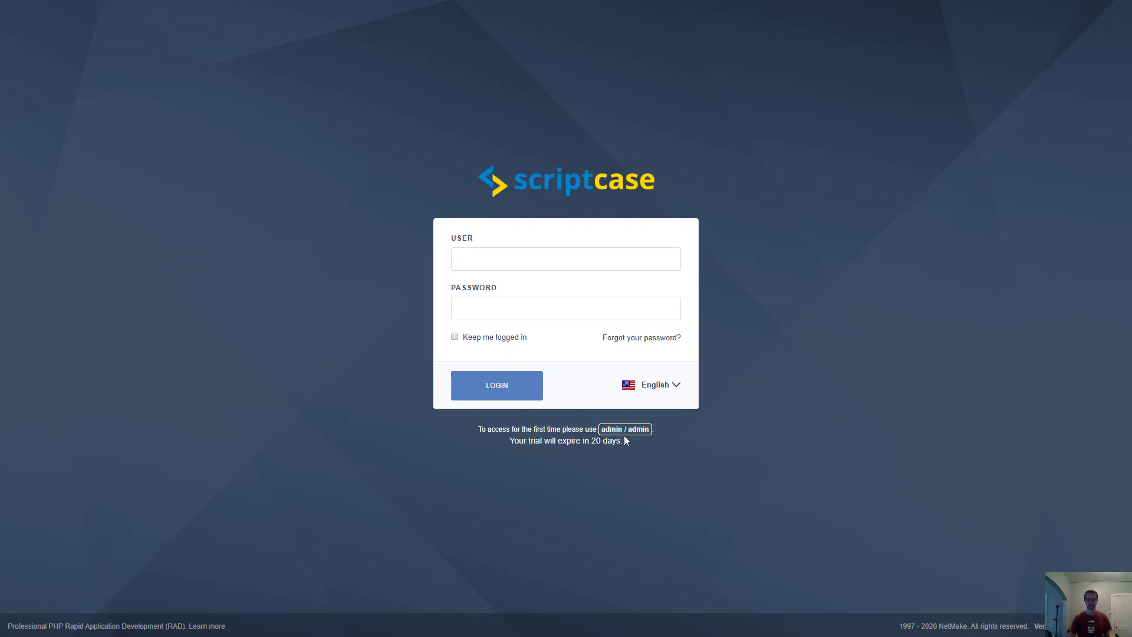
{"action": "mouse_move", "coordinate": [592, 423]}
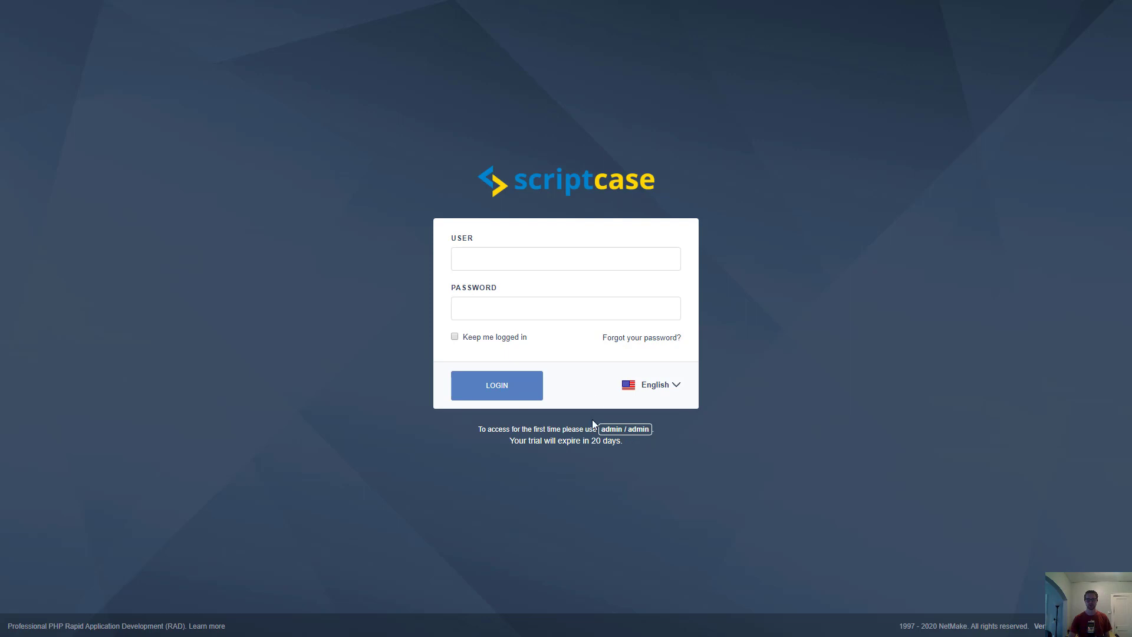
{"action": "mouse_move", "coordinate": [485, 249]}
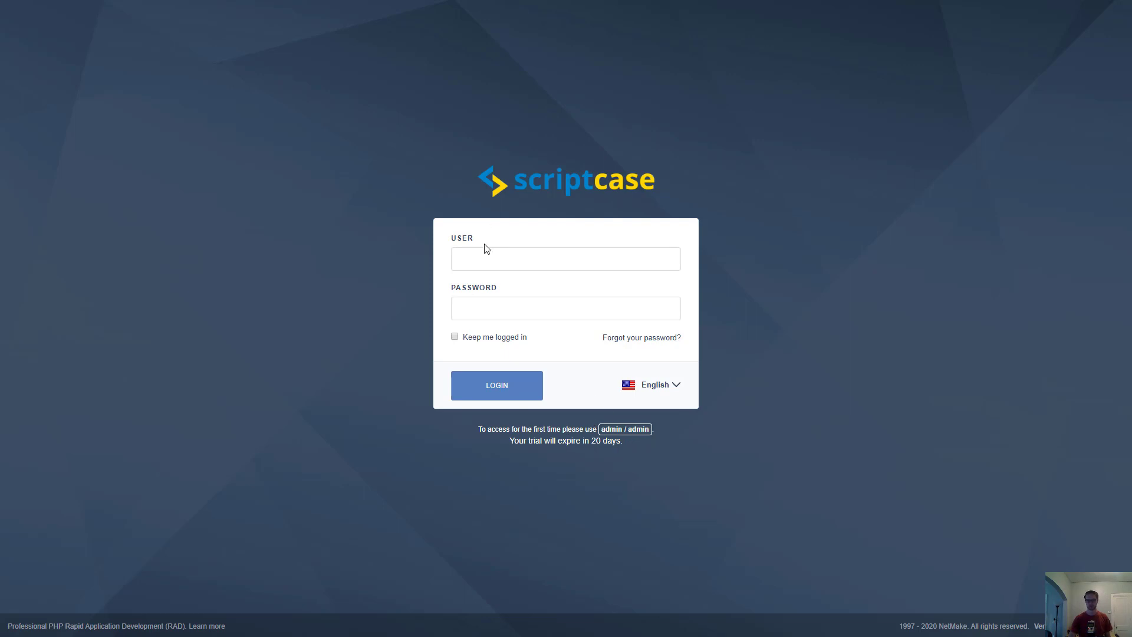
{"action": "left_click", "coordinate": [565, 258]}
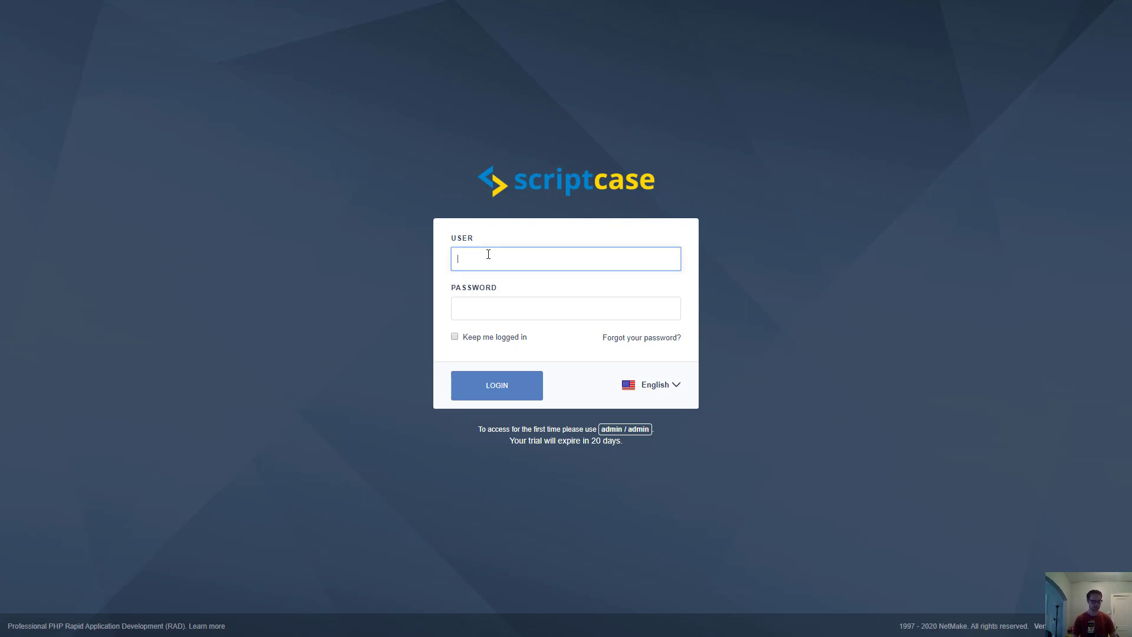
{"action": "type", "text": "admin"}
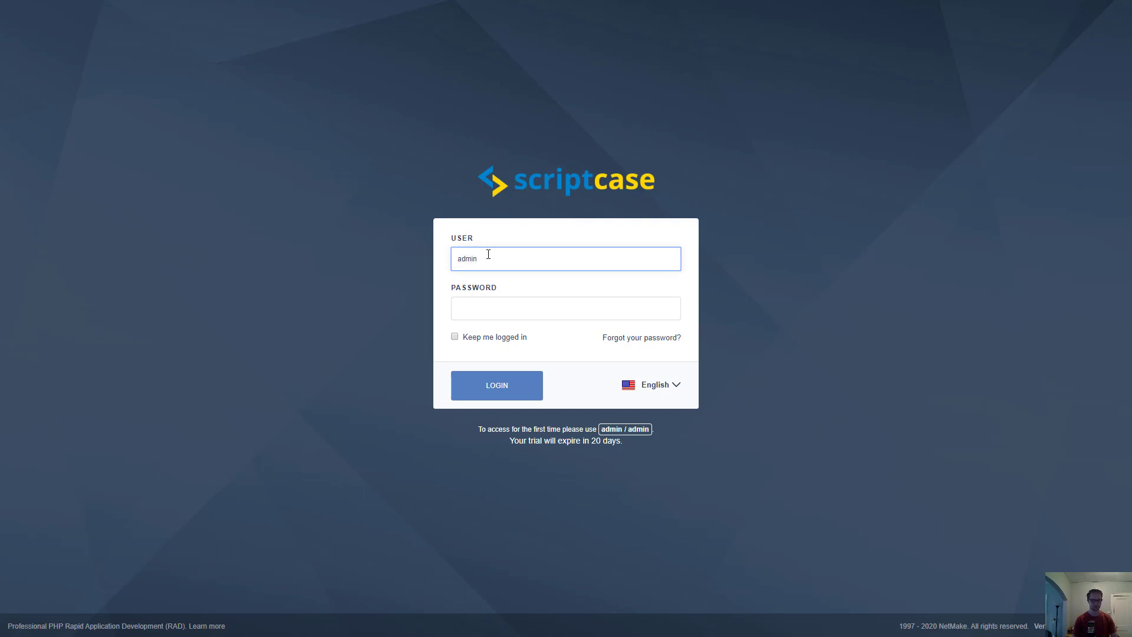
{"action": "type", "text": "admin"}
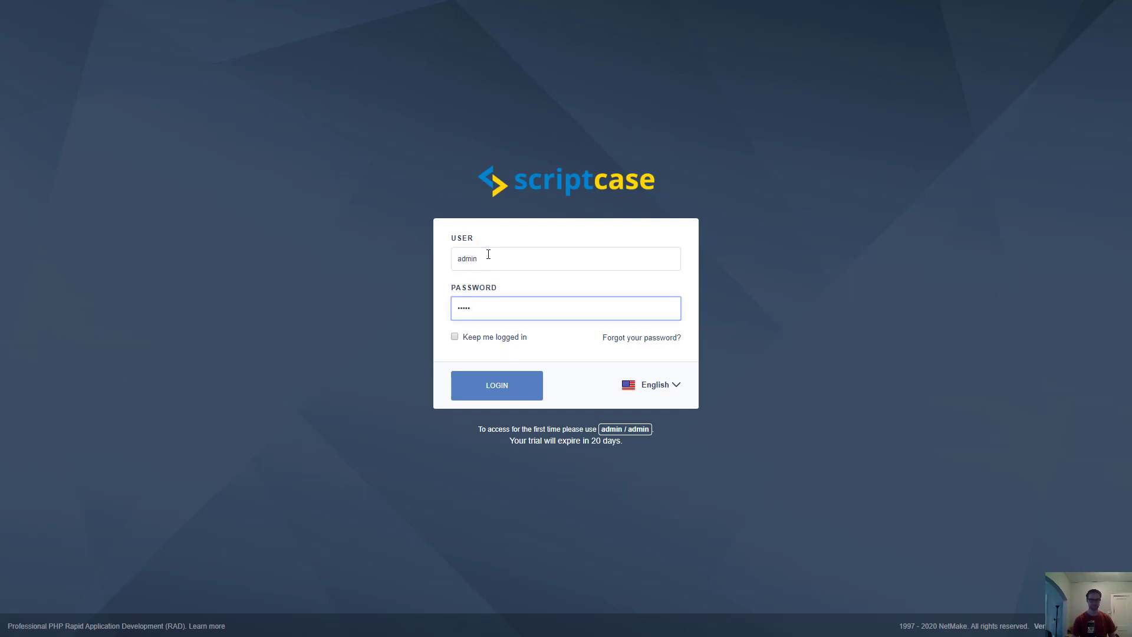
{"action": "left_click", "coordinate": [496, 385]}
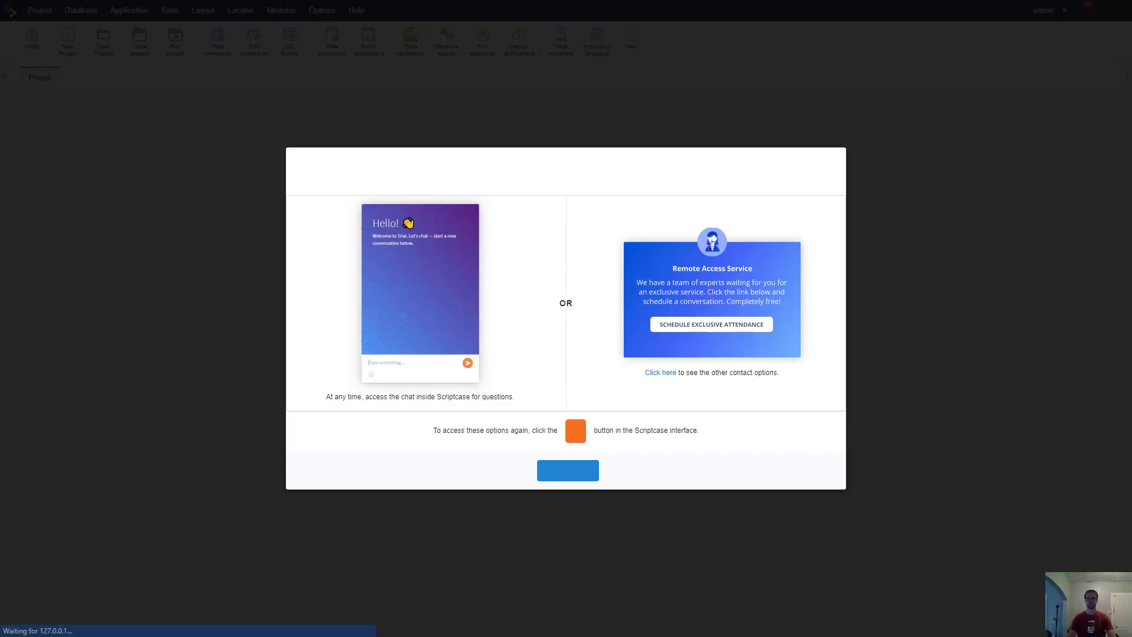
{"action": "mouse_move", "coordinate": [545, 370]}
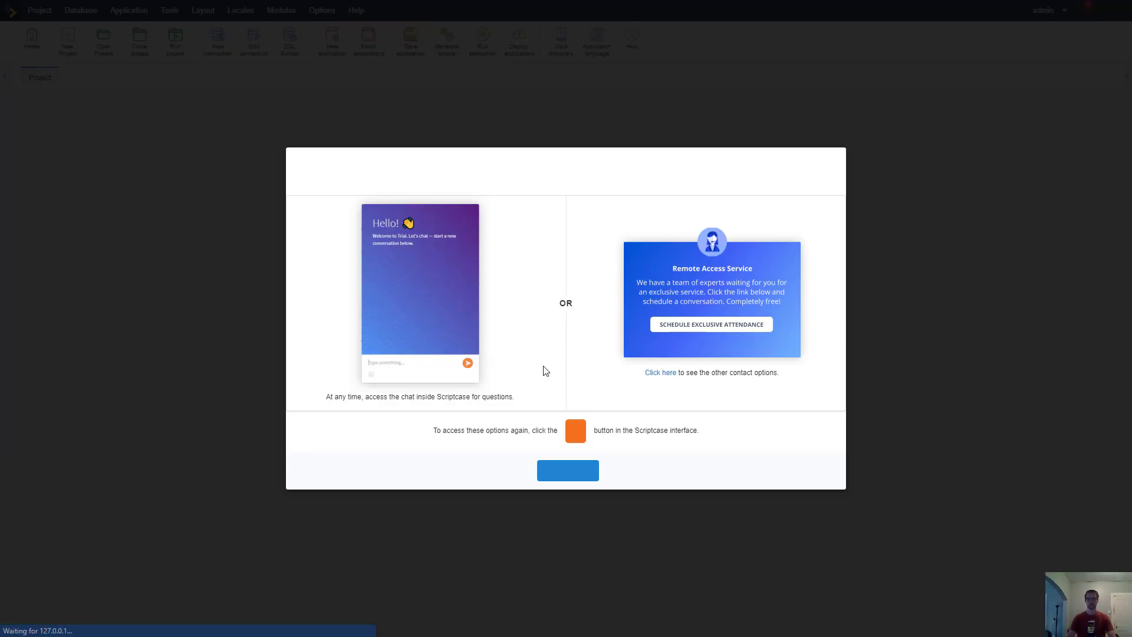
{"action": "mouse_move", "coordinate": [548, 431]}
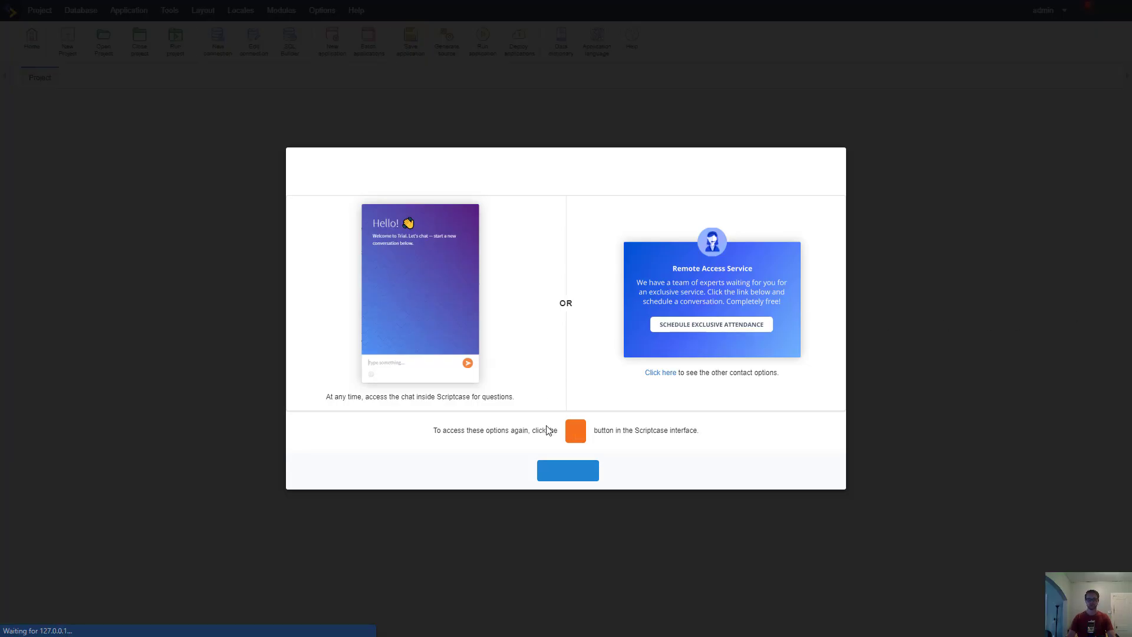
{"action": "mouse_move", "coordinate": [496, 359]}
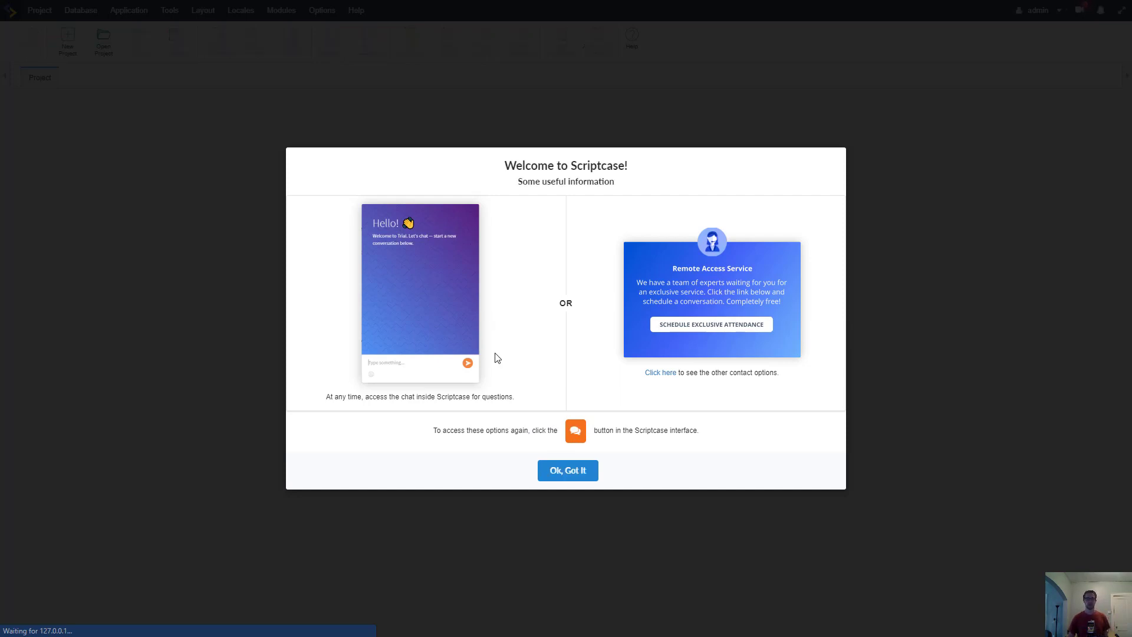
{"action": "mouse_move", "coordinate": [390, 336]}
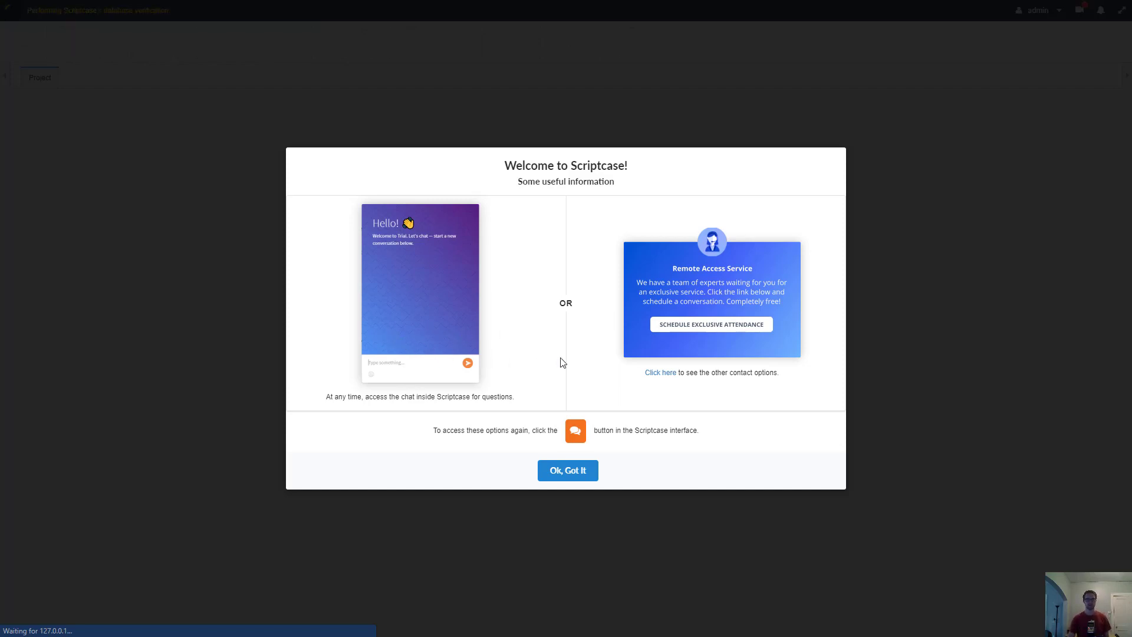
{"action": "mouse_move", "coordinate": [619, 359]}
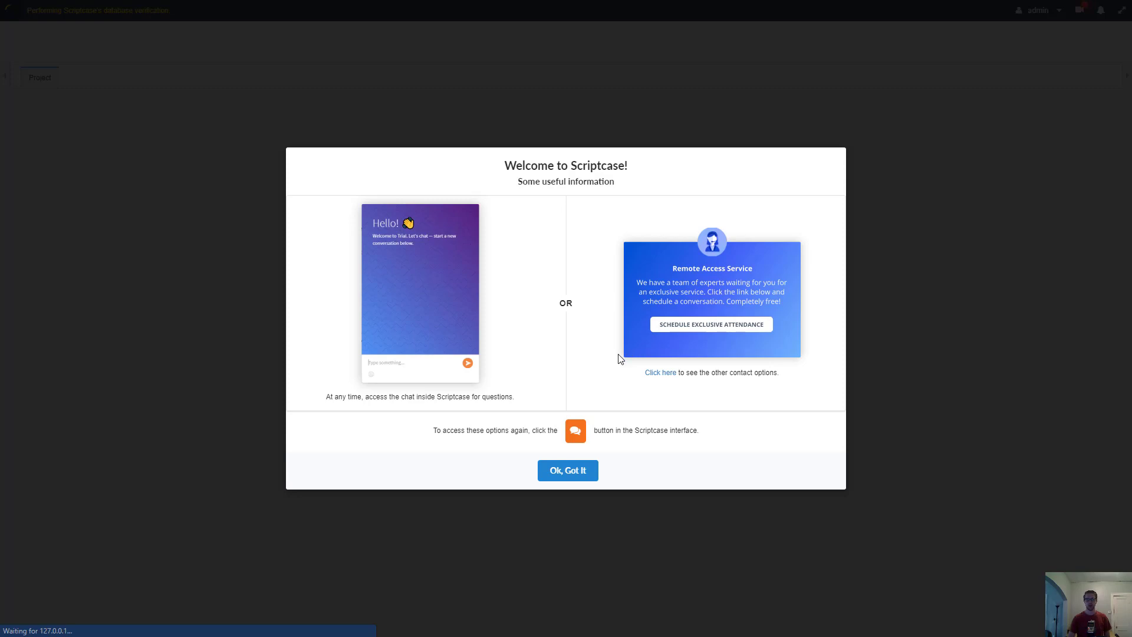
{"action": "mouse_move", "coordinate": [596, 403]}
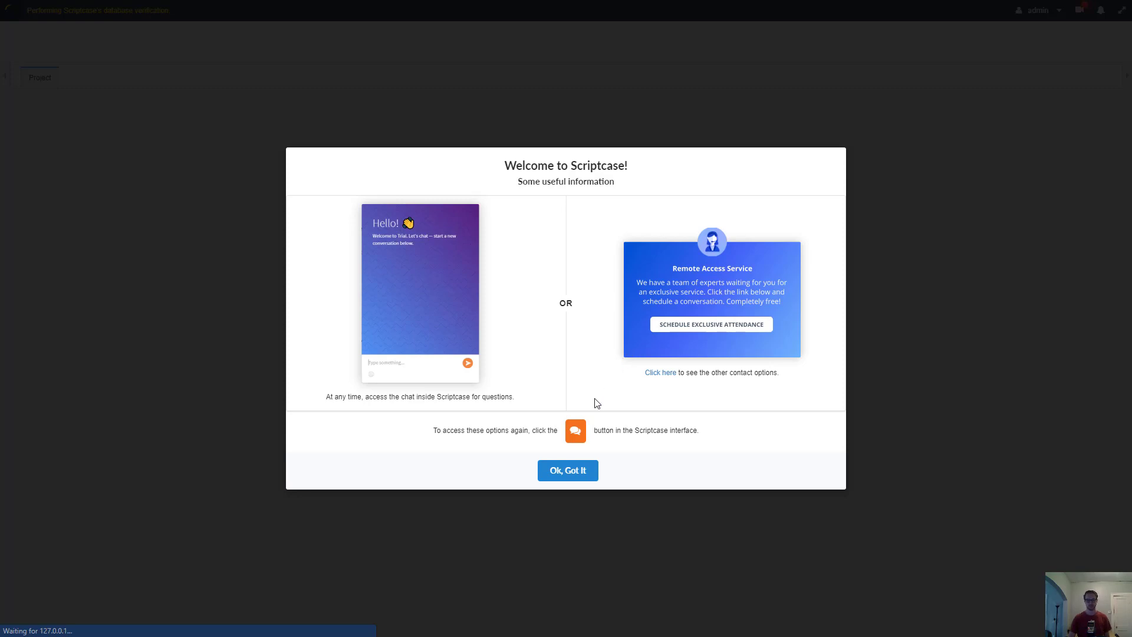
{"action": "mouse_move", "coordinate": [593, 416]}
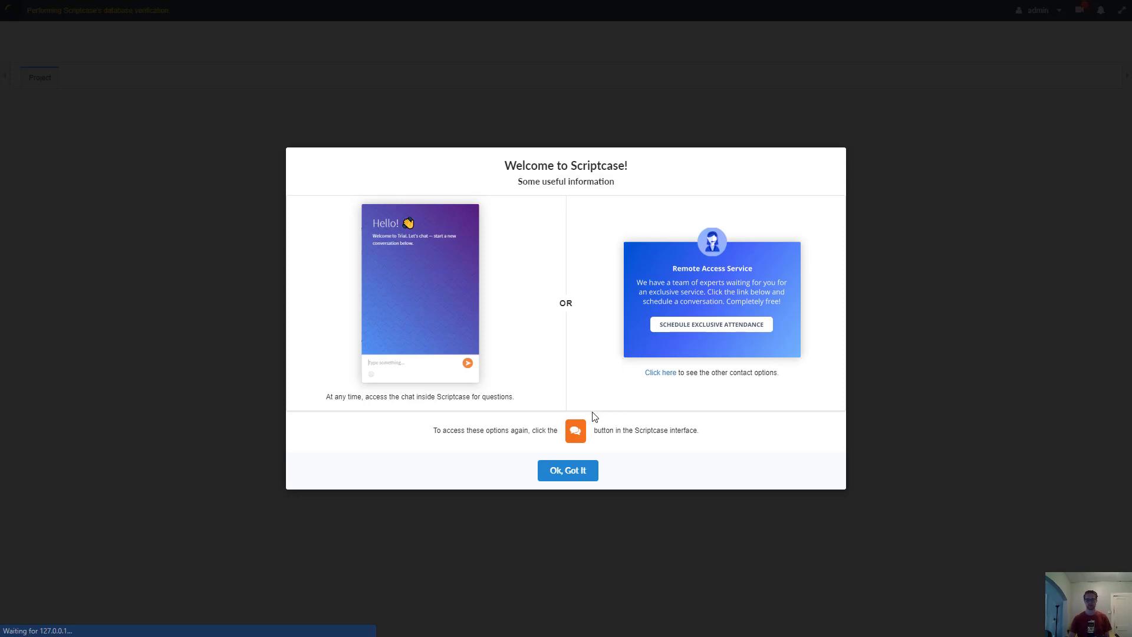
{"action": "mouse_move", "coordinate": [561, 400]}
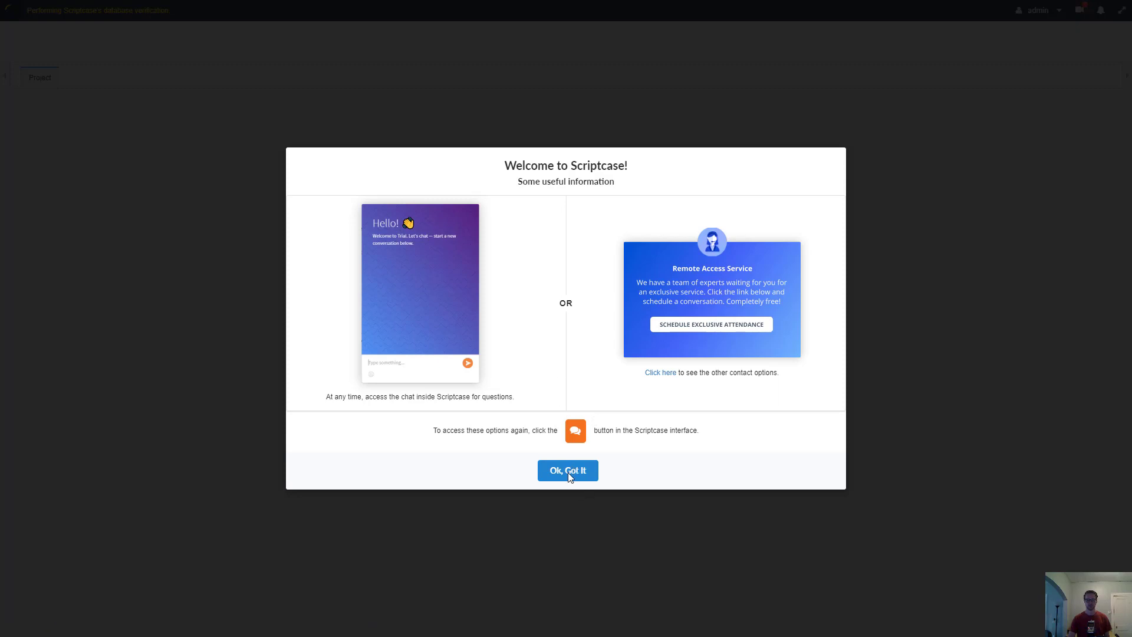
Step: Dismiss the Welcome to Scriptcase dialog with 'Ok, Got it'
{"action": "left_click", "coordinate": [567, 470]}
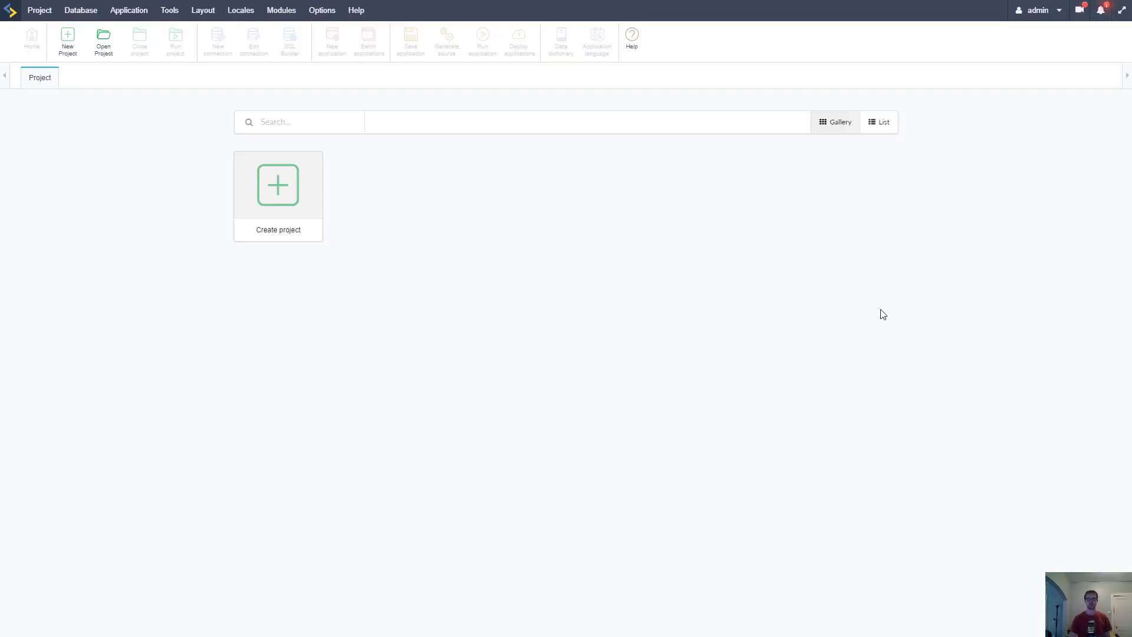
{"action": "mouse_move", "coordinate": [436, 207]}
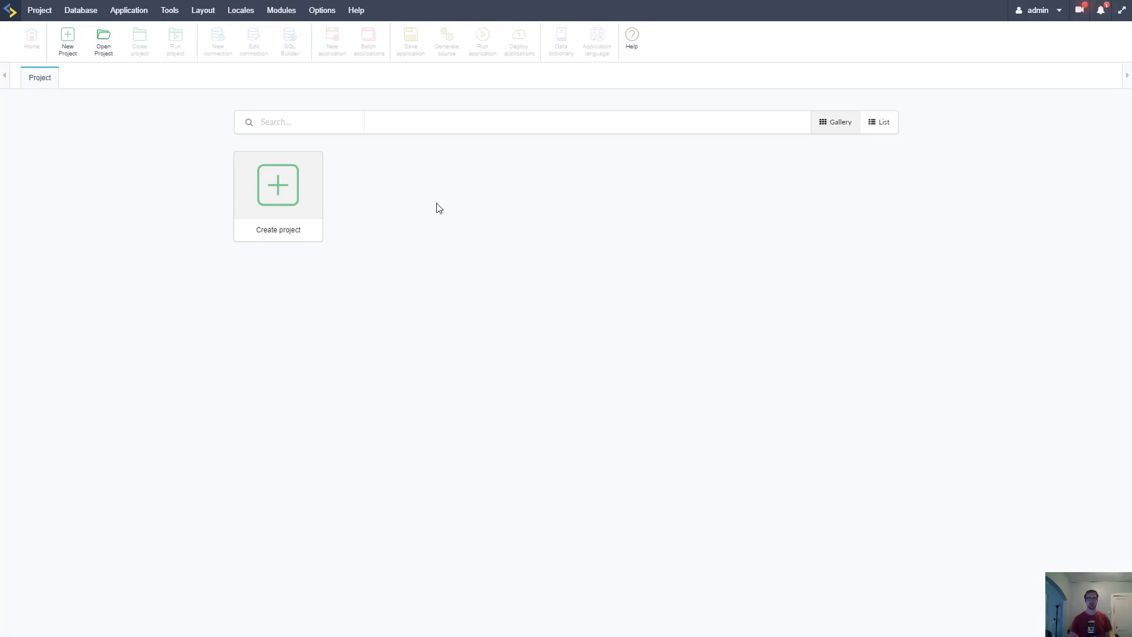
{"action": "mouse_move", "coordinate": [392, 211]}
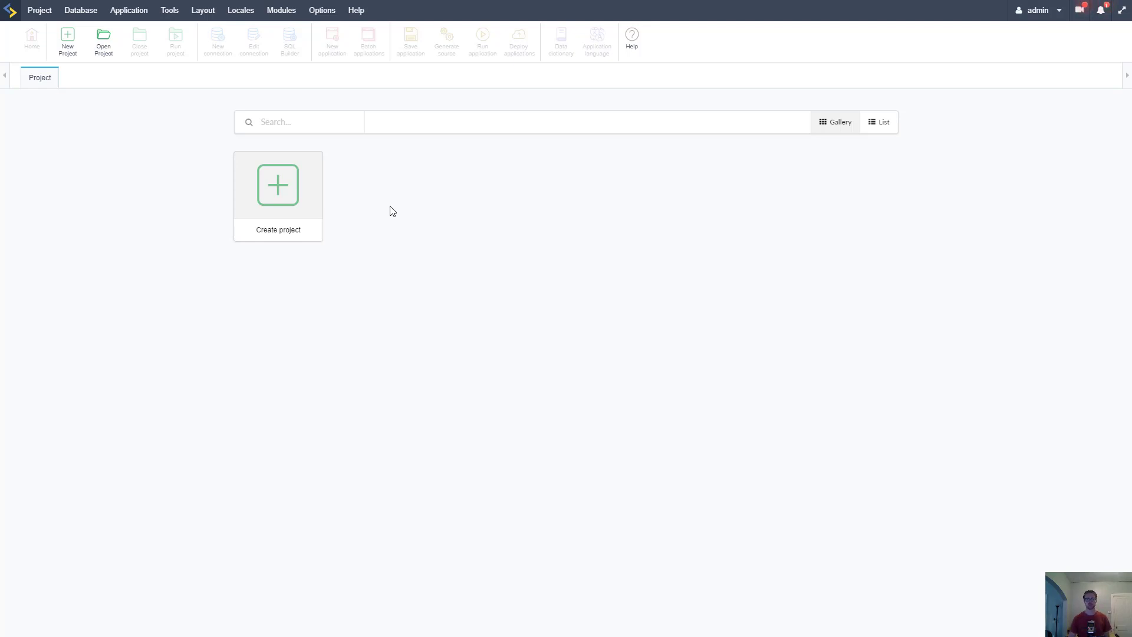
{"action": "mouse_move", "coordinate": [690, 168]}
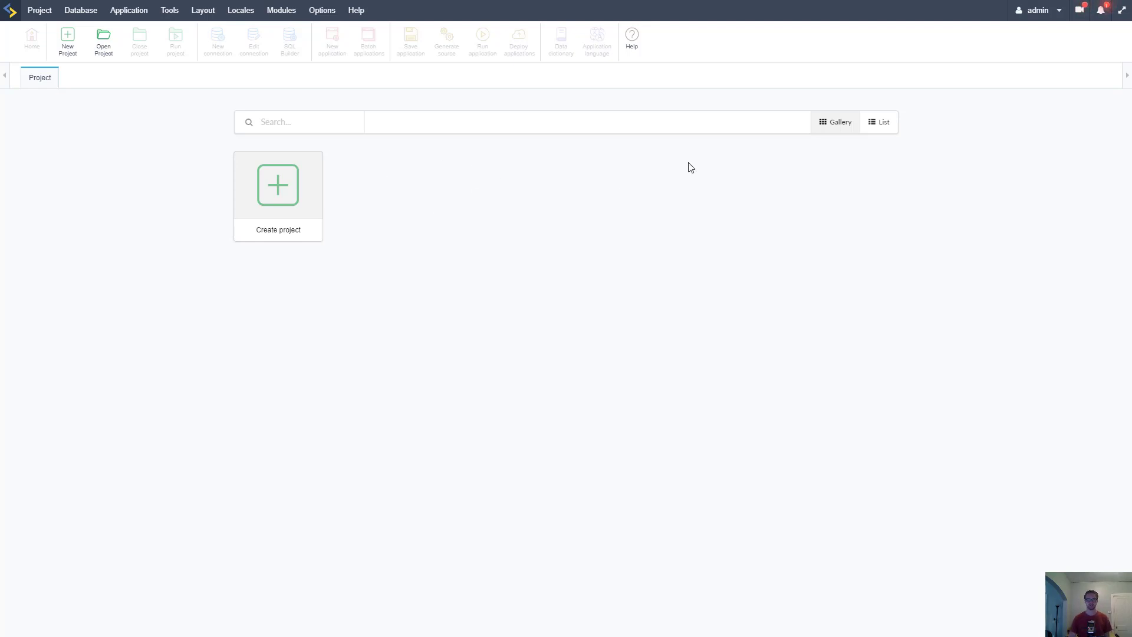
Step: View the admin account's license details (version 9.4.027, Result license), close them, and open Options
{"action": "left_click", "coordinate": [1038, 11]}
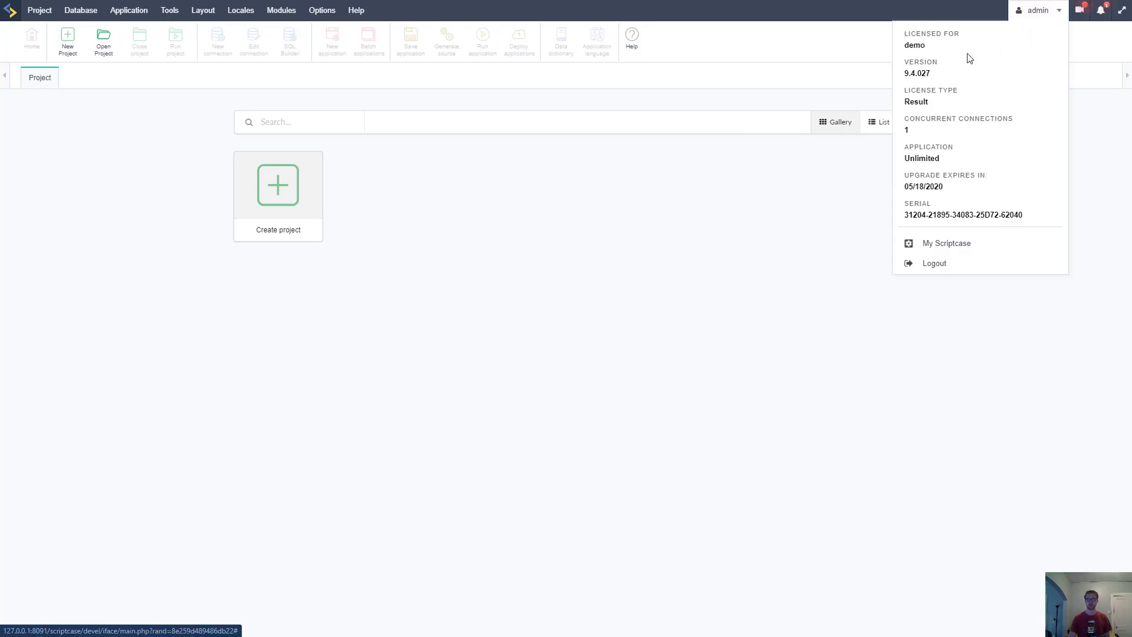
{"action": "mouse_move", "coordinate": [951, 189]}
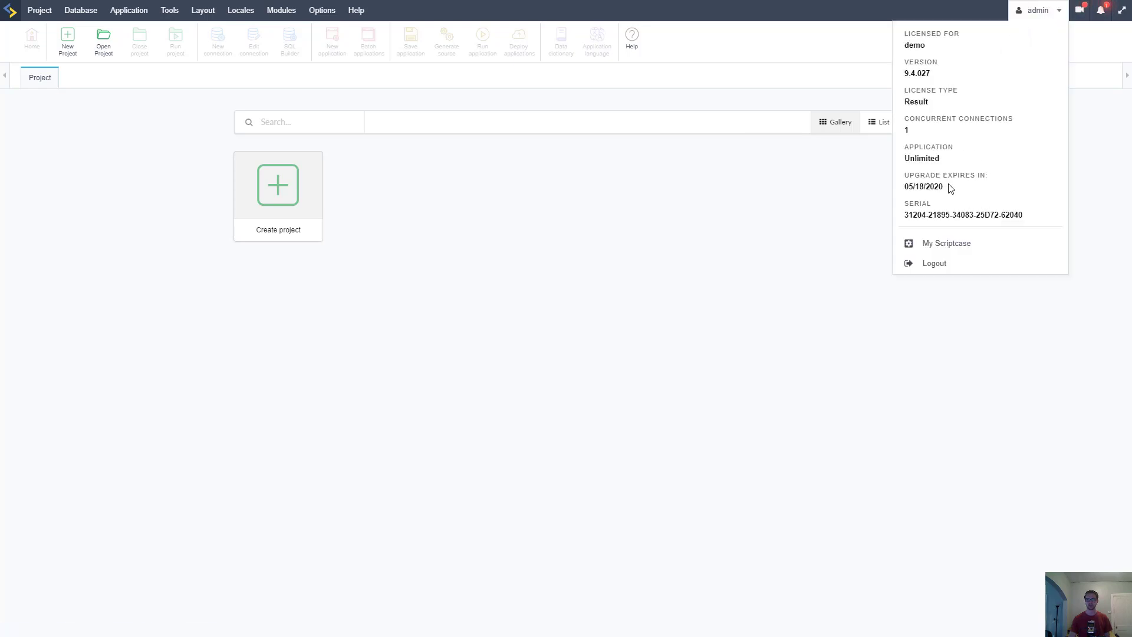
{"action": "mouse_move", "coordinate": [928, 192]}
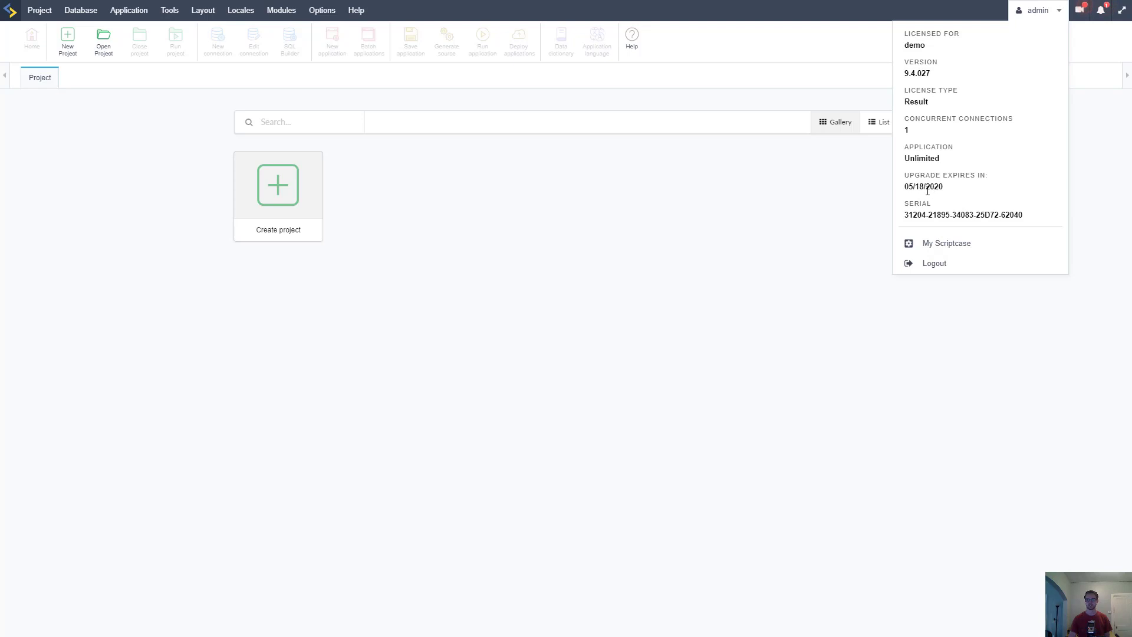
{"action": "left_click", "coordinate": [433, 197]}
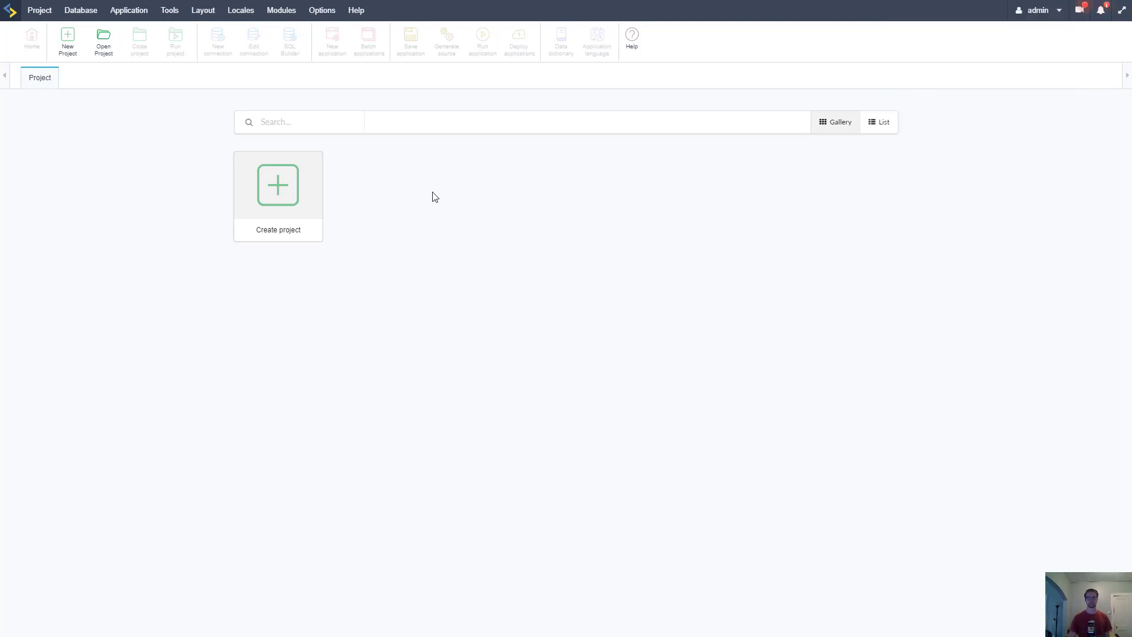
{"action": "left_click", "coordinate": [321, 10]}
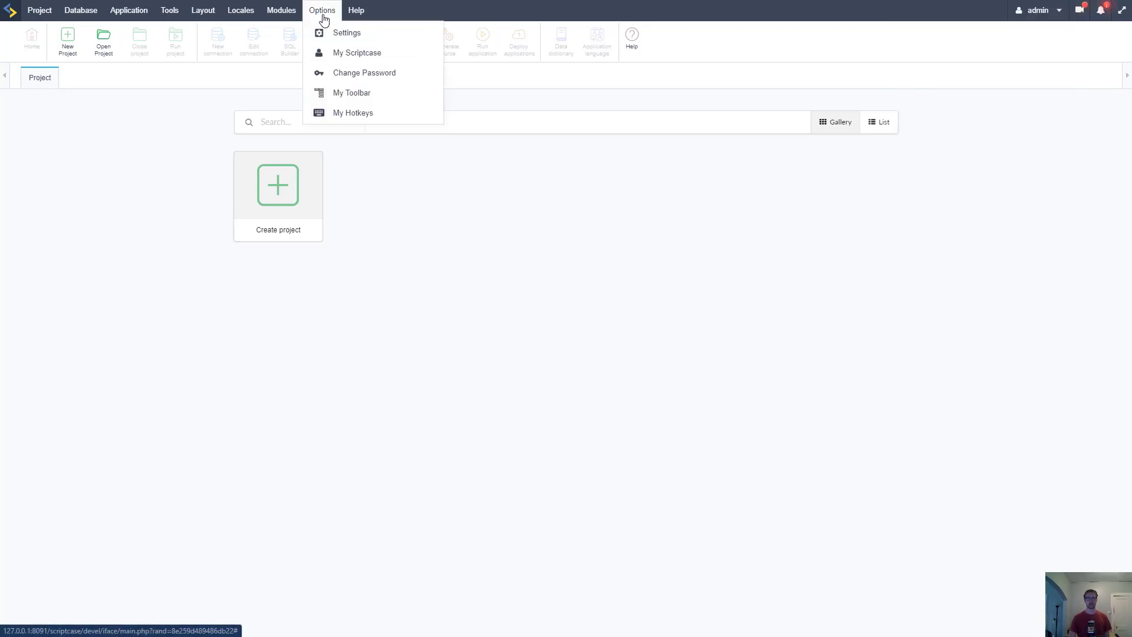
Step: Open Settings and the Online Registration form under Licenses
{"action": "left_click", "coordinate": [356, 52]}
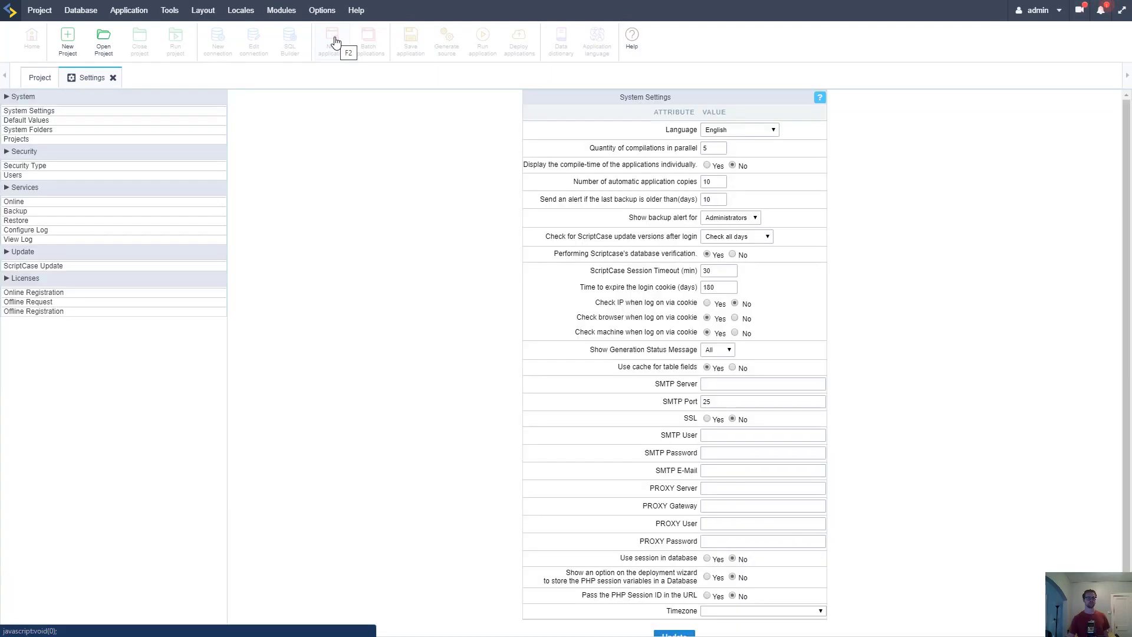
{"action": "mouse_move", "coordinate": [314, 285]}
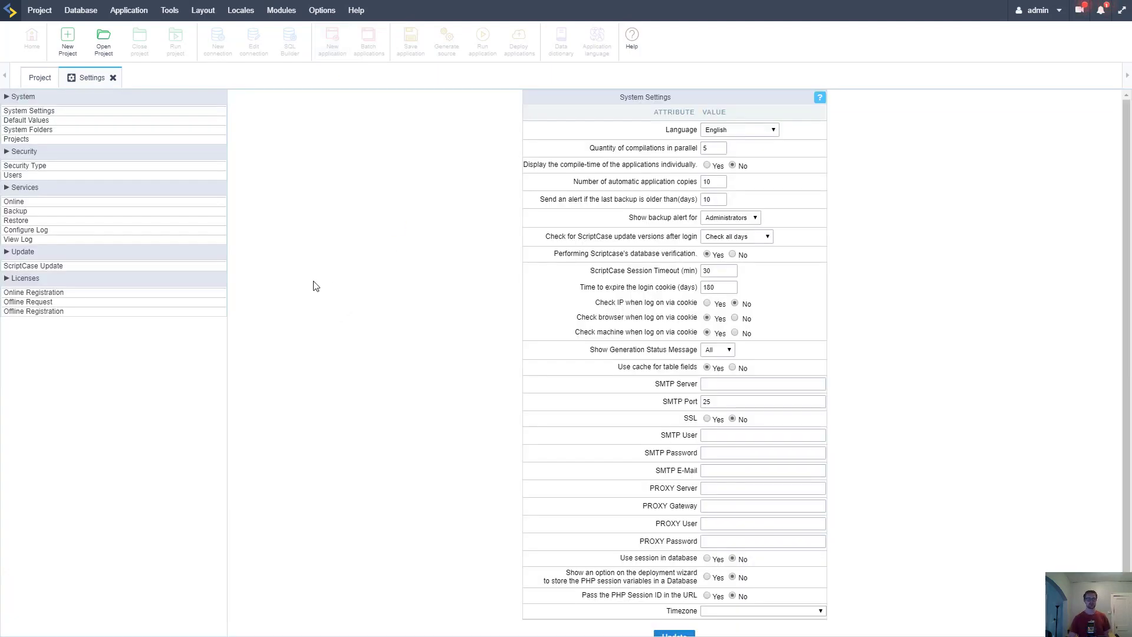
{"action": "mouse_move", "coordinate": [50, 288]}
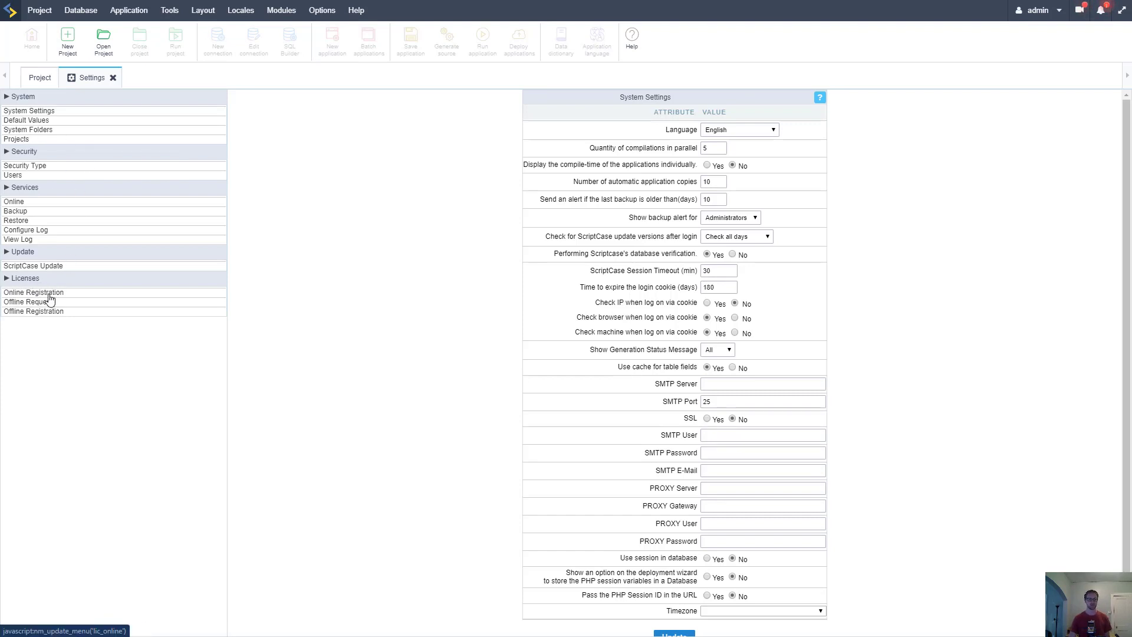
{"action": "left_click", "coordinate": [33, 293]}
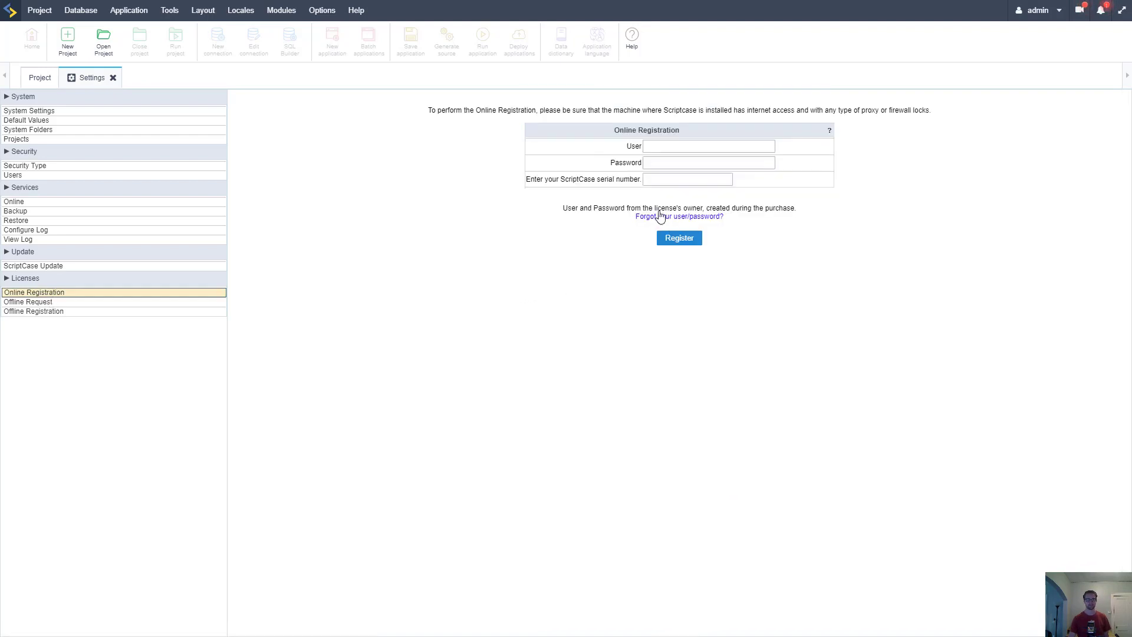
Step: Fill in the account user, password and serial number and submit the online registration
{"action": "left_click", "coordinate": [709, 163]}
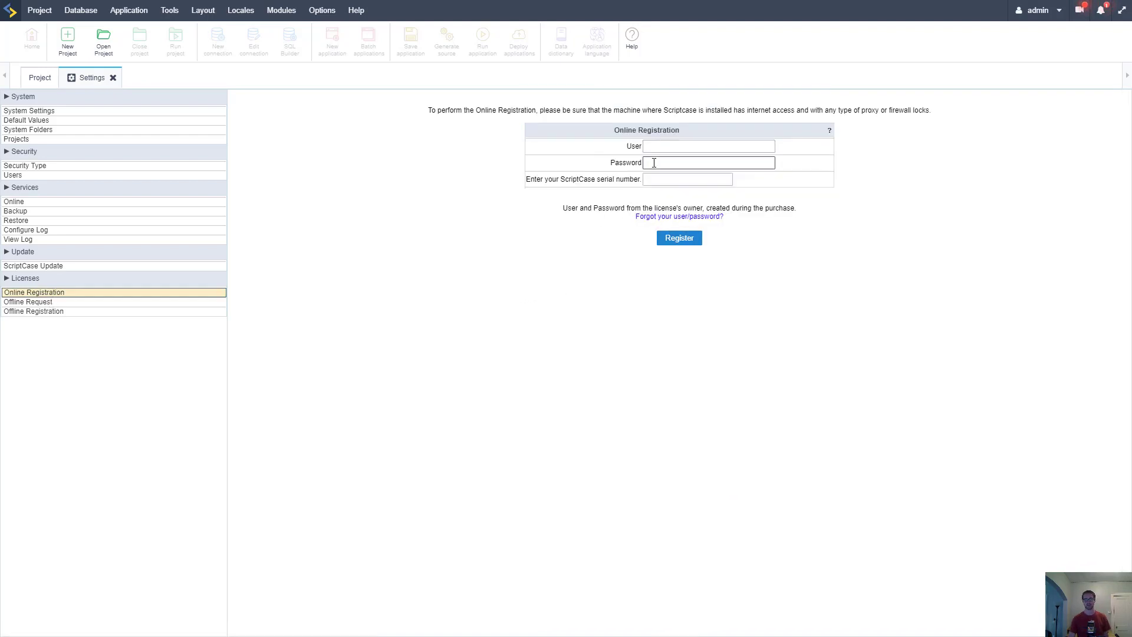
{"action": "left_click", "coordinate": [687, 180]}
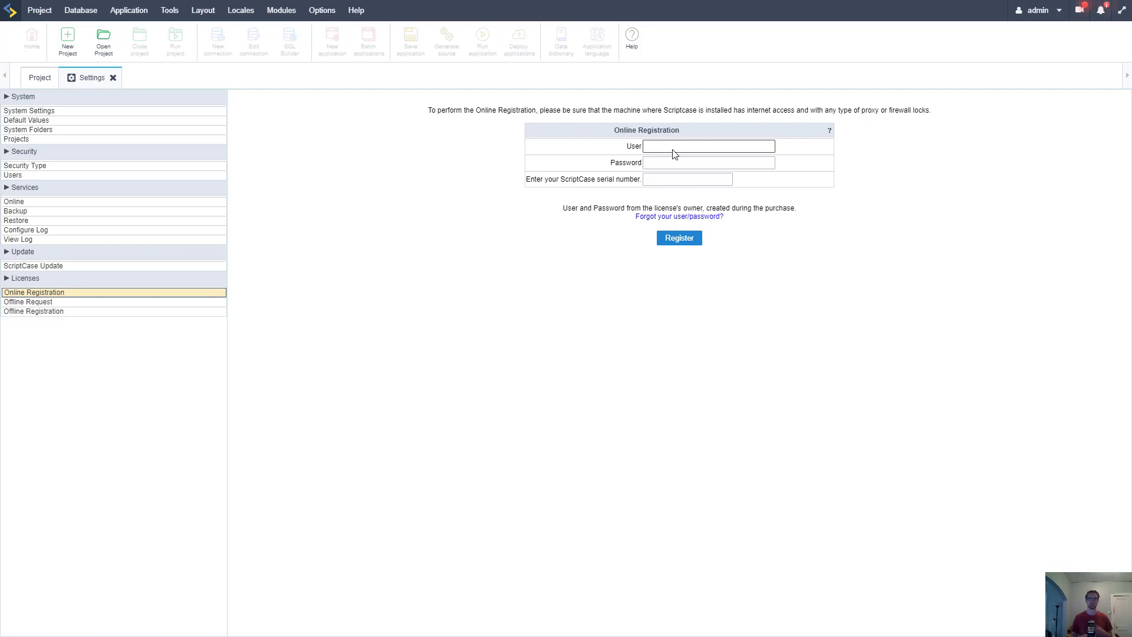
{"action": "mouse_move", "coordinate": [673, 149]}
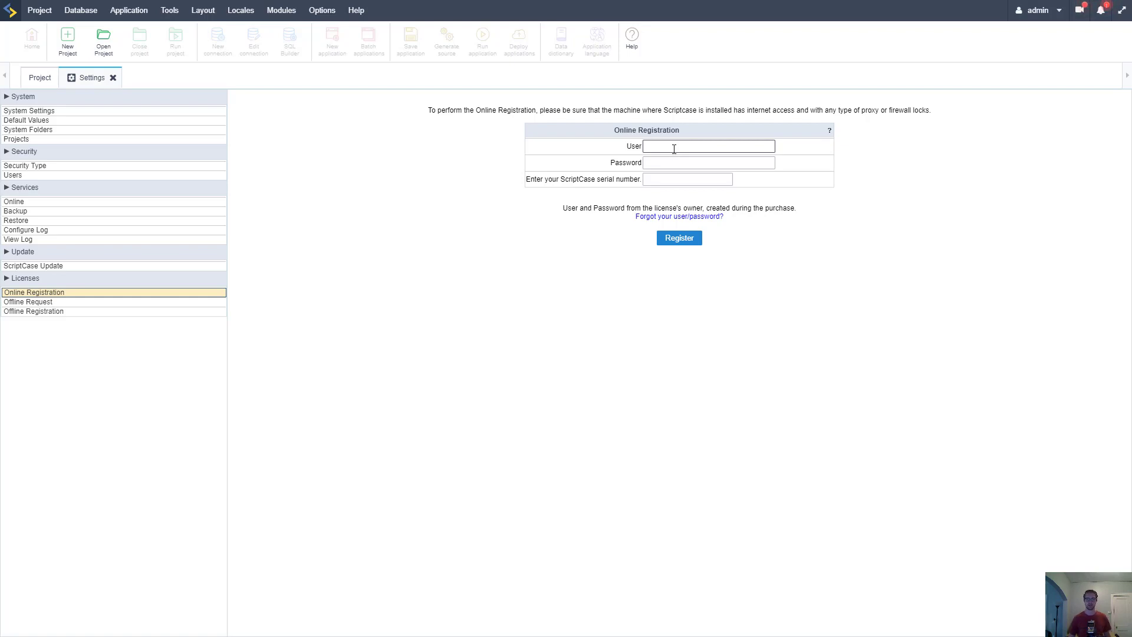
{"action": "type", "text": "n"}
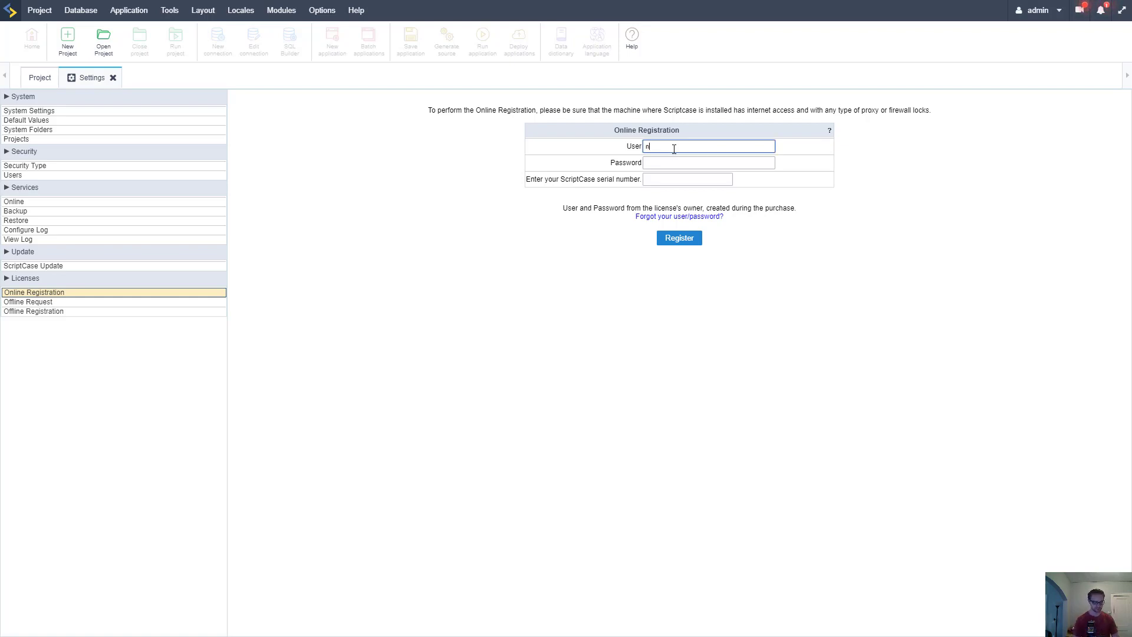
{"action": "left_click", "coordinate": [707, 161]}
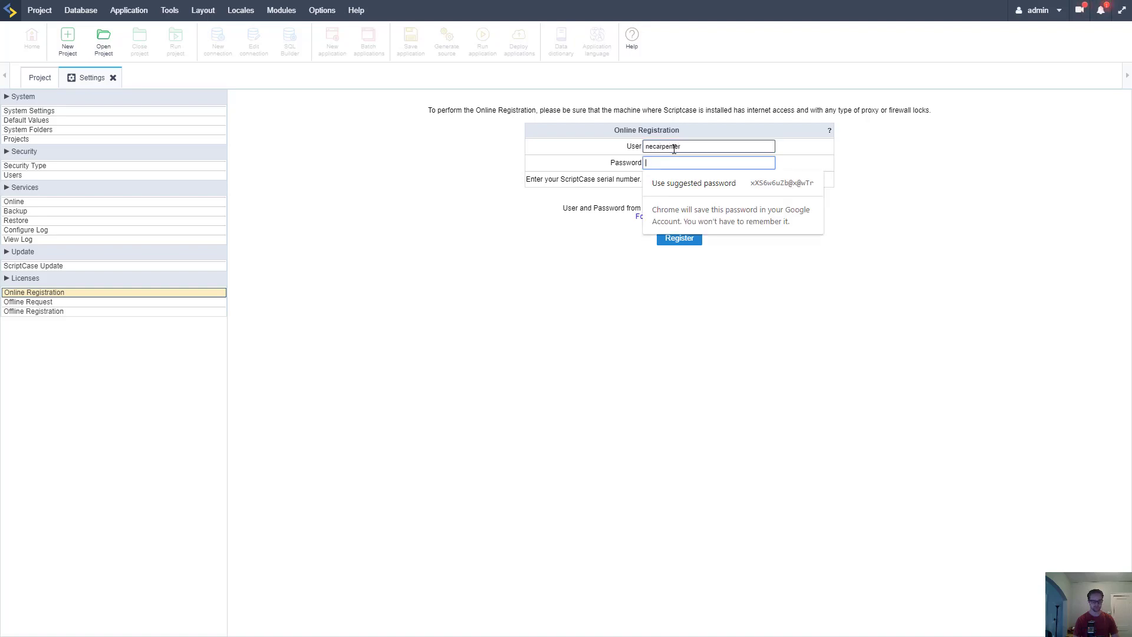
{"action": "type", "text": "password"}
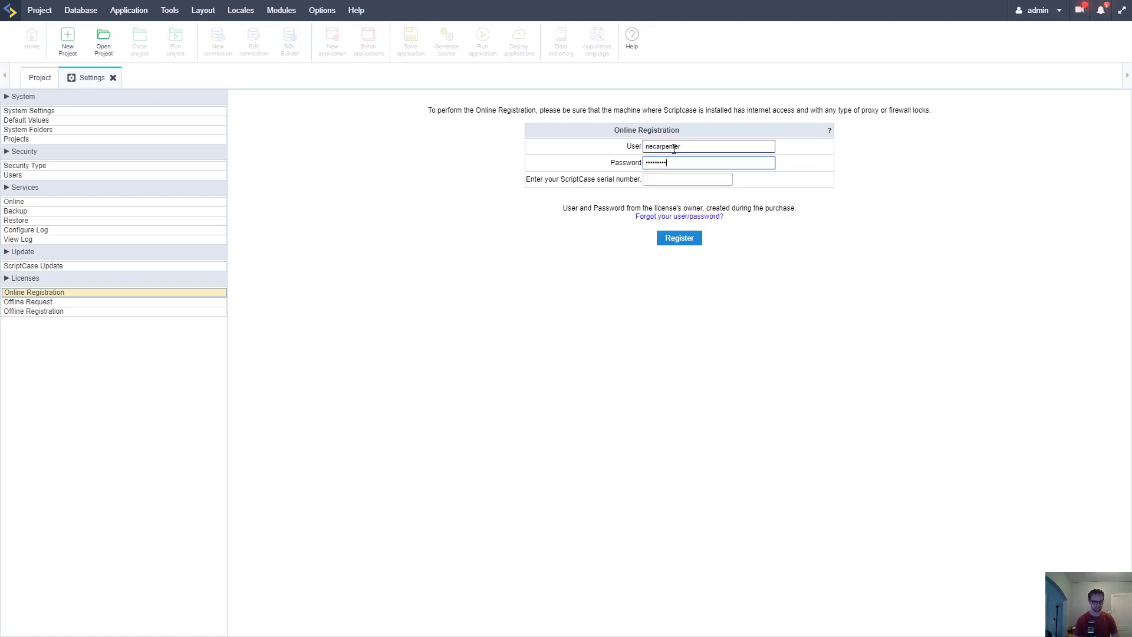
{"action": "type", "text": "•••"}
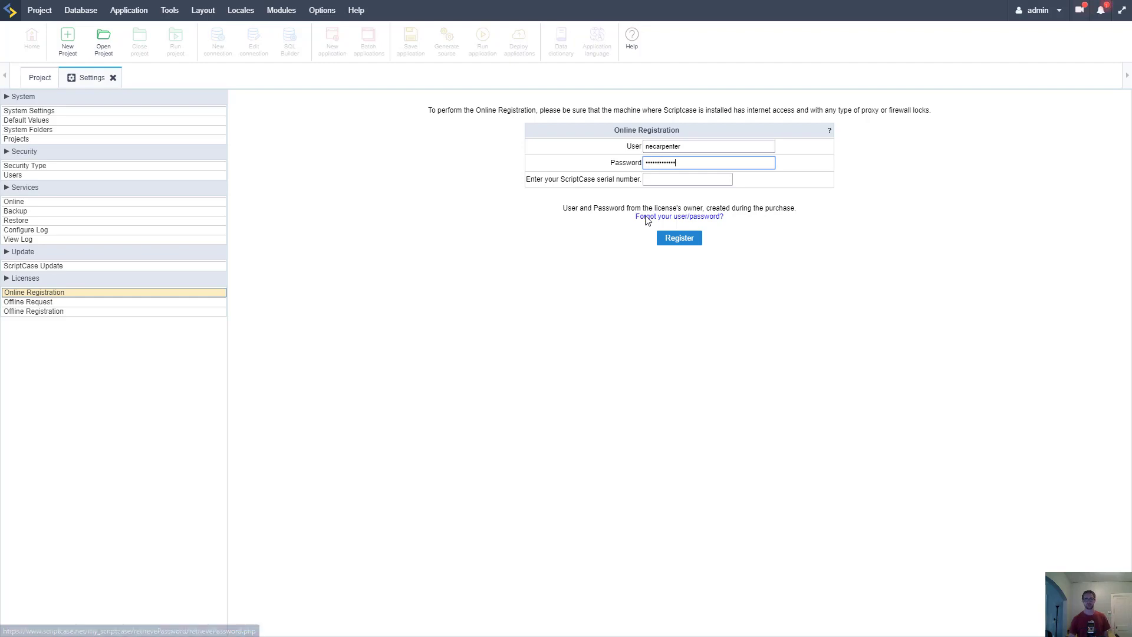
{"action": "mouse_move", "coordinate": [618, 236]}
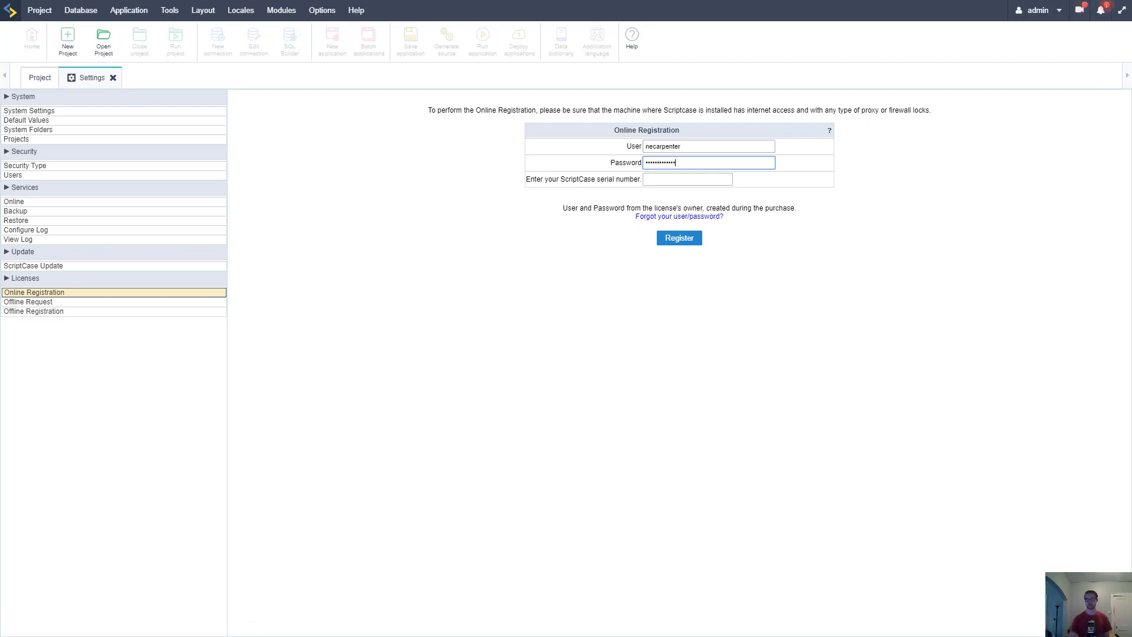
{"action": "mouse_move", "coordinate": [657, 205]}
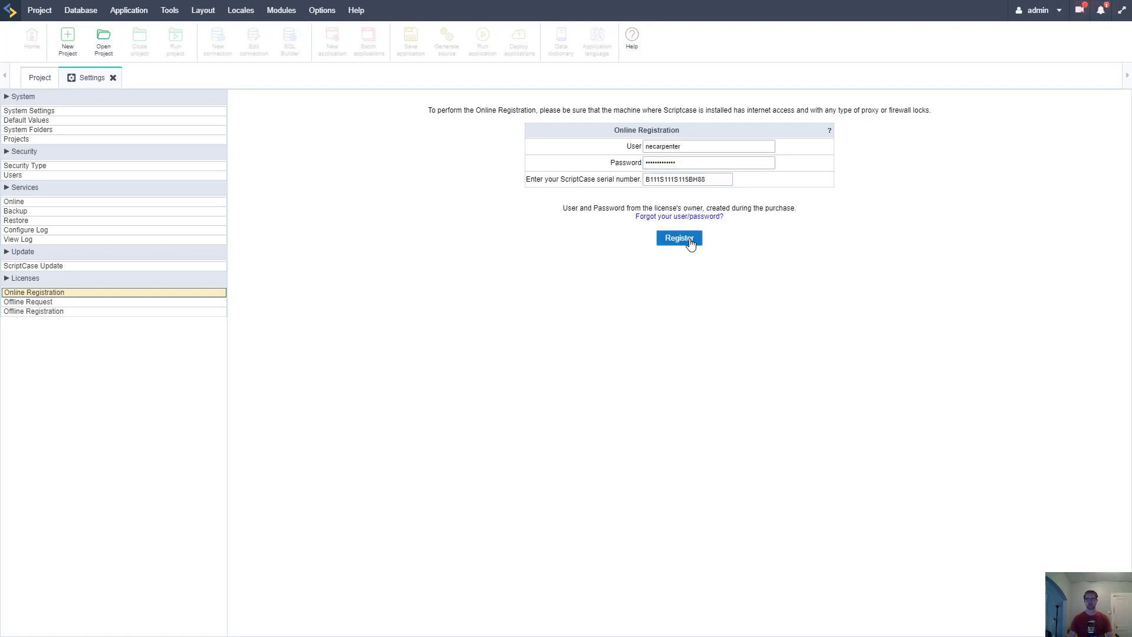
{"action": "left_click", "coordinate": [677, 238]}
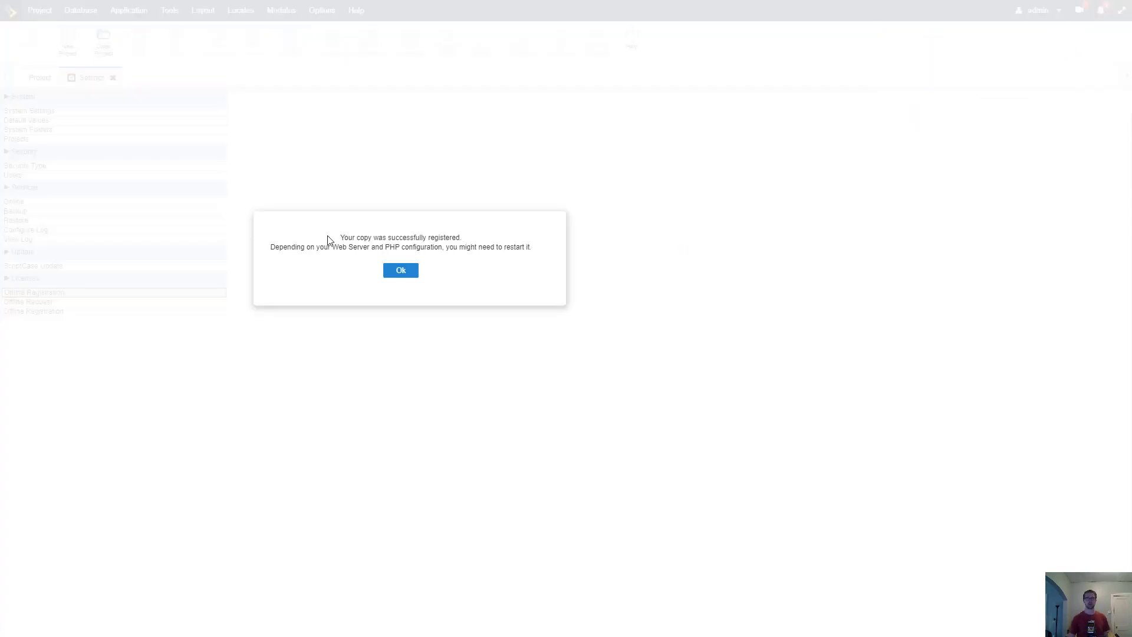
{"action": "mouse_move", "coordinate": [415, 244]}
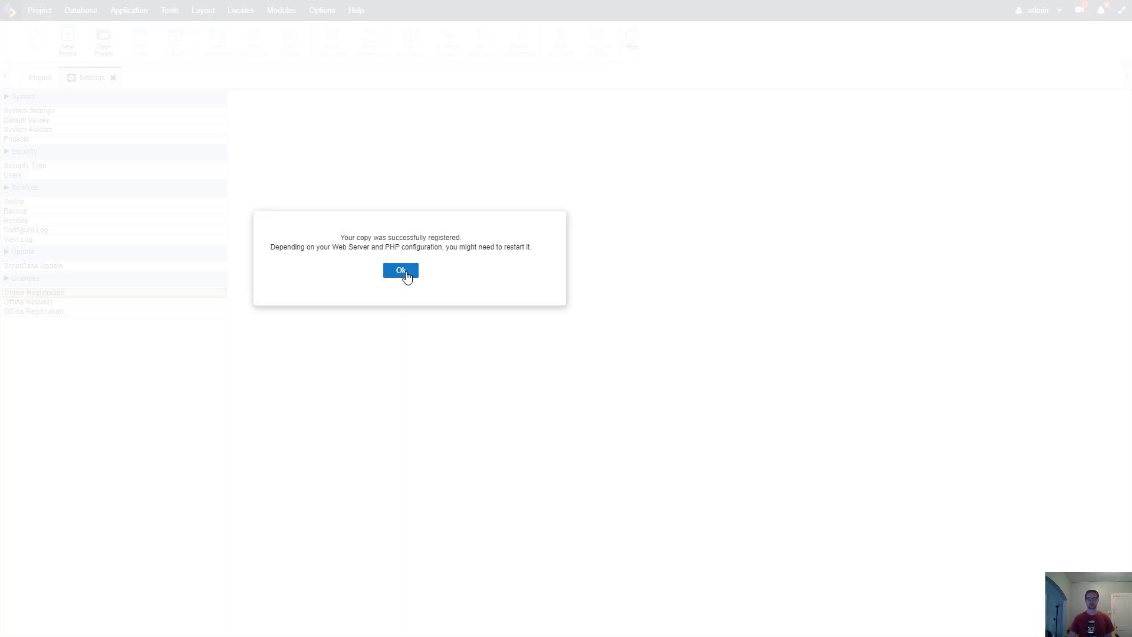
Step: Confirm the 'Your copy was successfully registered' message with Ok, returning to the admin login page
{"action": "left_click", "coordinate": [401, 270]}
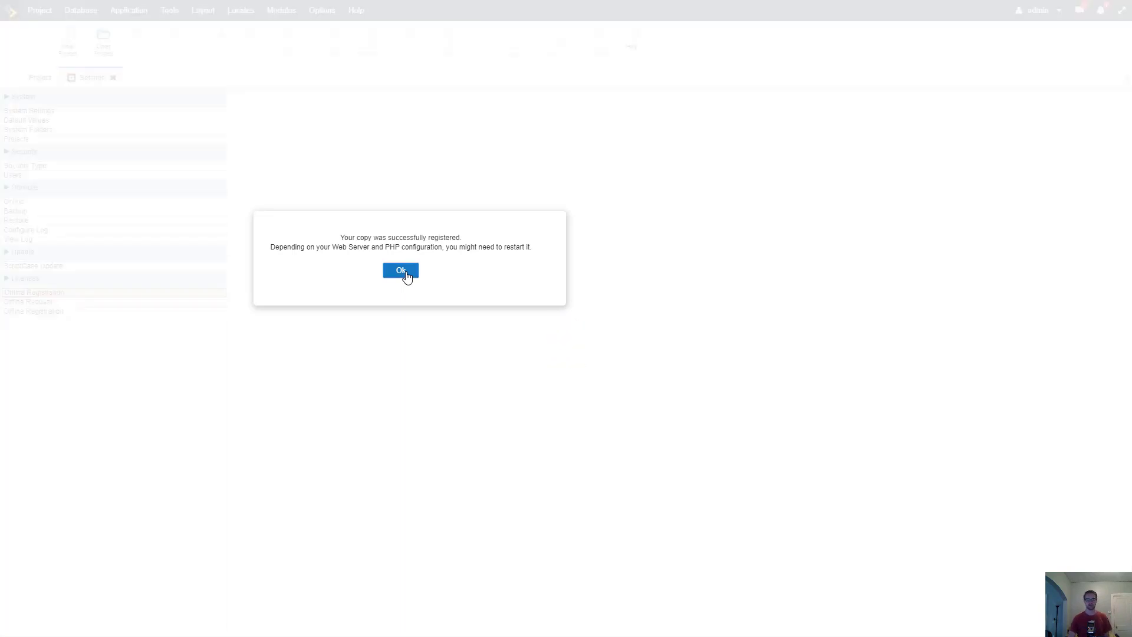
{"action": "left_click", "coordinate": [400, 270]}
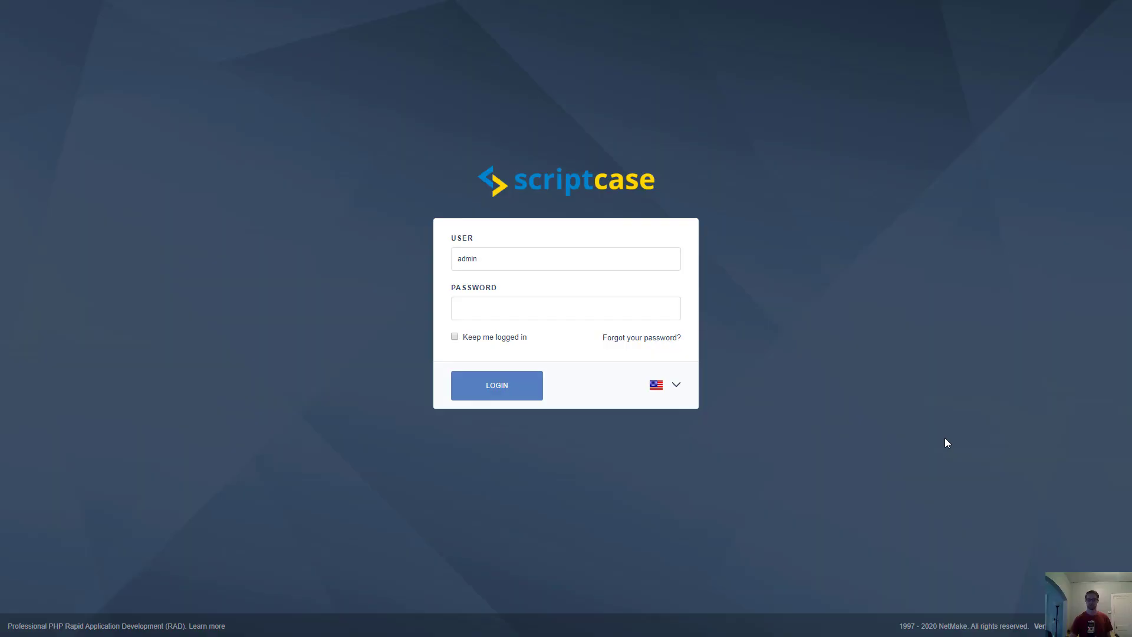
{"action": "mouse_move", "coordinate": [761, 462]}
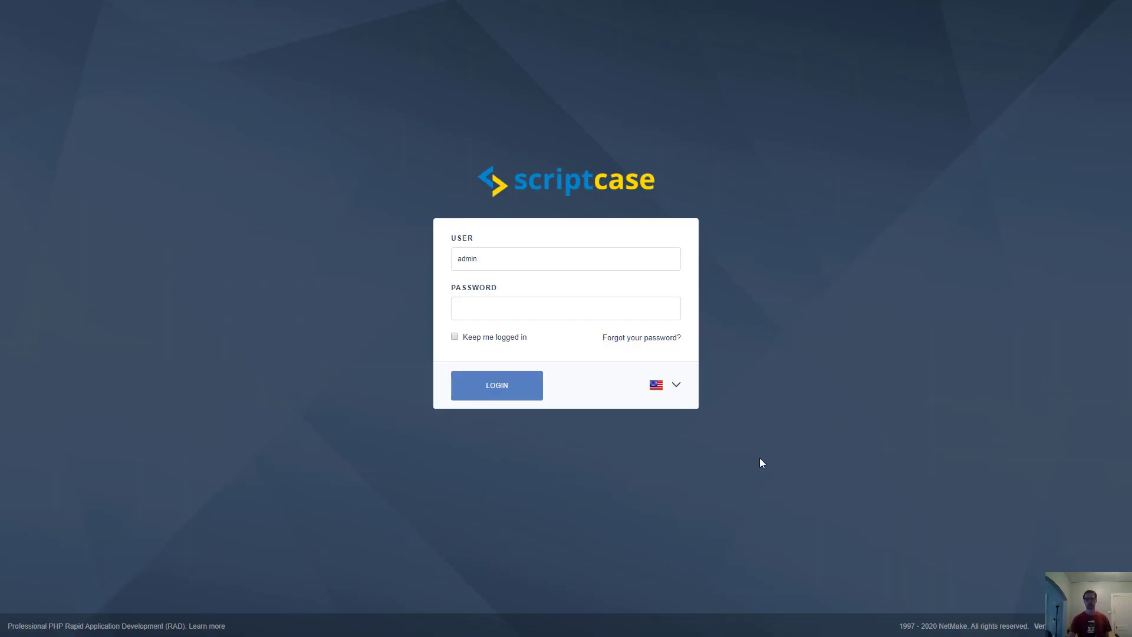
{"action": "mouse_move", "coordinate": [555, 445]}
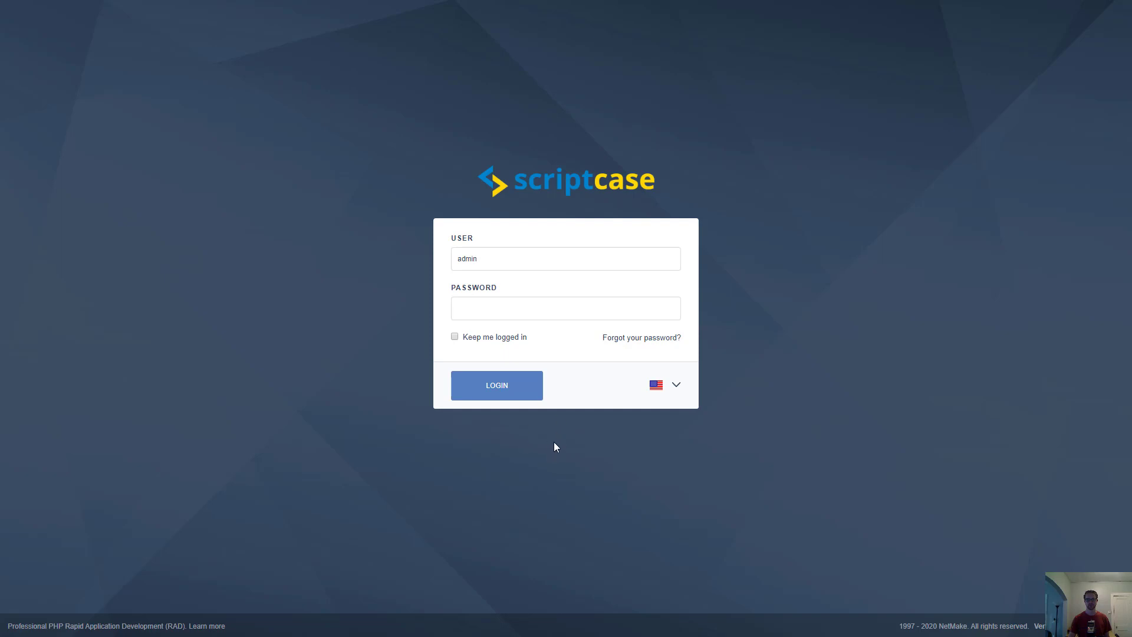